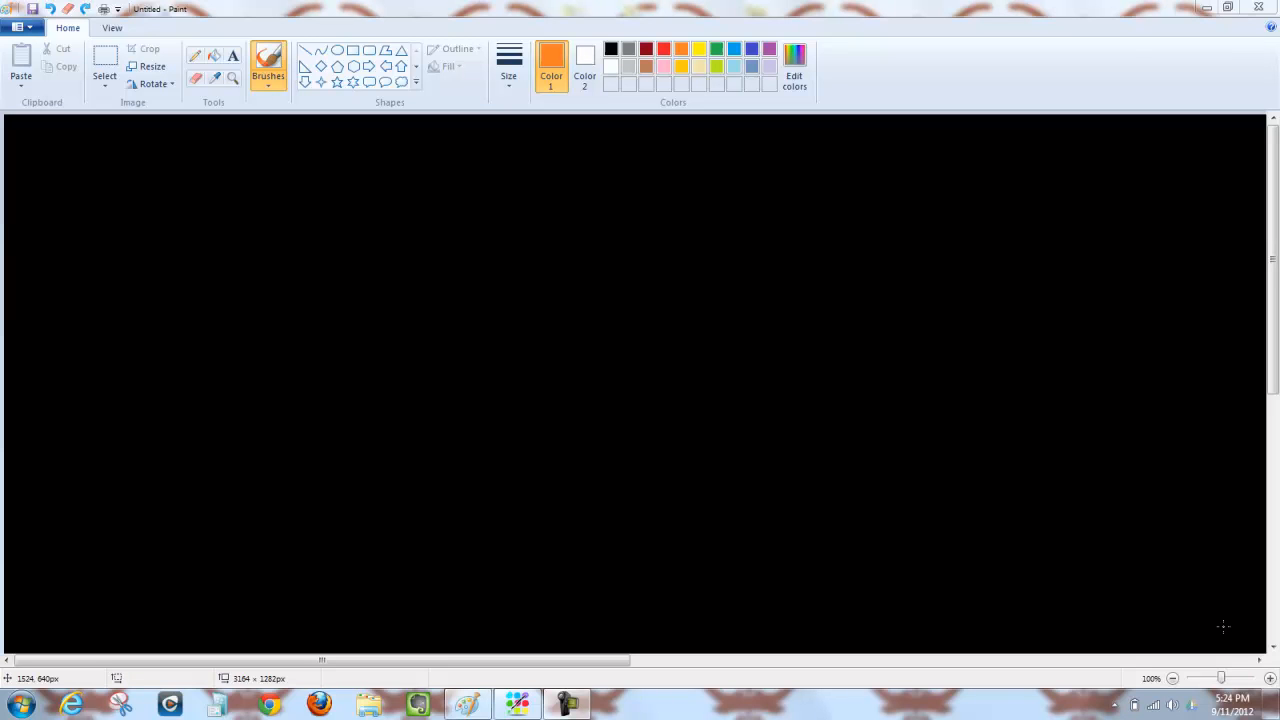
mouse_move(192, 156)
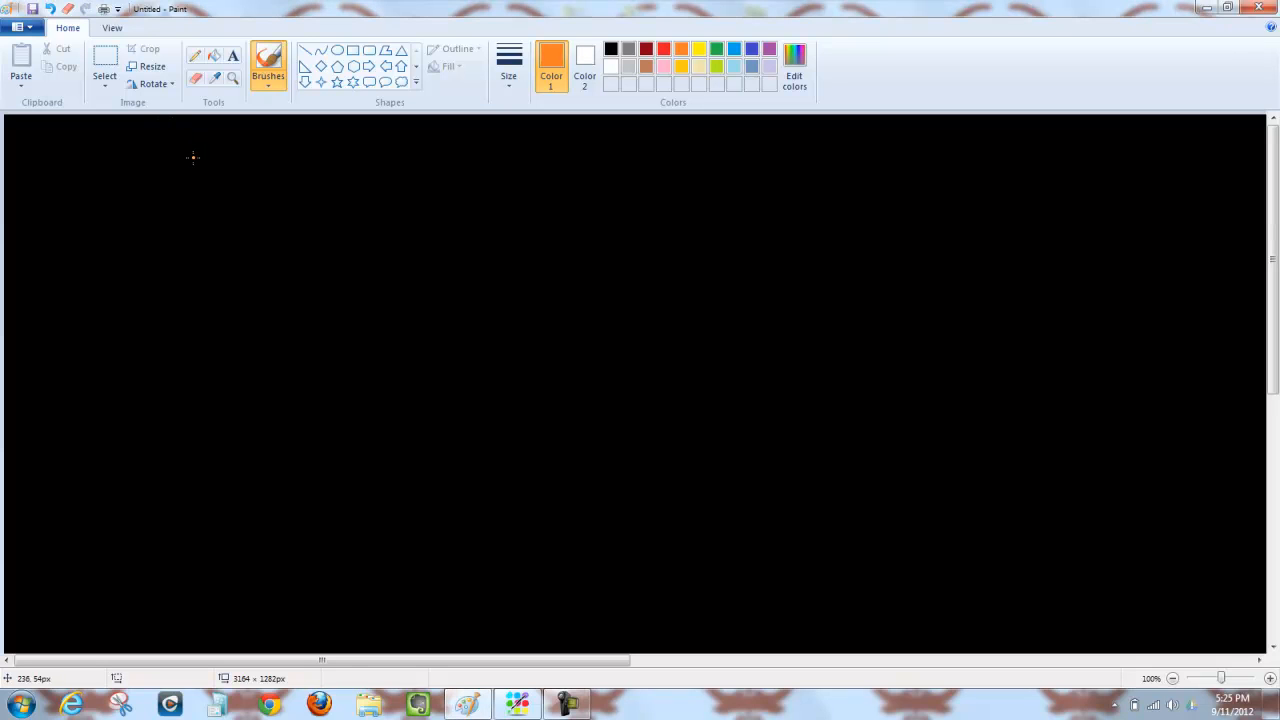
Sketch the orange upper arm edges down to the wrist and the hand, then switch to pink
left_click_drag(196, 144, 212, 332)
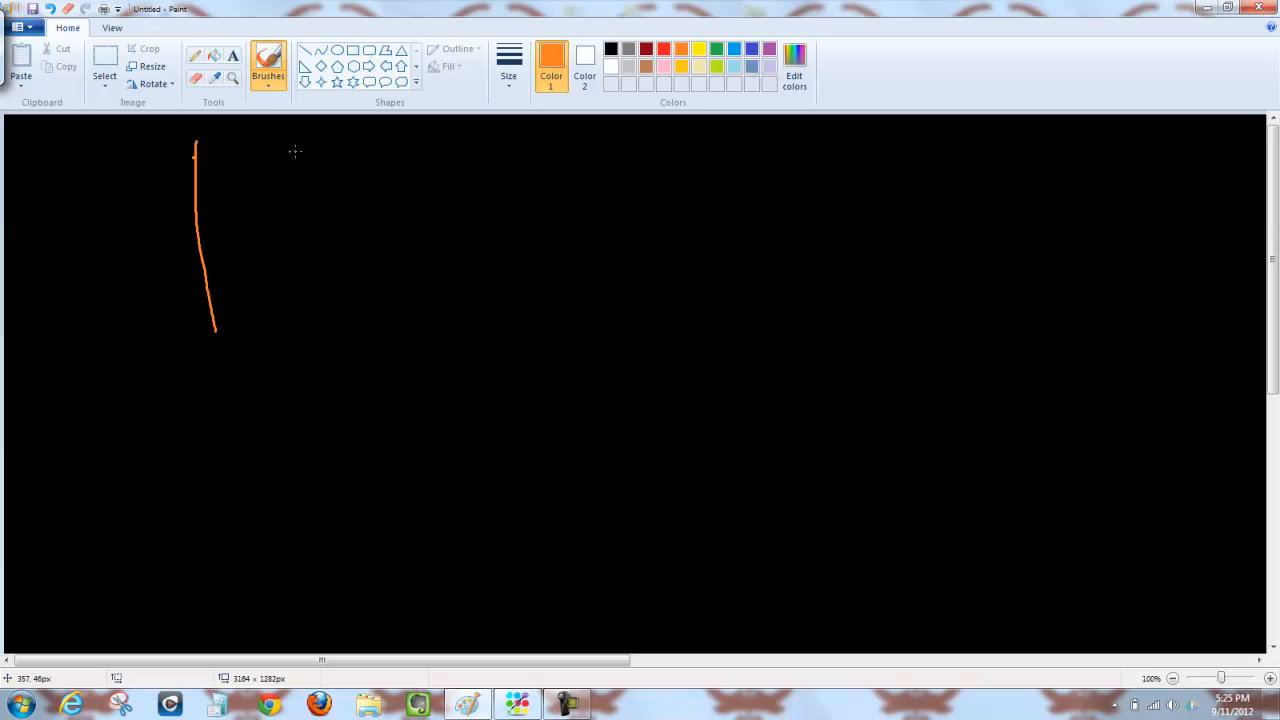
left_click_drag(308, 150, 294, 540)
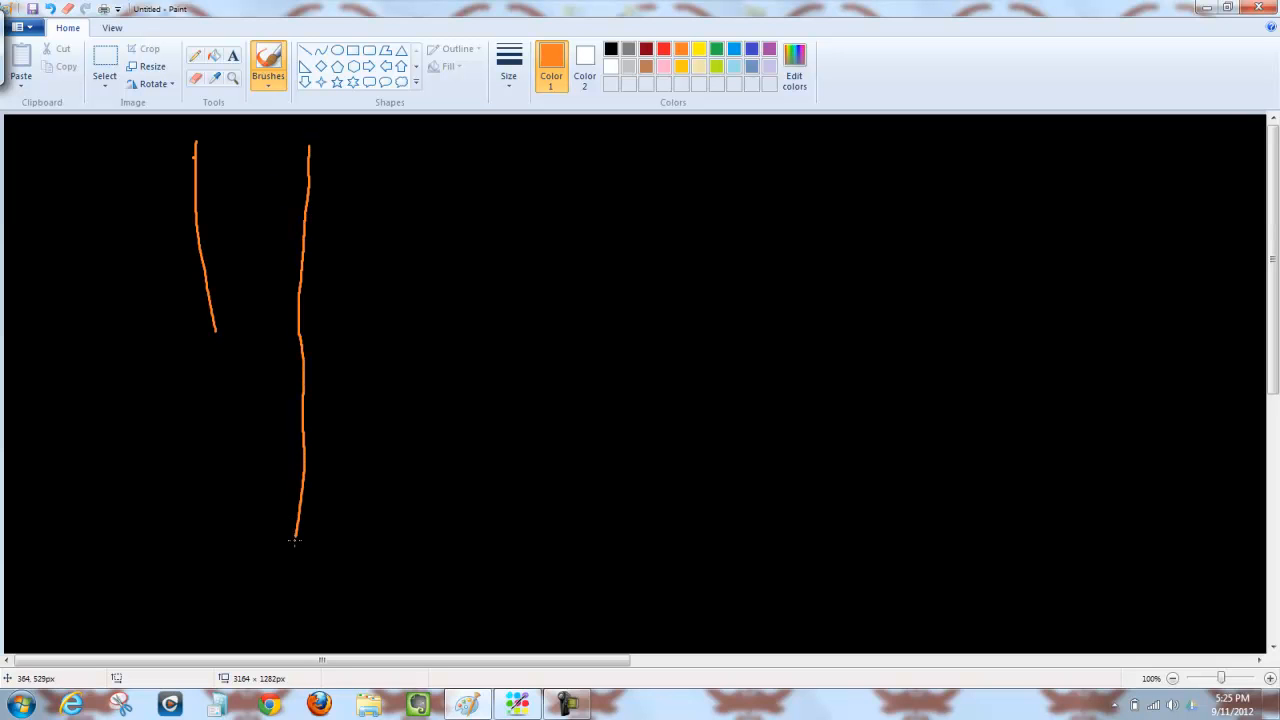
left_click_drag(212, 324, 256, 560)
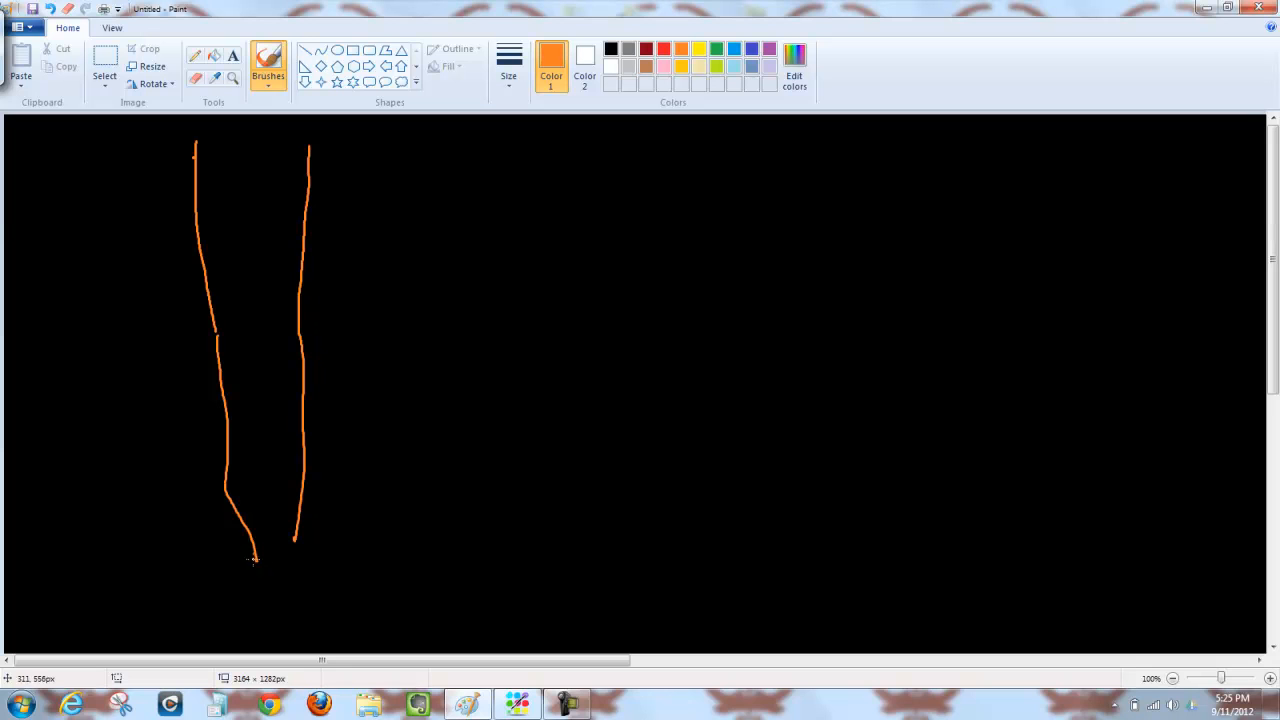
left_click_drag(252, 558, 330, 616)
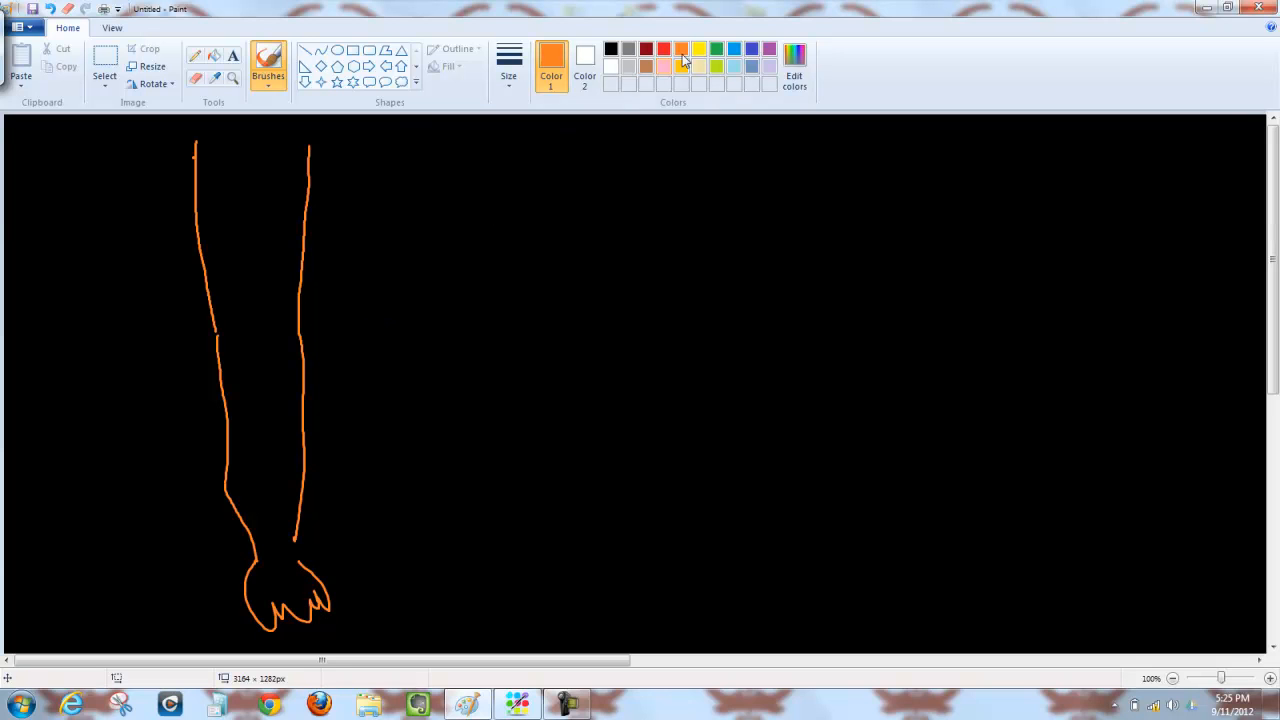
left_click(664, 64)
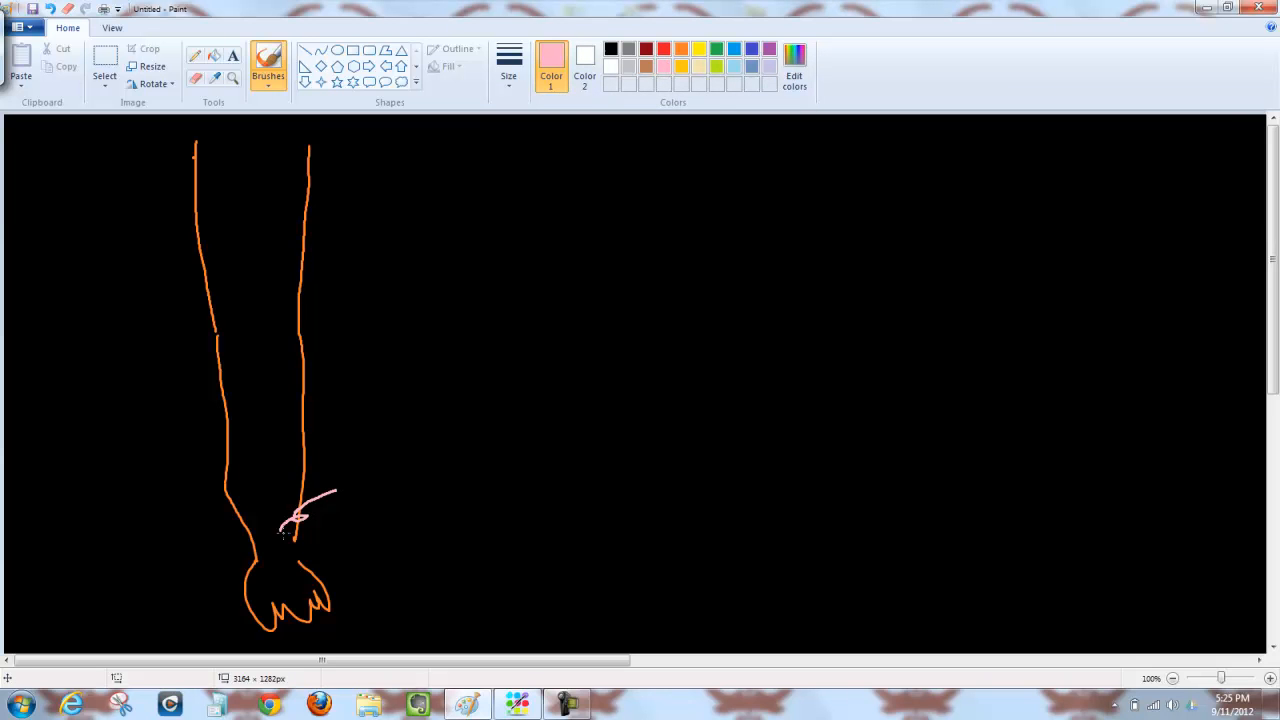
Scribble the wrist pulse spot pink and hand-letter PALPATED to its right
left_click_drag(280, 520, 310, 524)
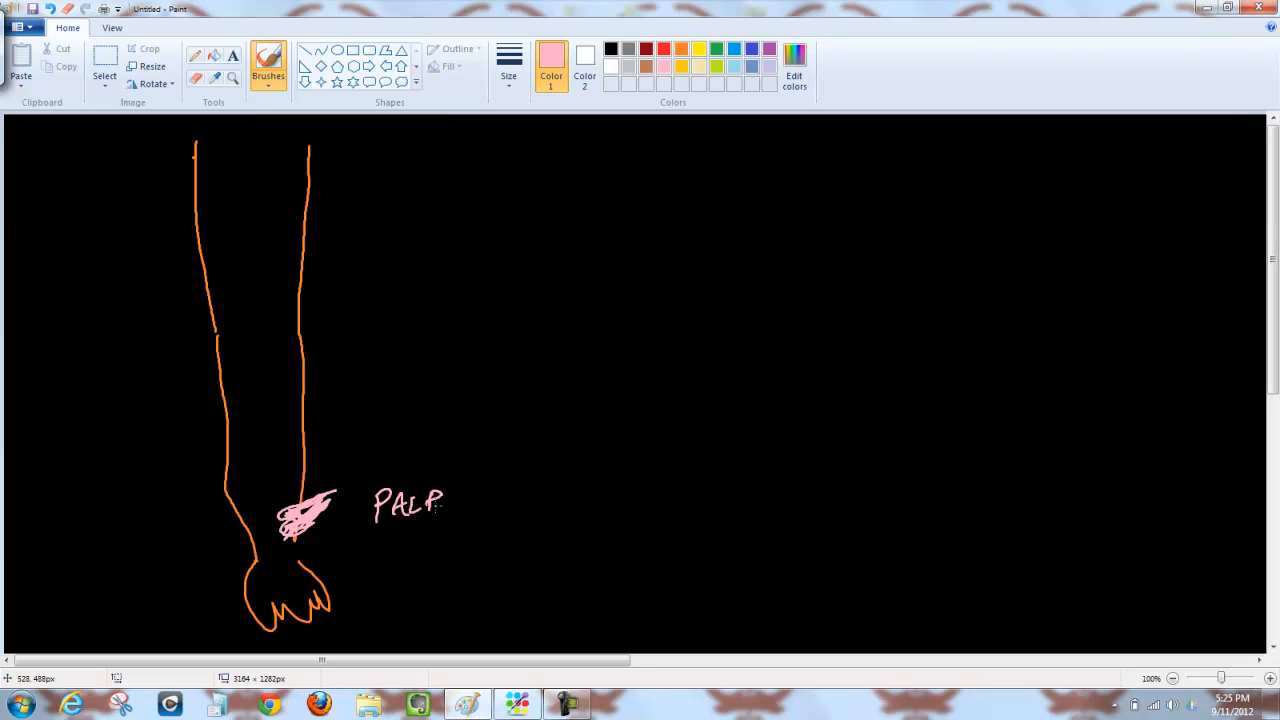
left_click_drag(440, 500, 490, 504)
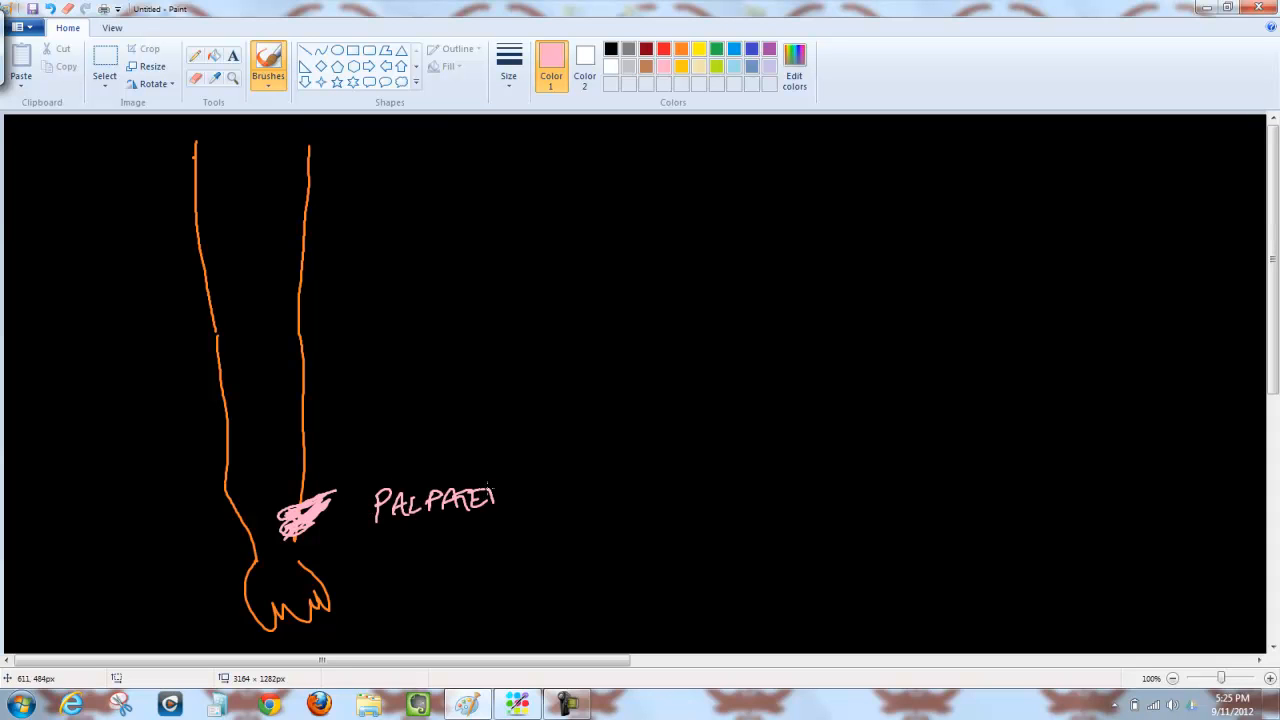
type("D")
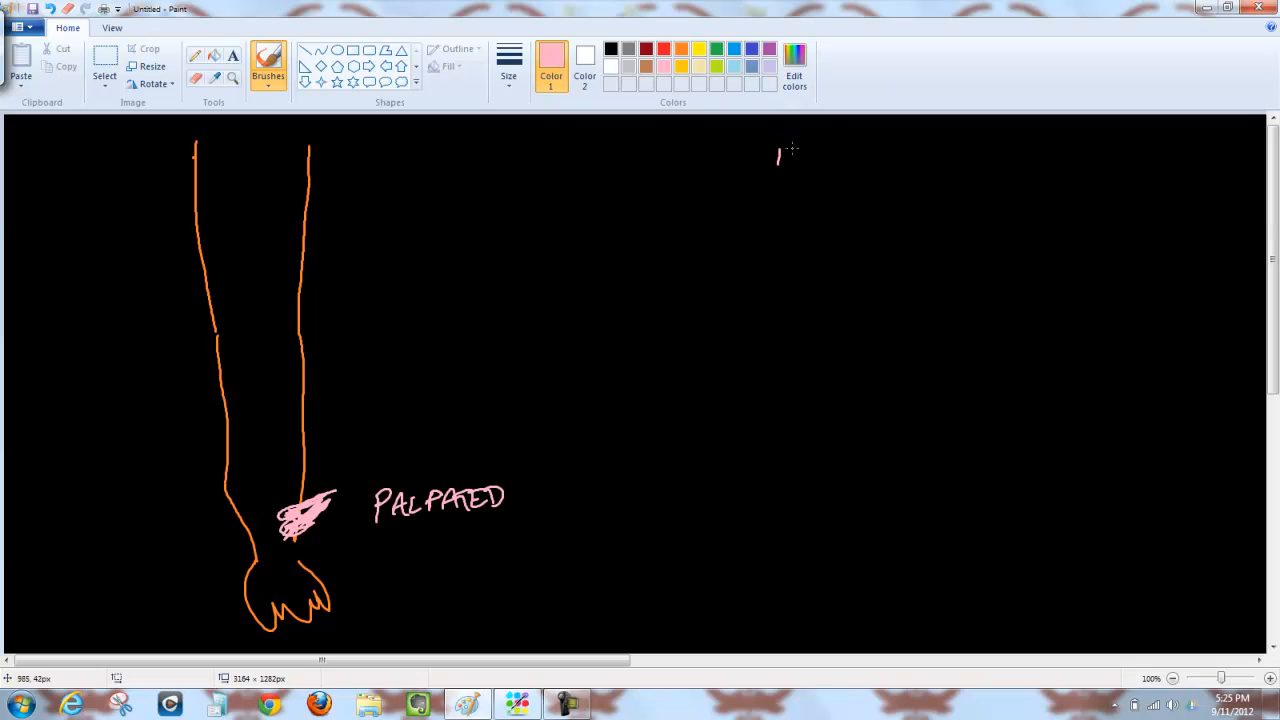
Write 120/80 top right with SYSTOLE arrowed to 120 and DIASTOLE arrowed to 80
left_click_drag(790, 160, 884, 160)
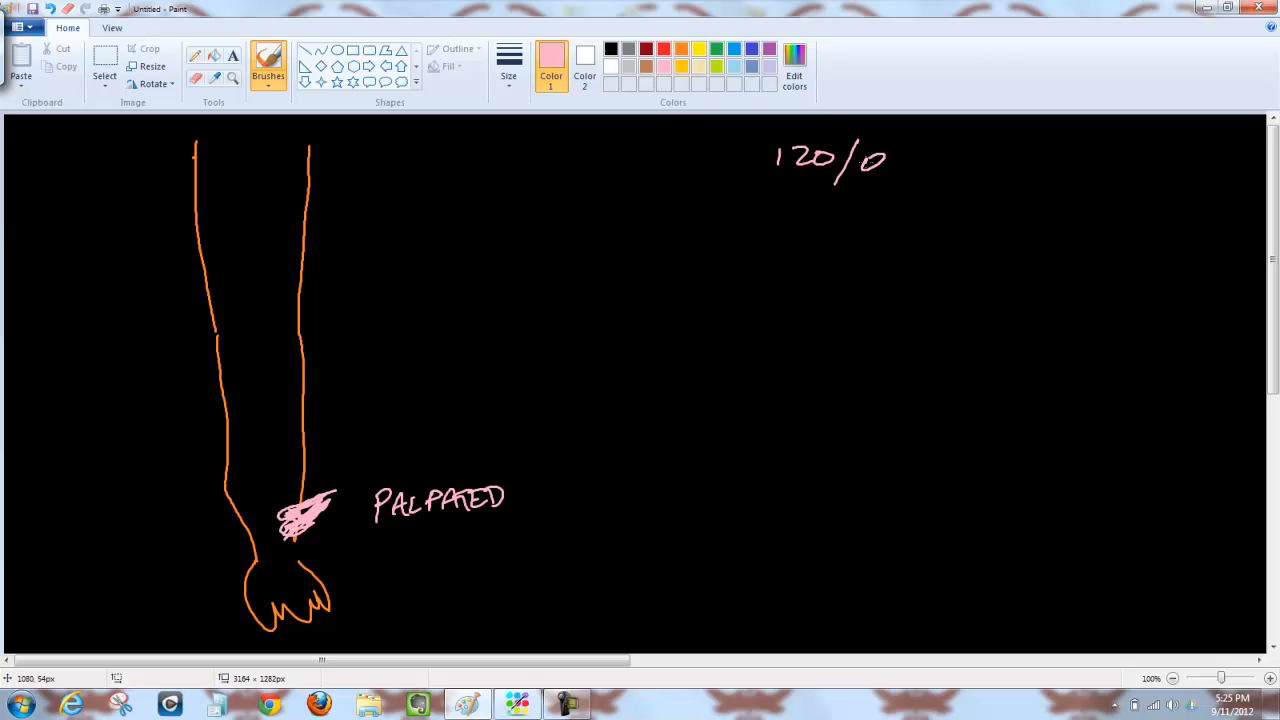
left_click_drag(860, 160, 904, 180)
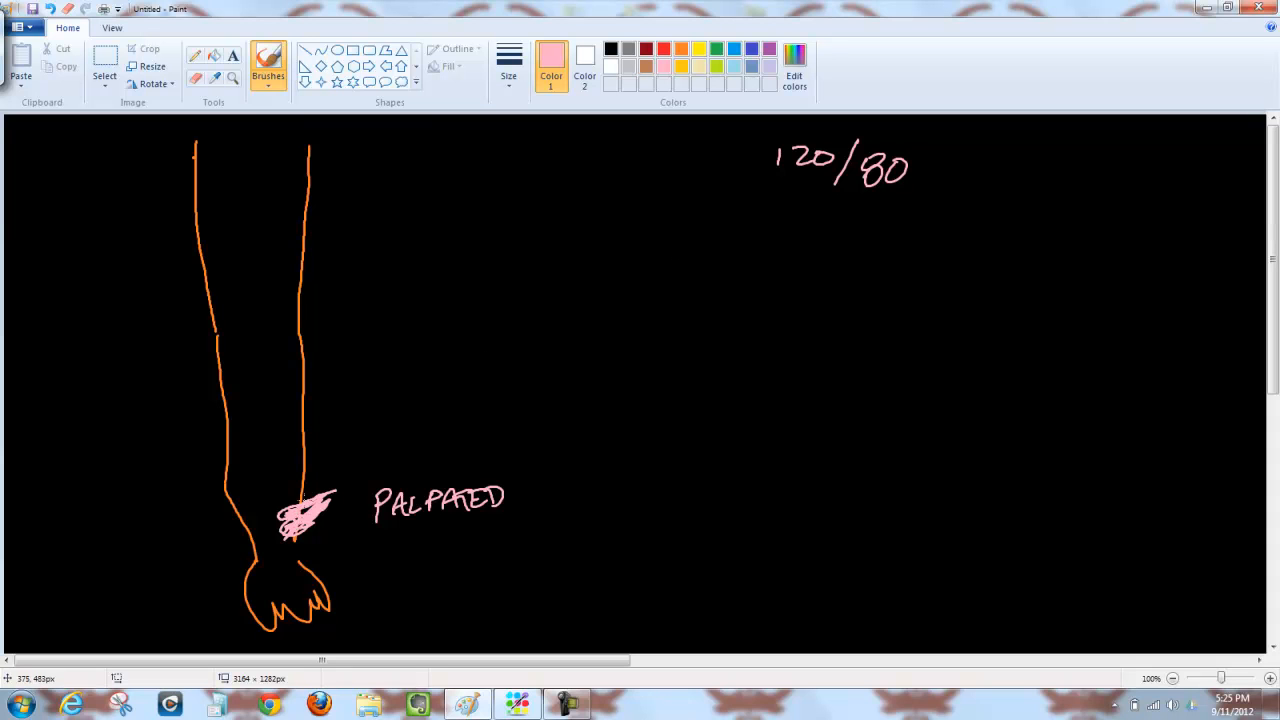
mouse_move(904, 210)
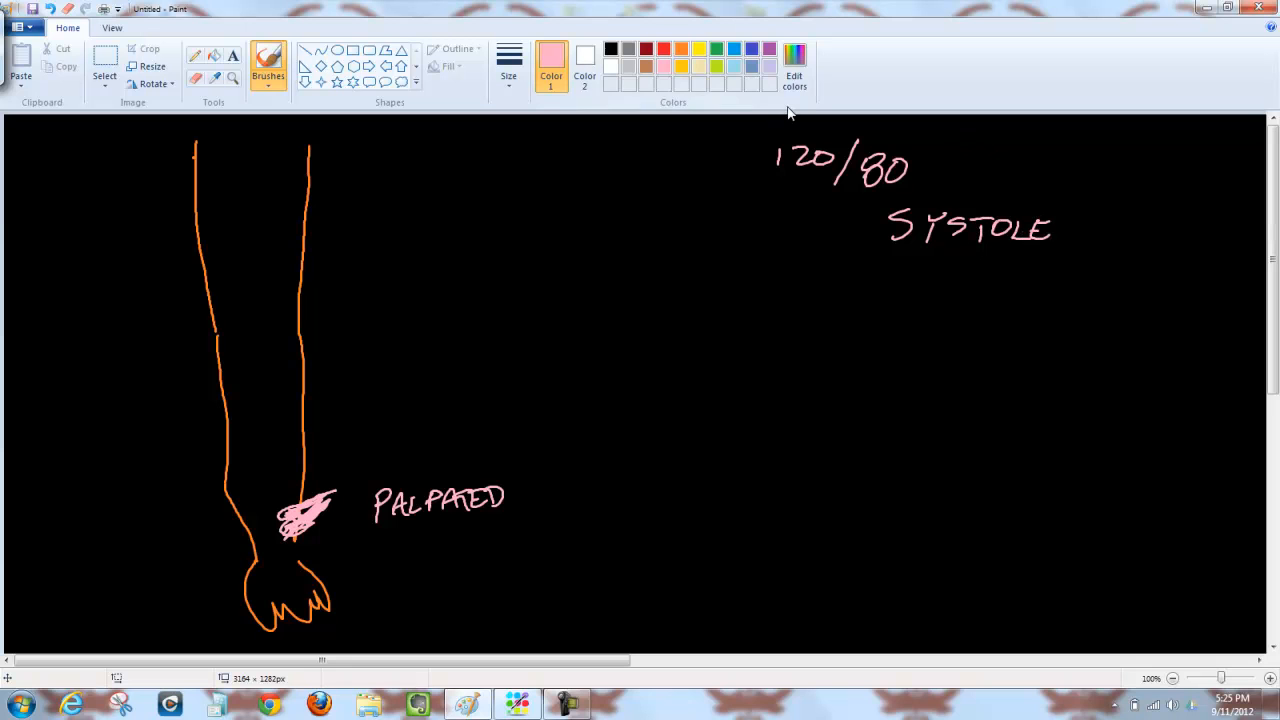
mouse_move(858, 220)
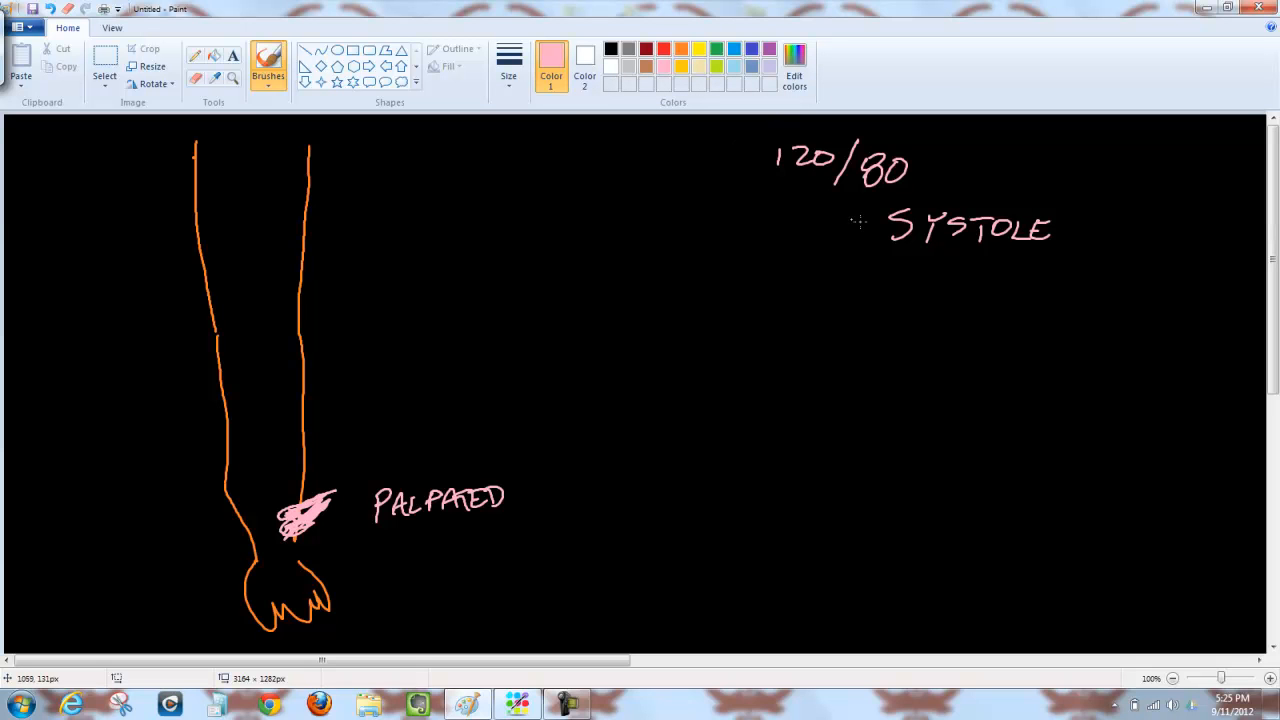
left_click_drag(856, 228, 870, 224)
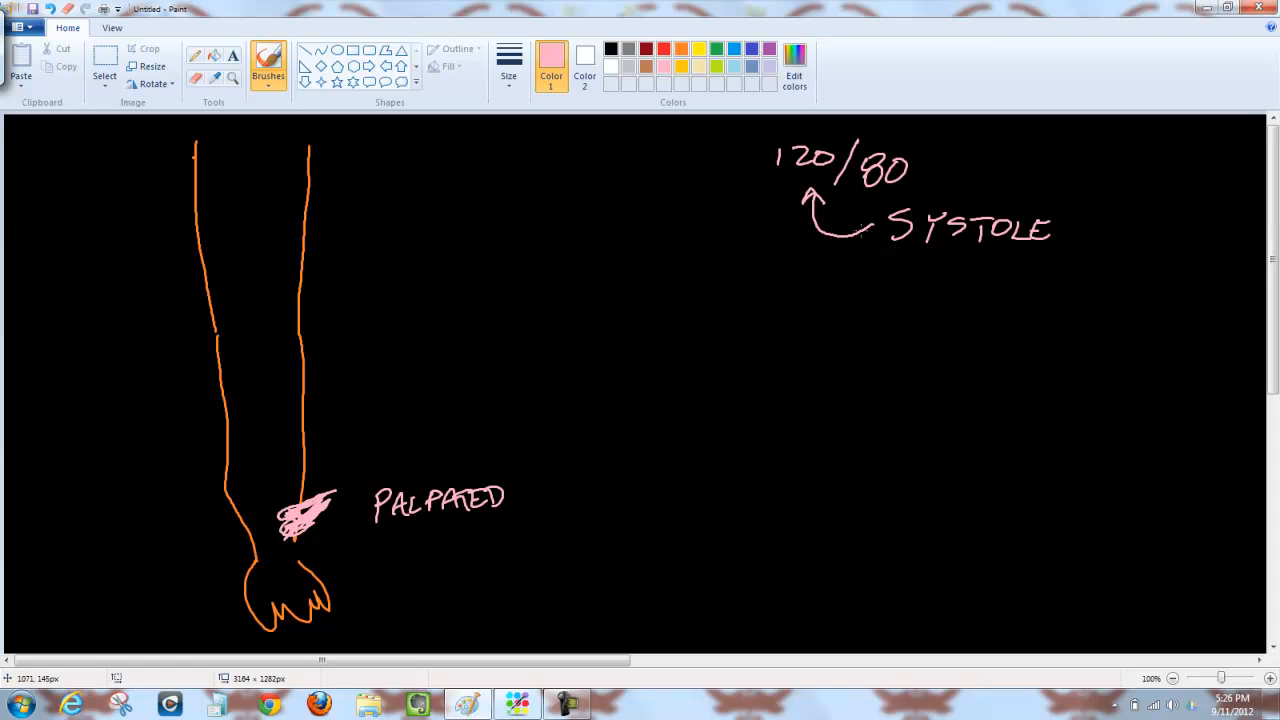
mouse_move(860, 228)
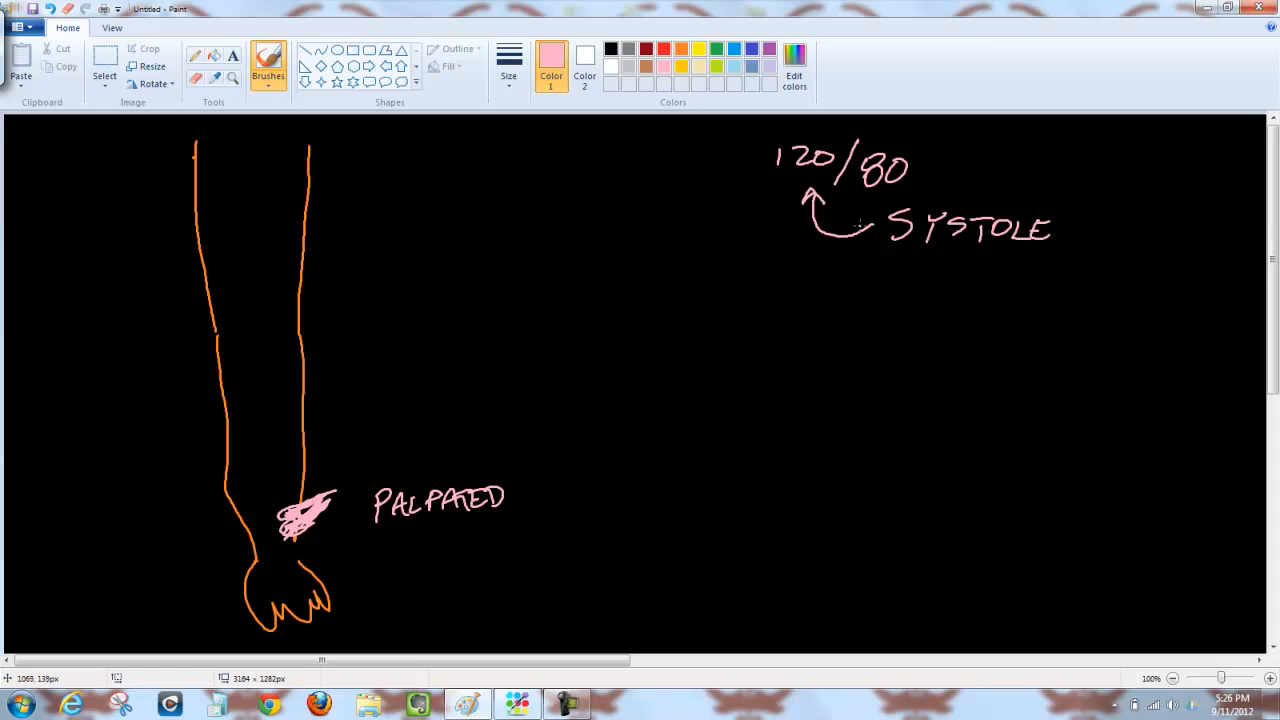
mouse_move(960, 172)
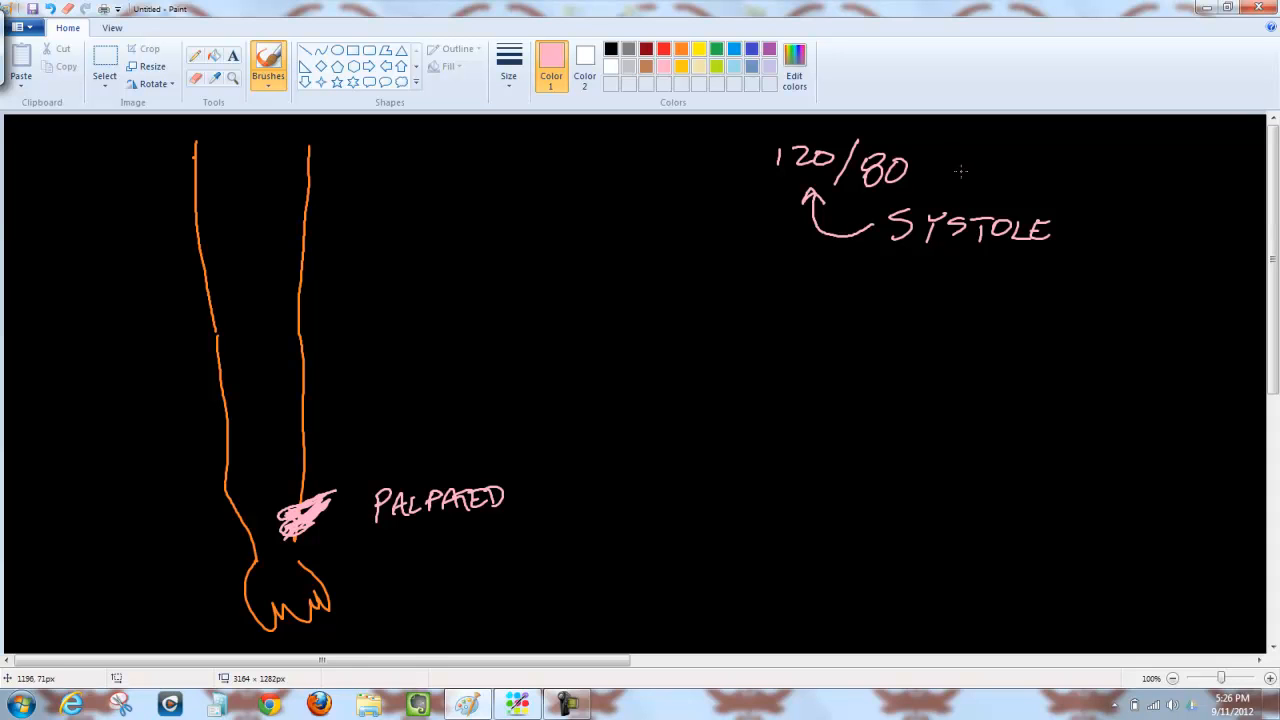
mouse_move(960, 168)
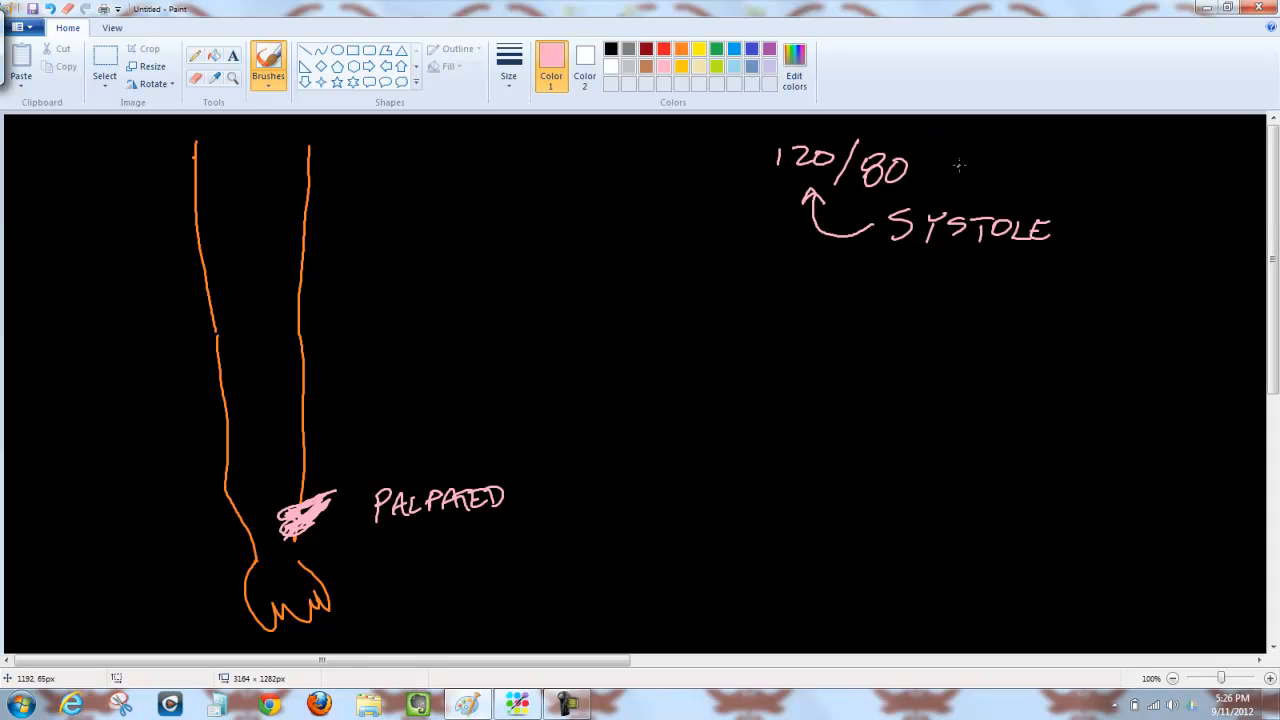
left_click_drag(960, 164, 1024, 164)
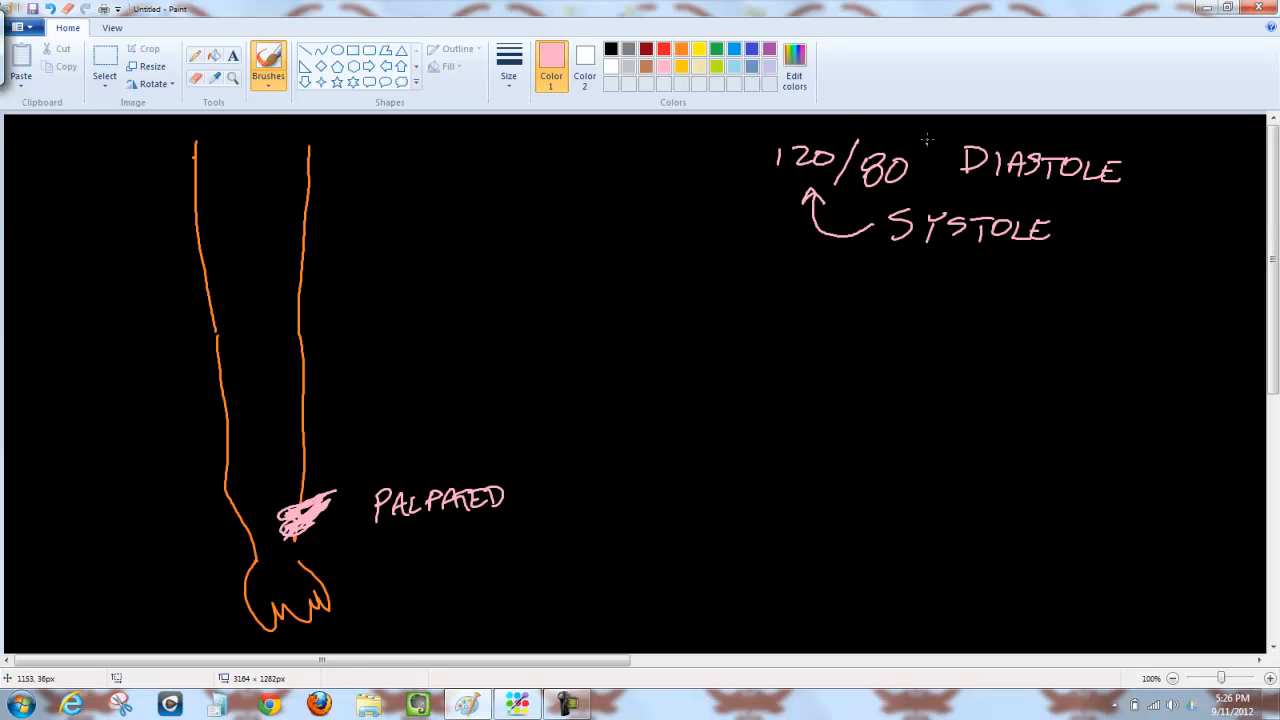
mouse_move(940, 158)
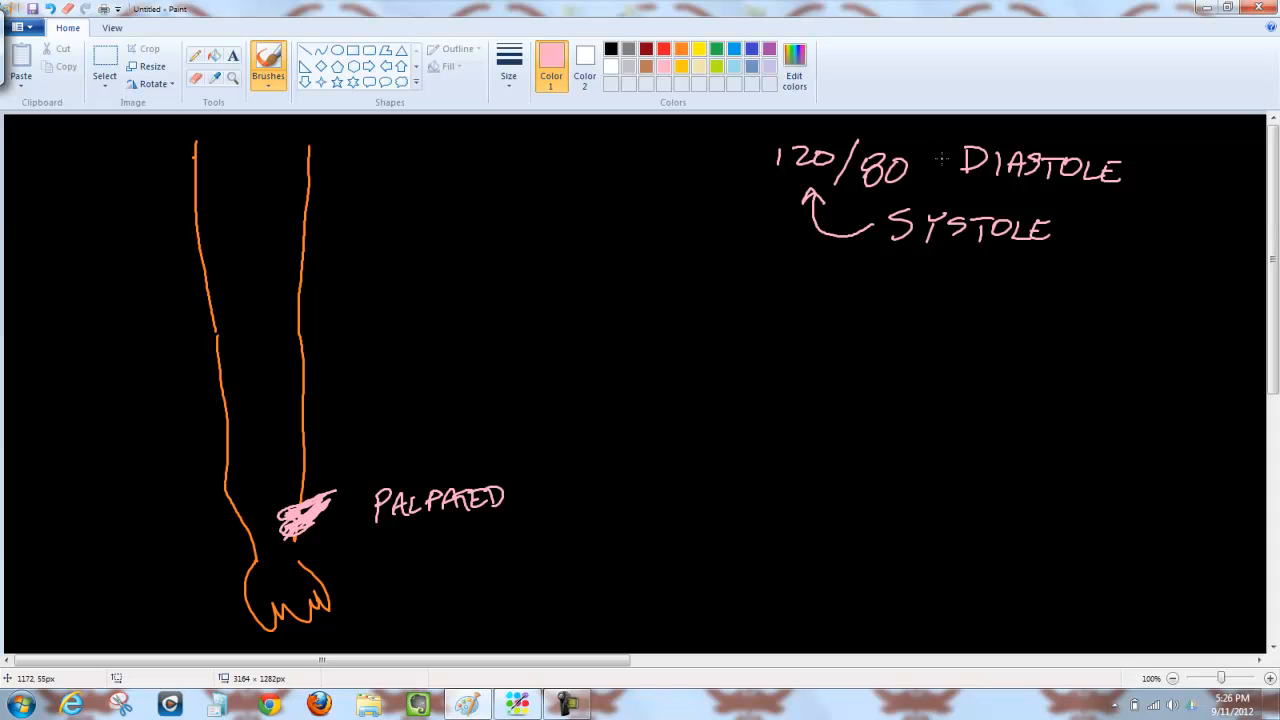
left_click_drag(944, 160, 918, 160)
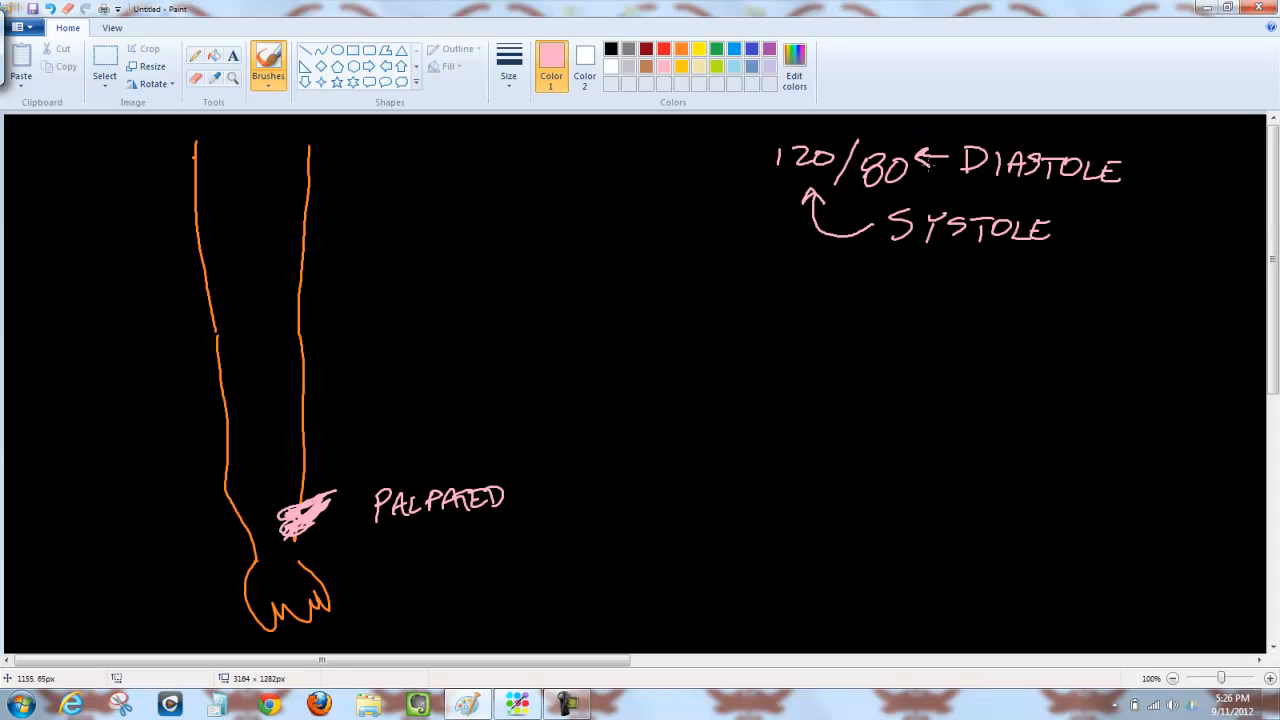
mouse_move(910, 280)
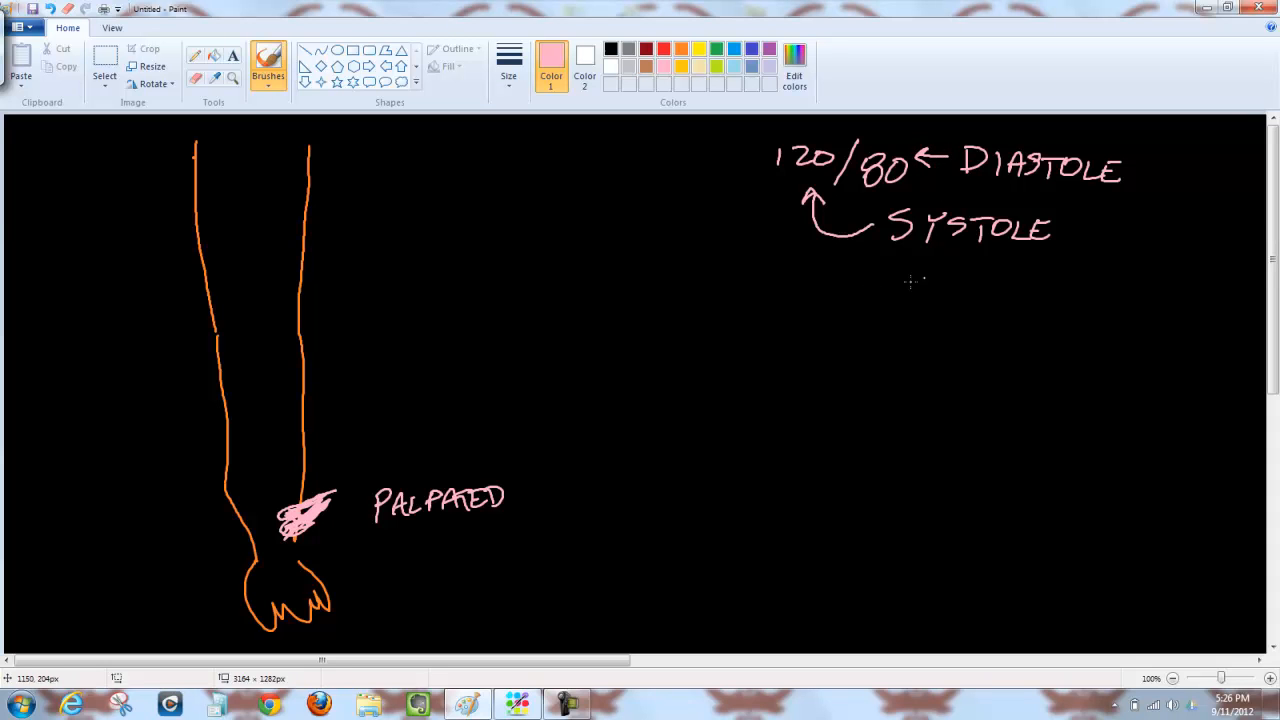
Brush a spiked pink pulse waveform and point SYSTOLE and DIASTOLE arrows at its peaks
left_click_drag(804, 316, 880, 296)
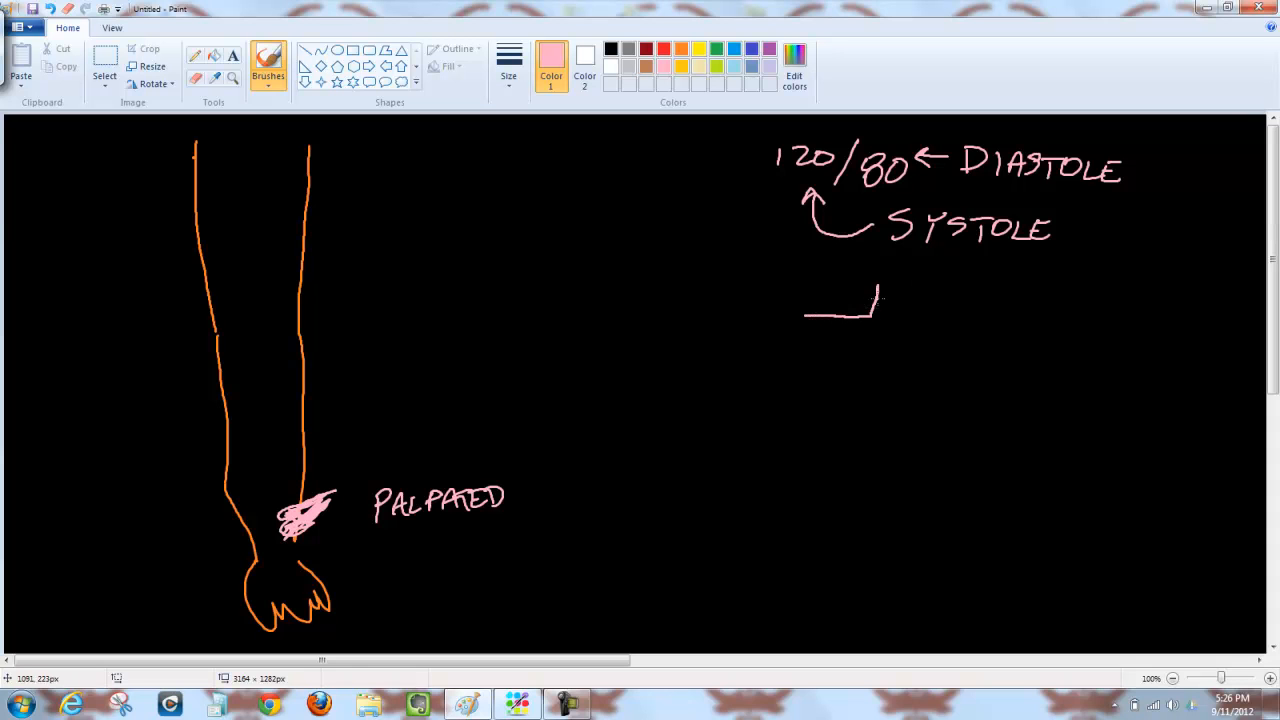
left_click_drag(870, 310, 980, 316)
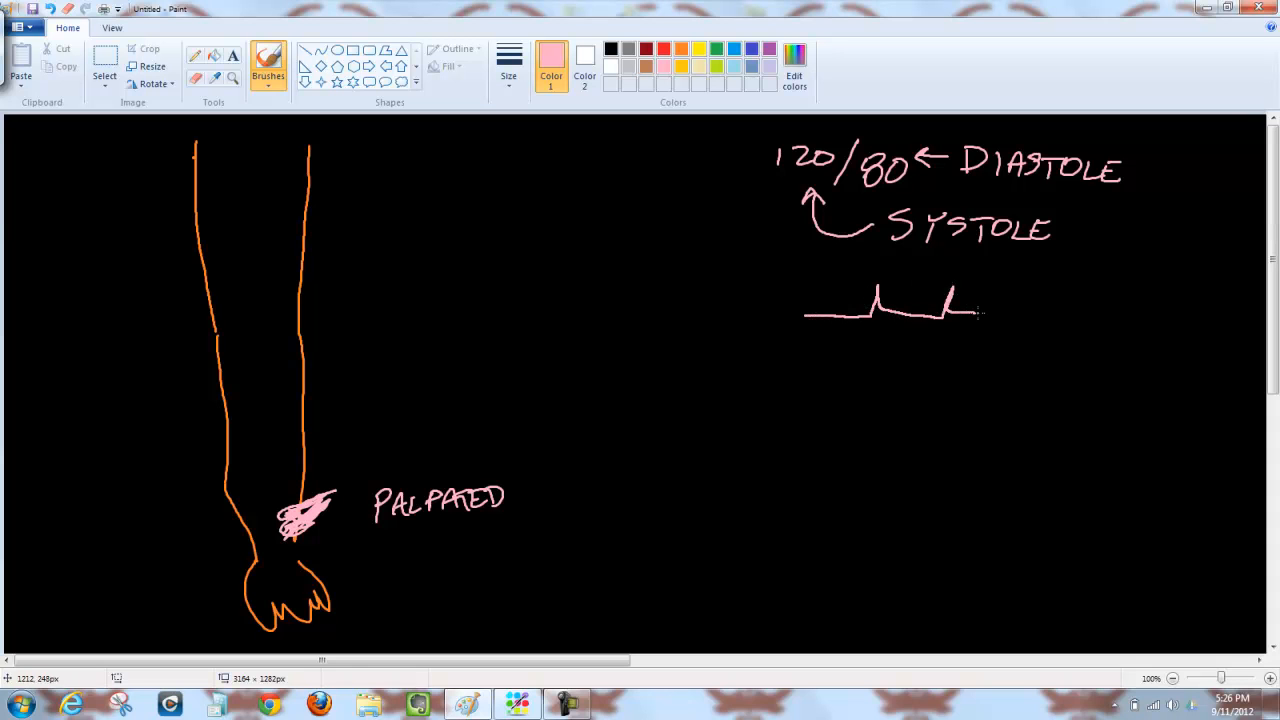
left_click_drag(980, 316, 1036, 304)
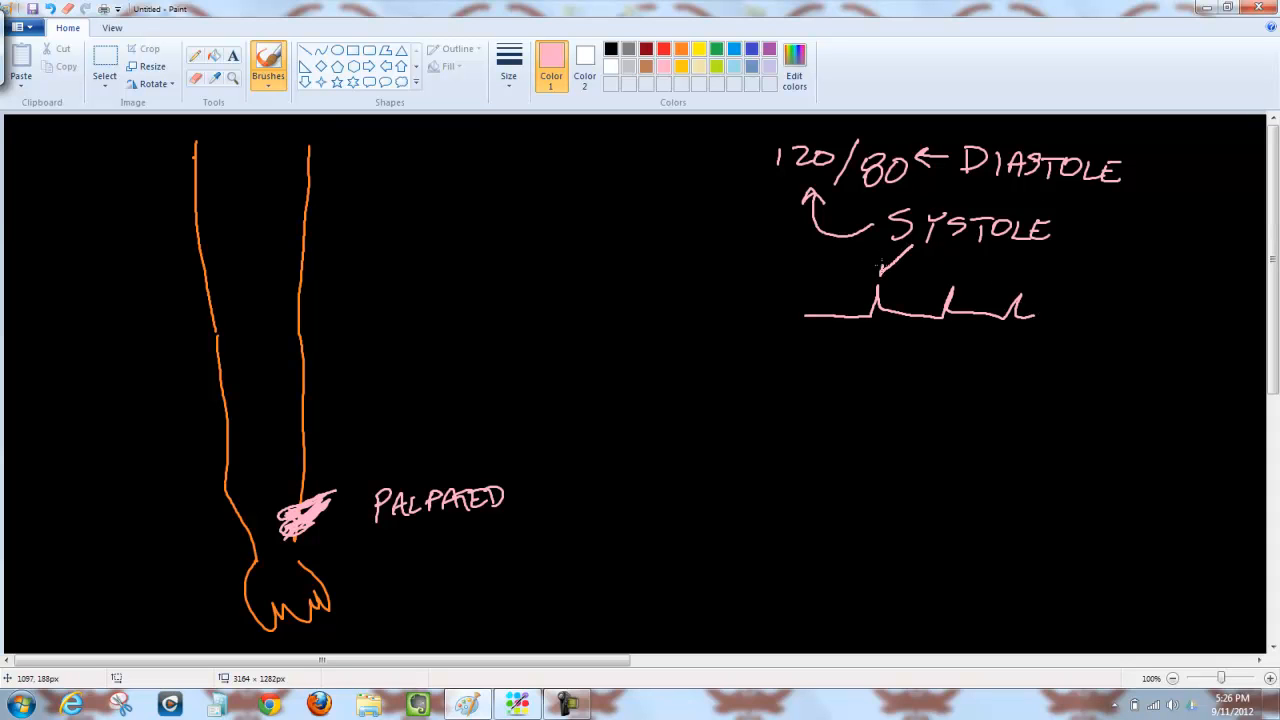
left_click_drag(1076, 190, 1080, 260)
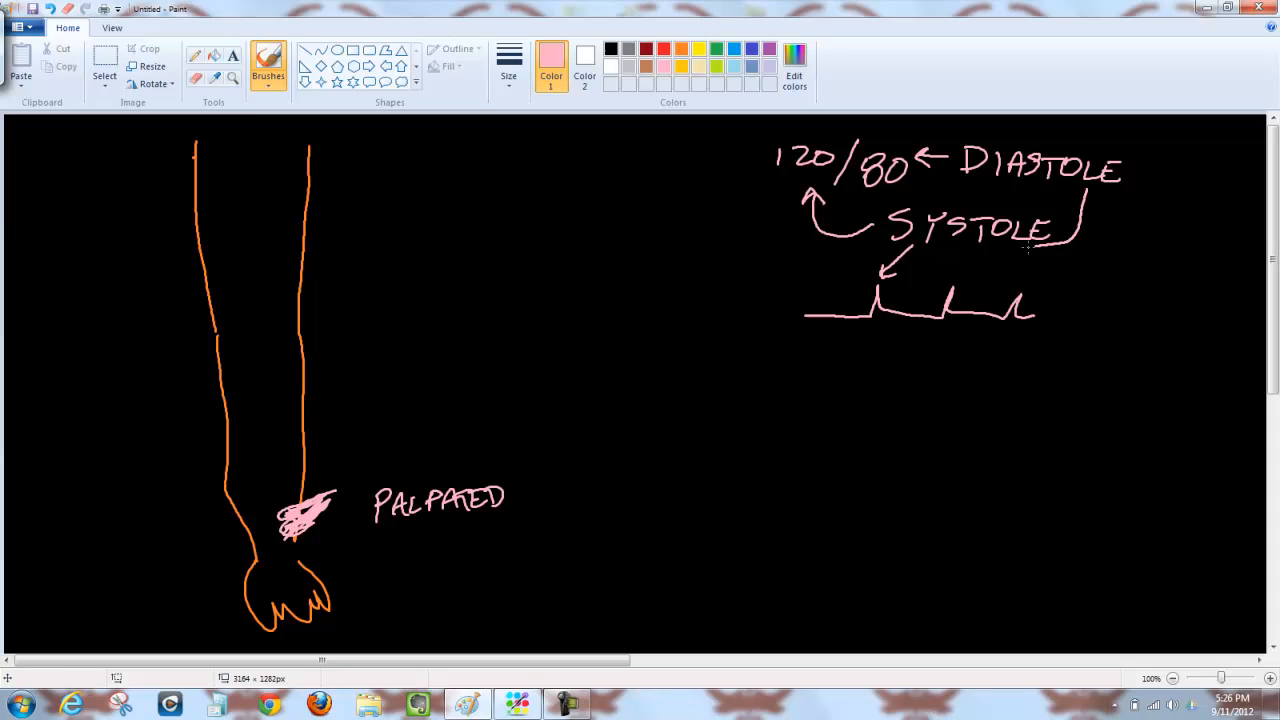
left_click_drag(1030, 240, 984, 300)
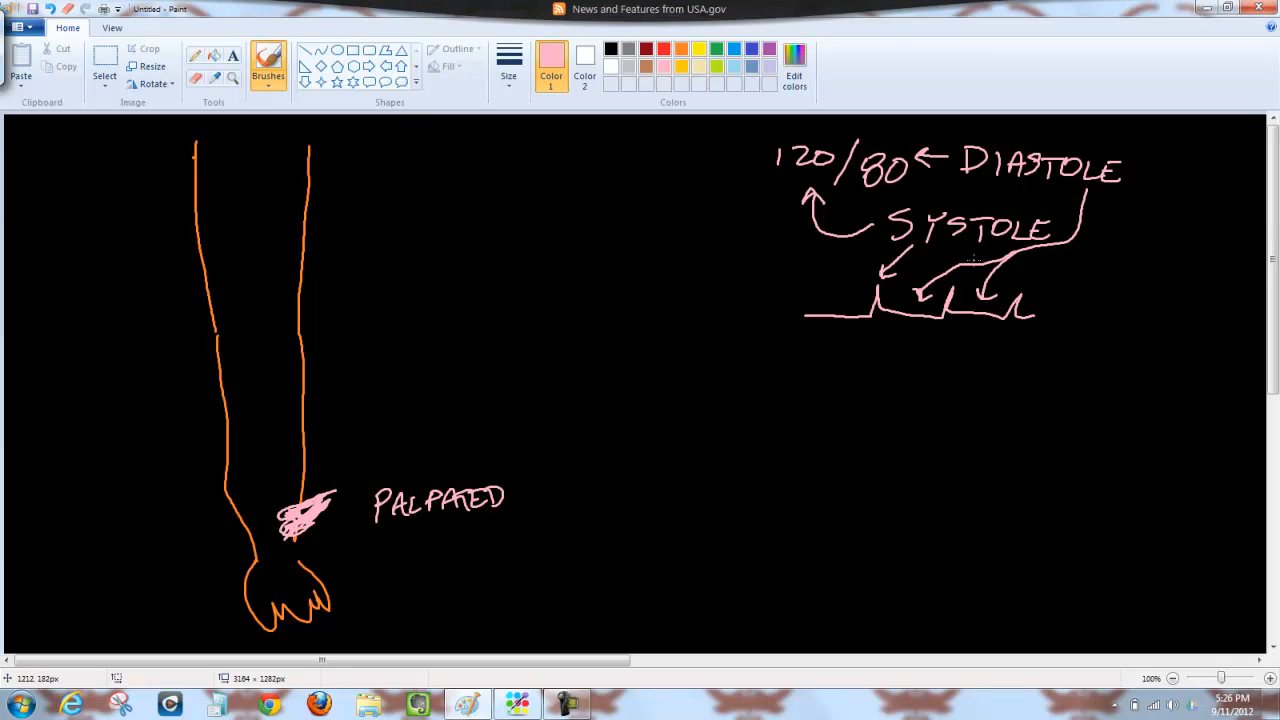
mouse_move(324, 528)
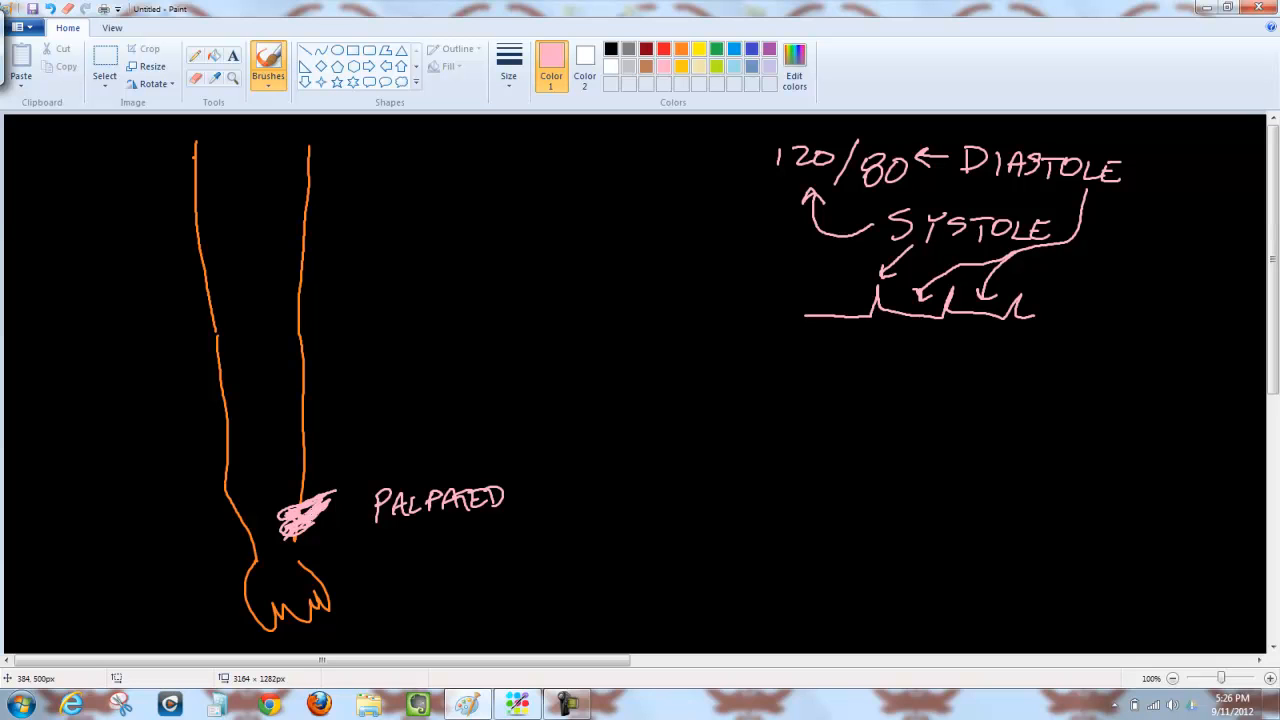
mouse_move(368, 340)
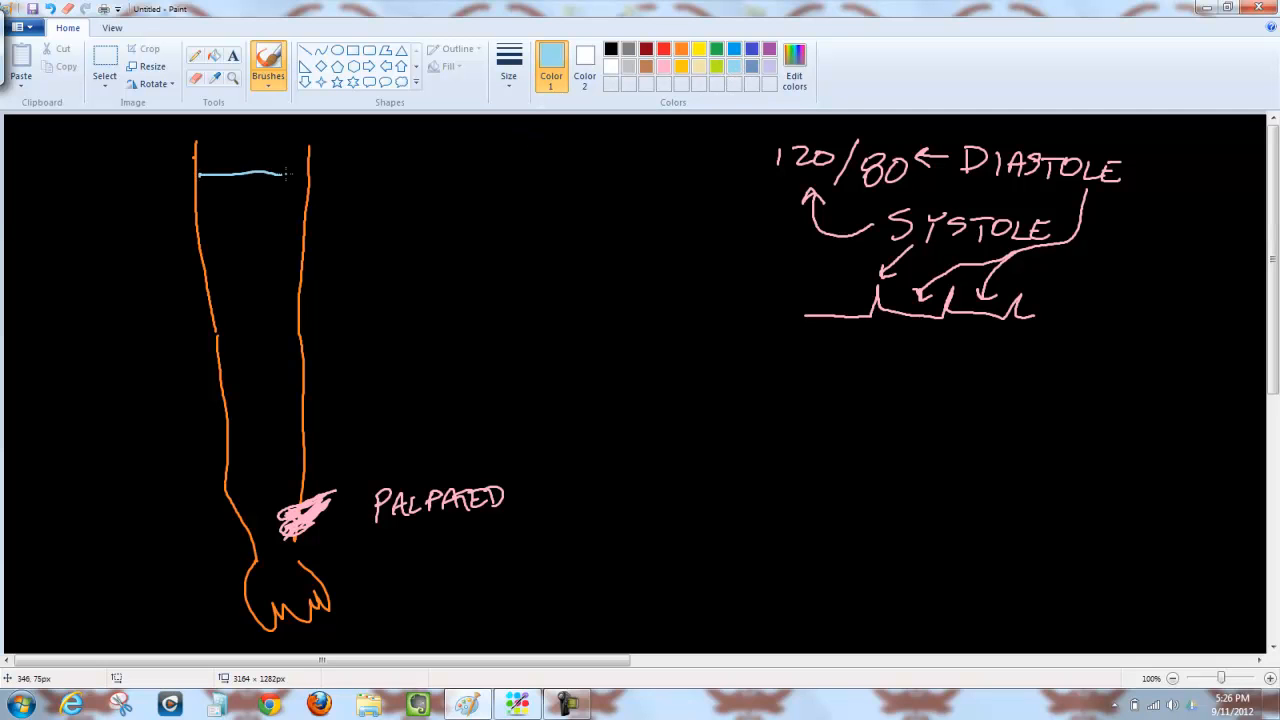
Draw the light-blue cuff line and jagged shading on the upper arm, plus a zigzag-filled pump bulb
left_click_drag(210, 262, 300, 258)
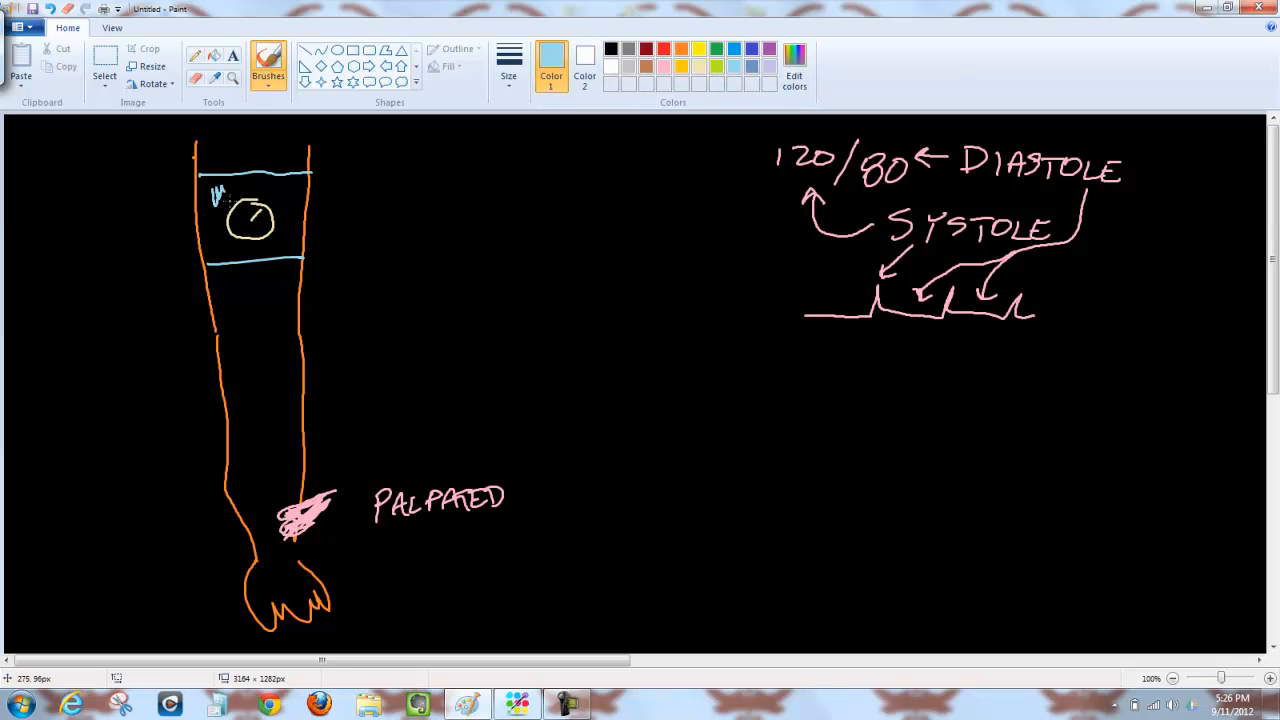
left_click_drag(210, 190, 300, 240)
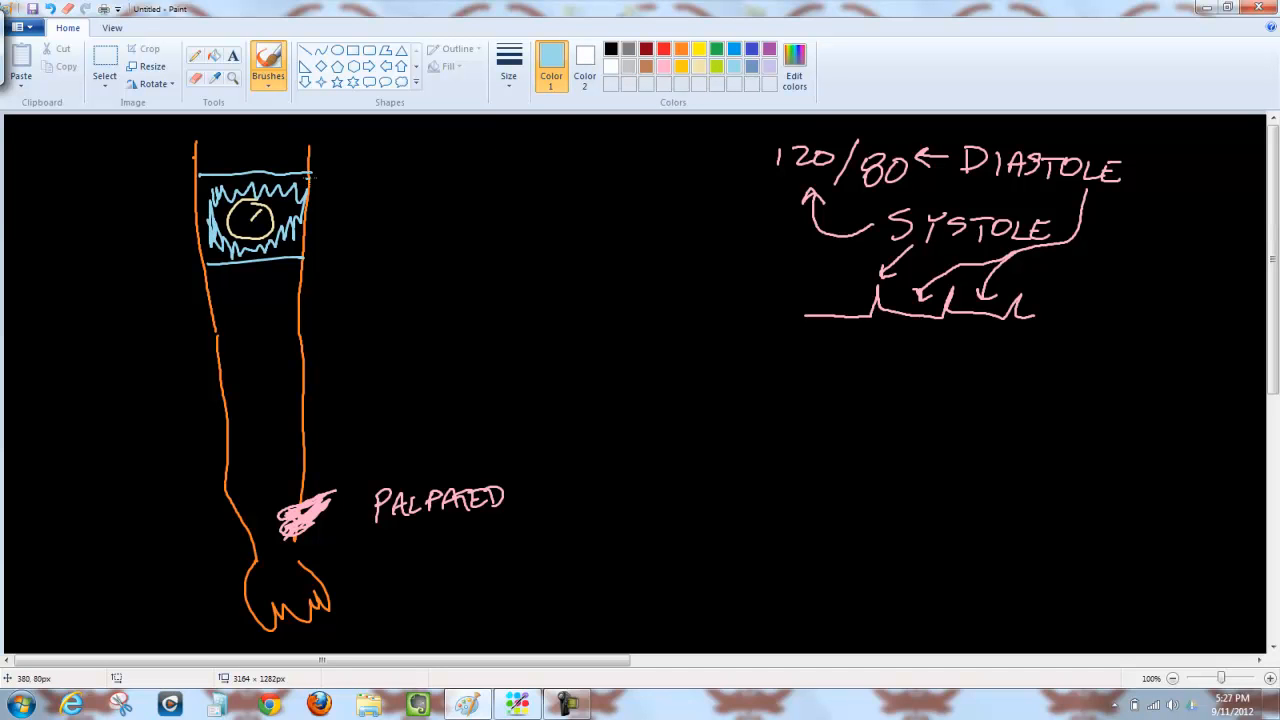
left_click_drag(310, 178, 436, 184)
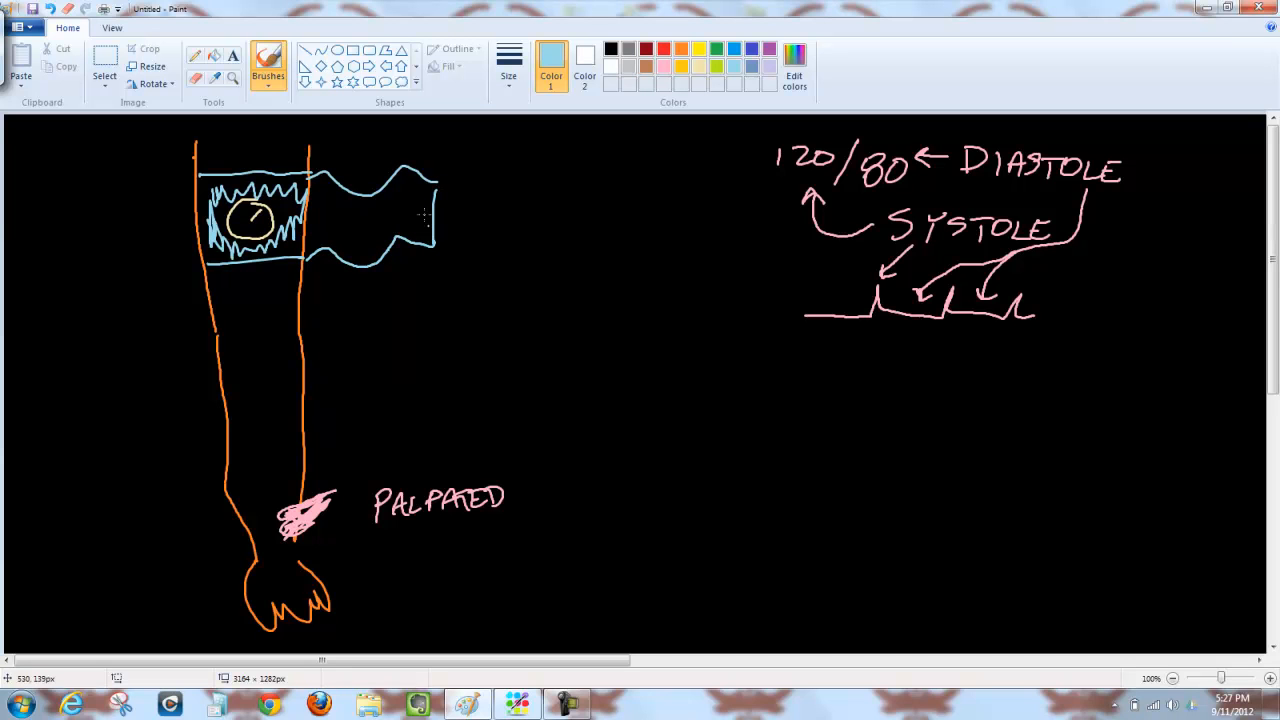
left_click_drag(330, 230, 420, 204)
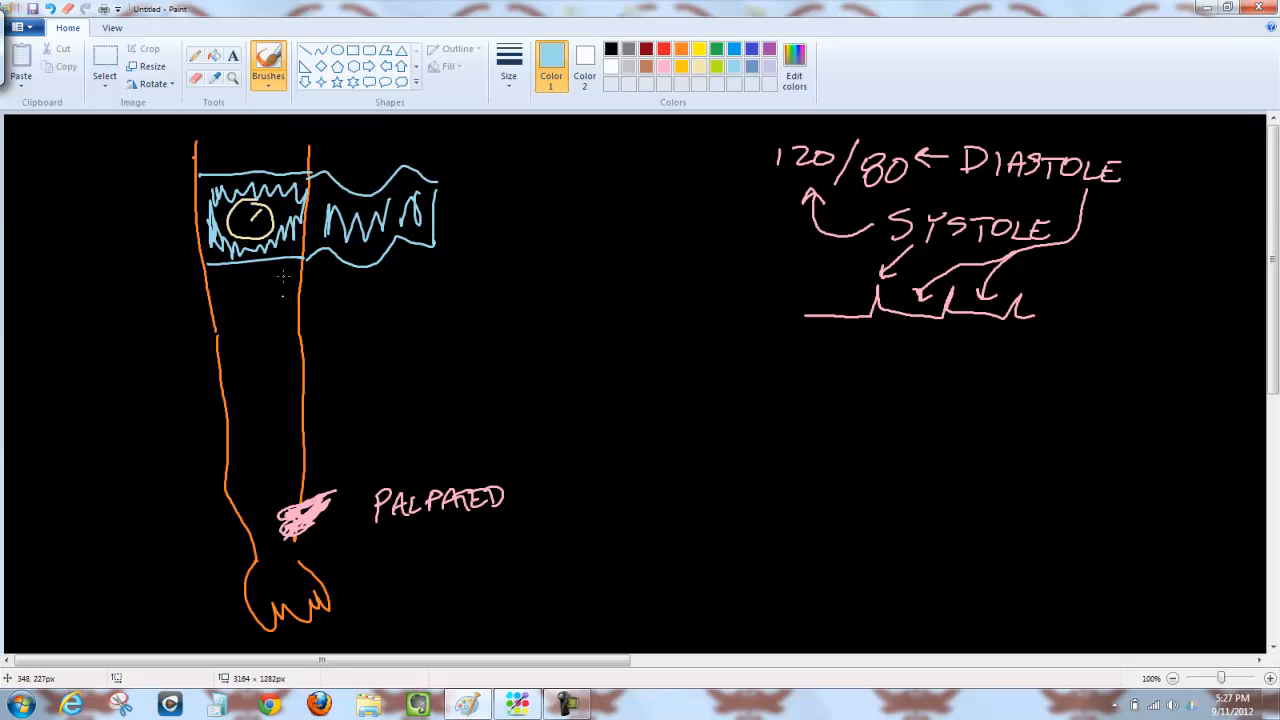
mouse_move(518, 204)
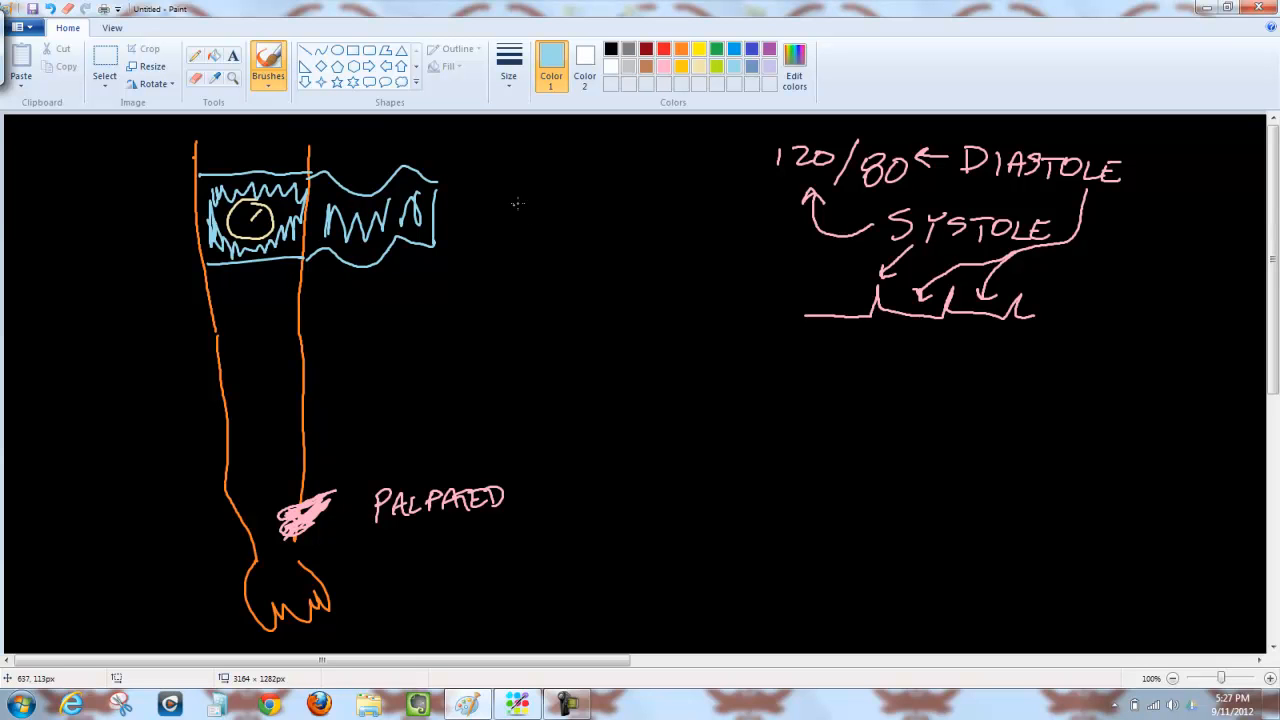
Write 110 beside the cuff, arrow it toward 120/80, and write 130 under the crossed-out 110
left_click_drag(510, 216, 564, 224)
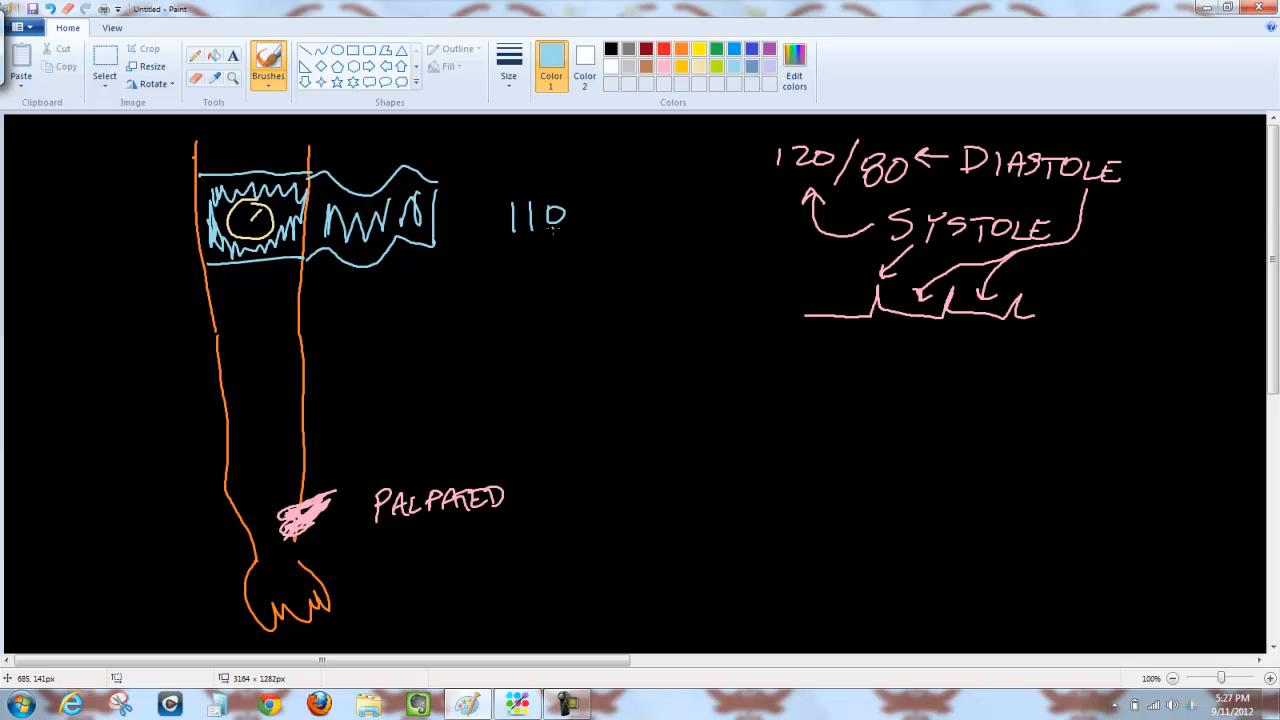
mouse_move(324, 516)
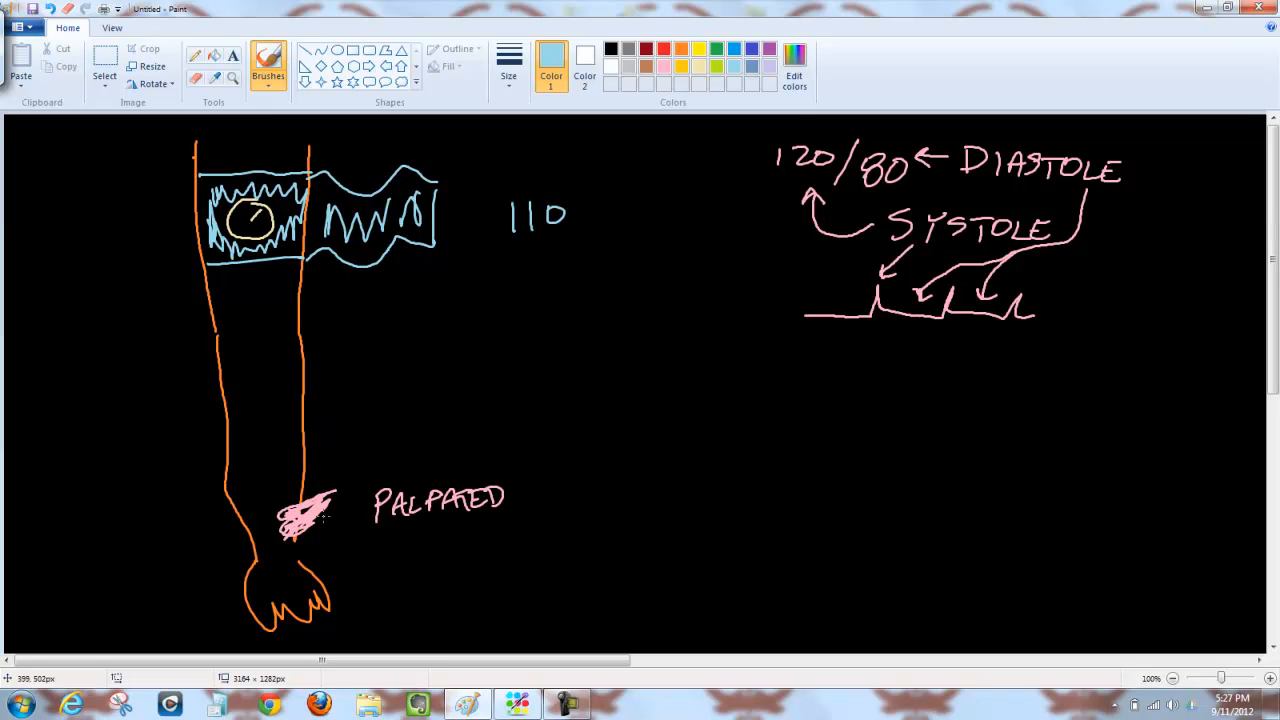
mouse_move(700, 172)
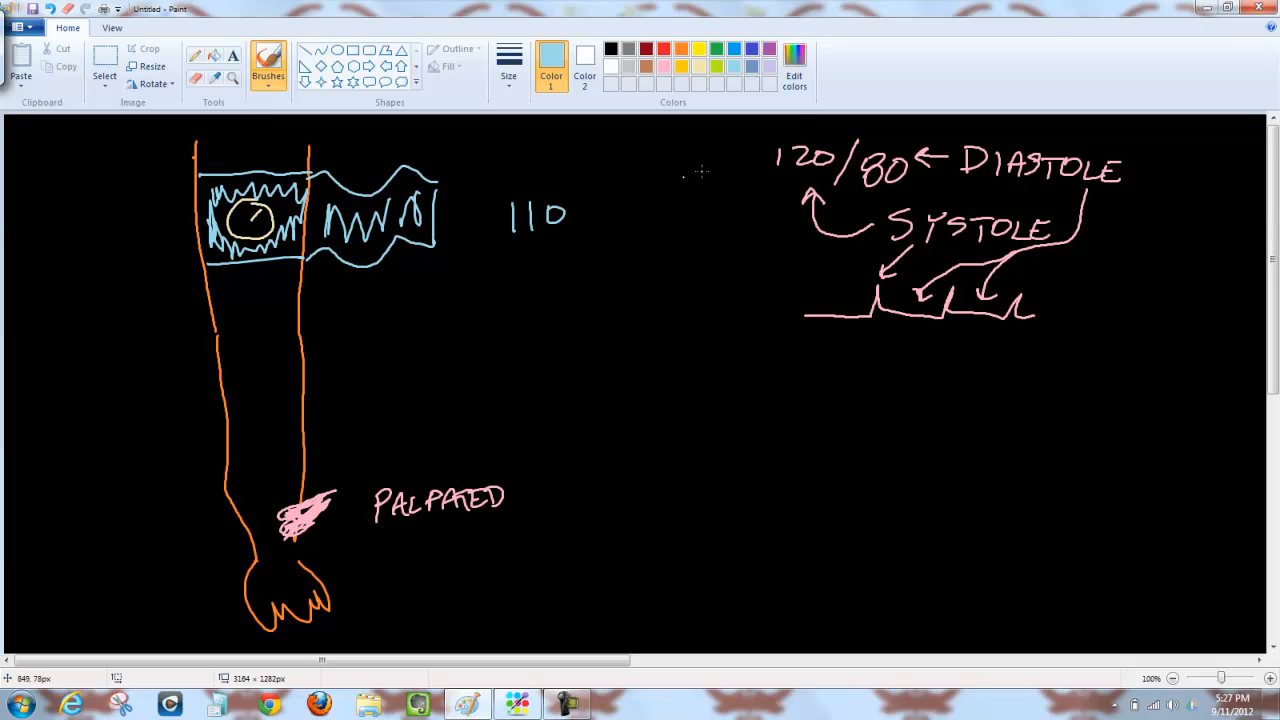
left_click_drag(700, 168, 760, 164)
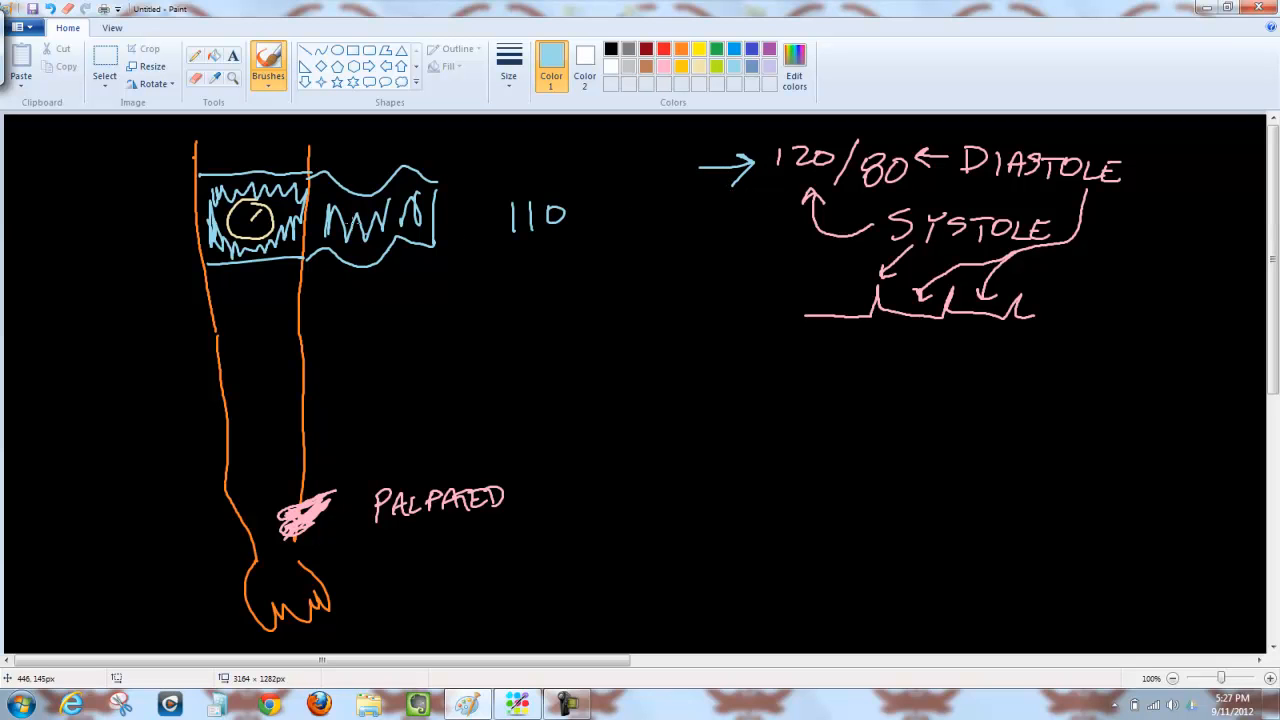
mouse_move(356, 156)
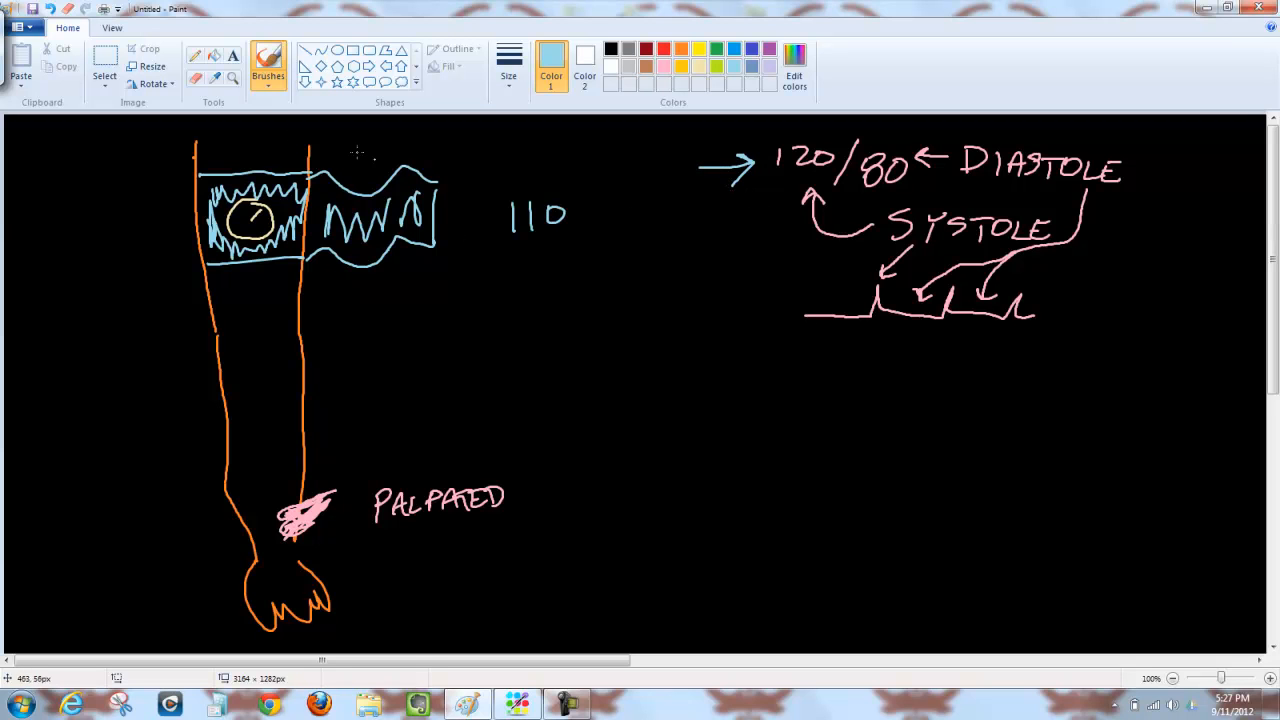
mouse_move(550, 132)
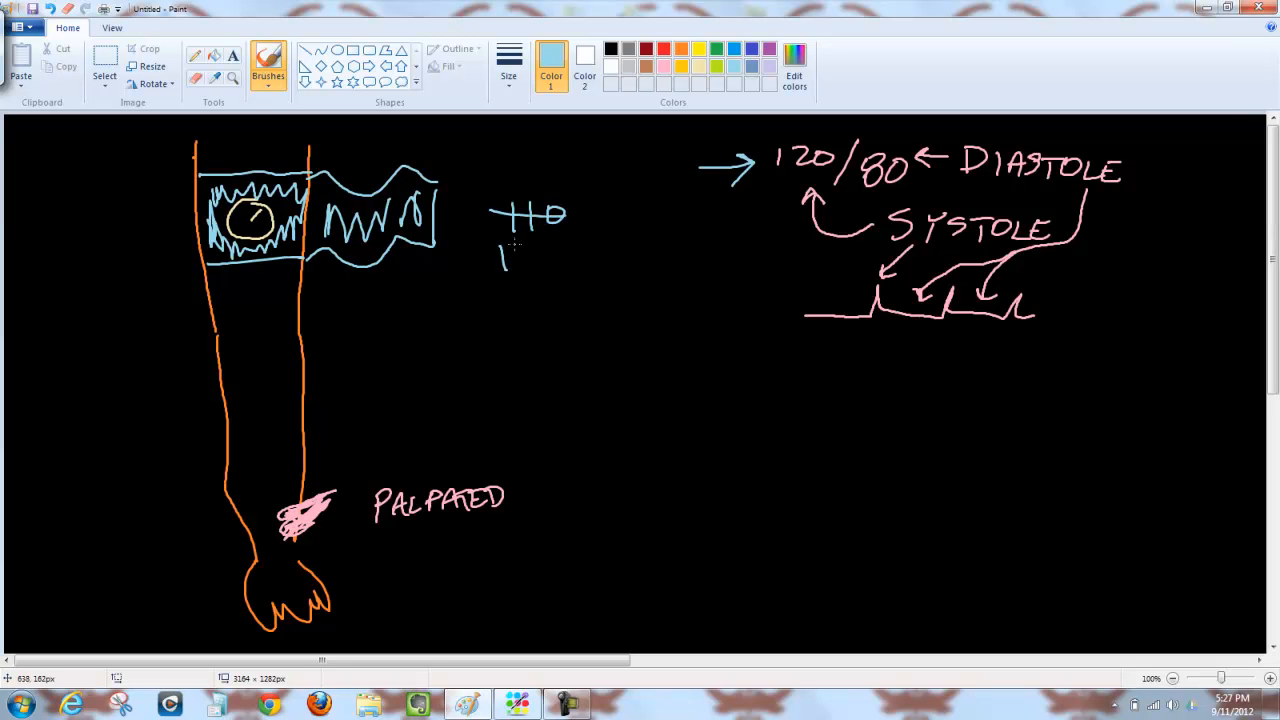
left_click_drag(496, 250, 576, 270)
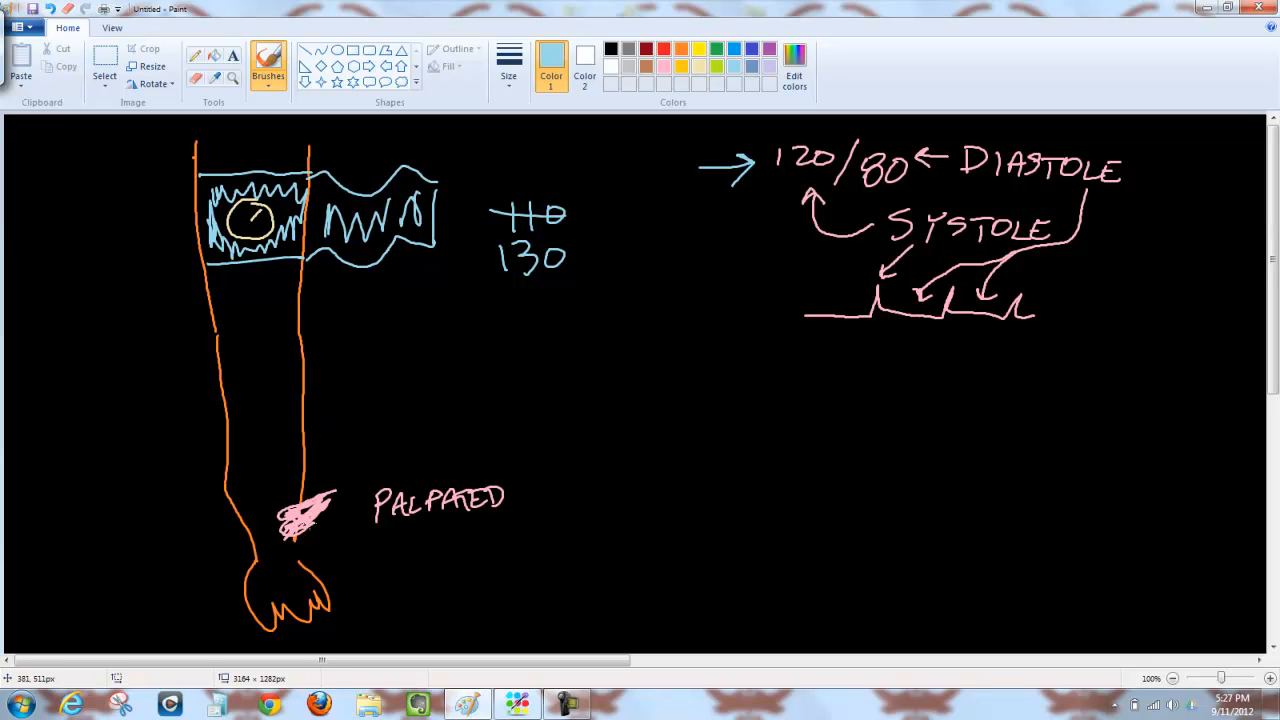
mouse_move(532, 302)
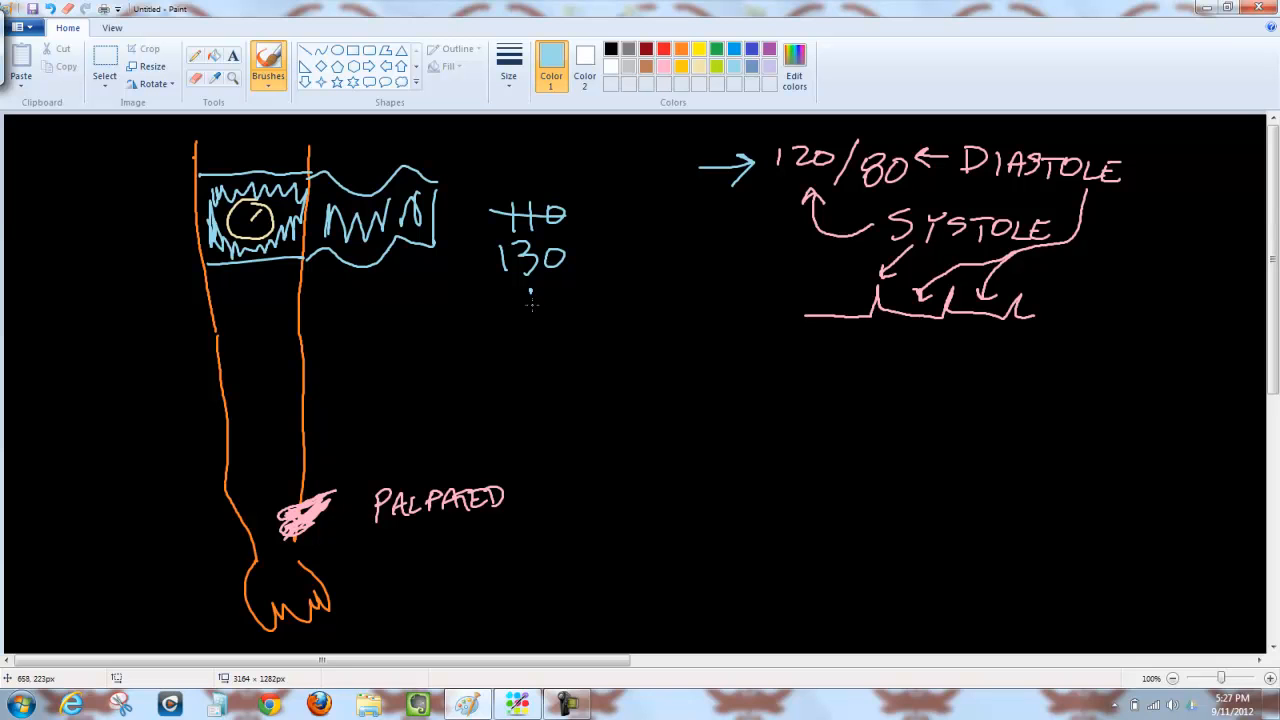
Add downward arrows below 130 and the cuff, and a small arrow from the circled 120
left_click_drag(540, 290, 544, 350)
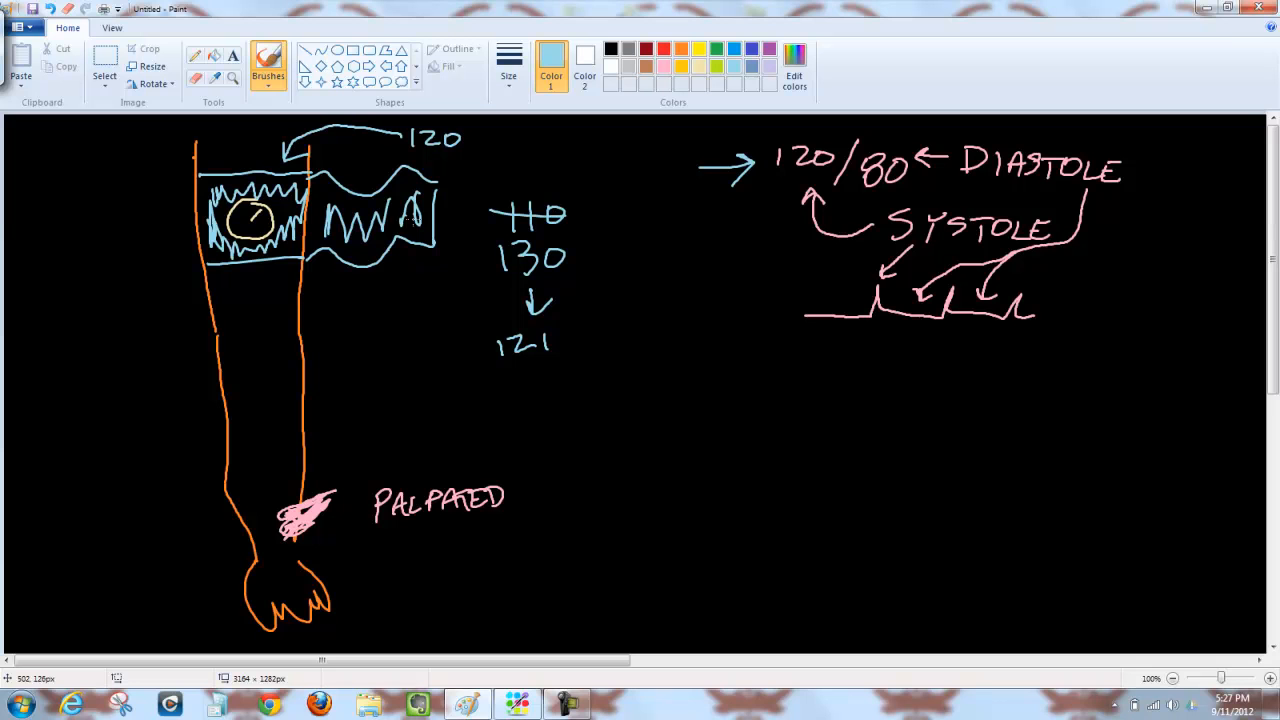
mouse_move(312, 228)
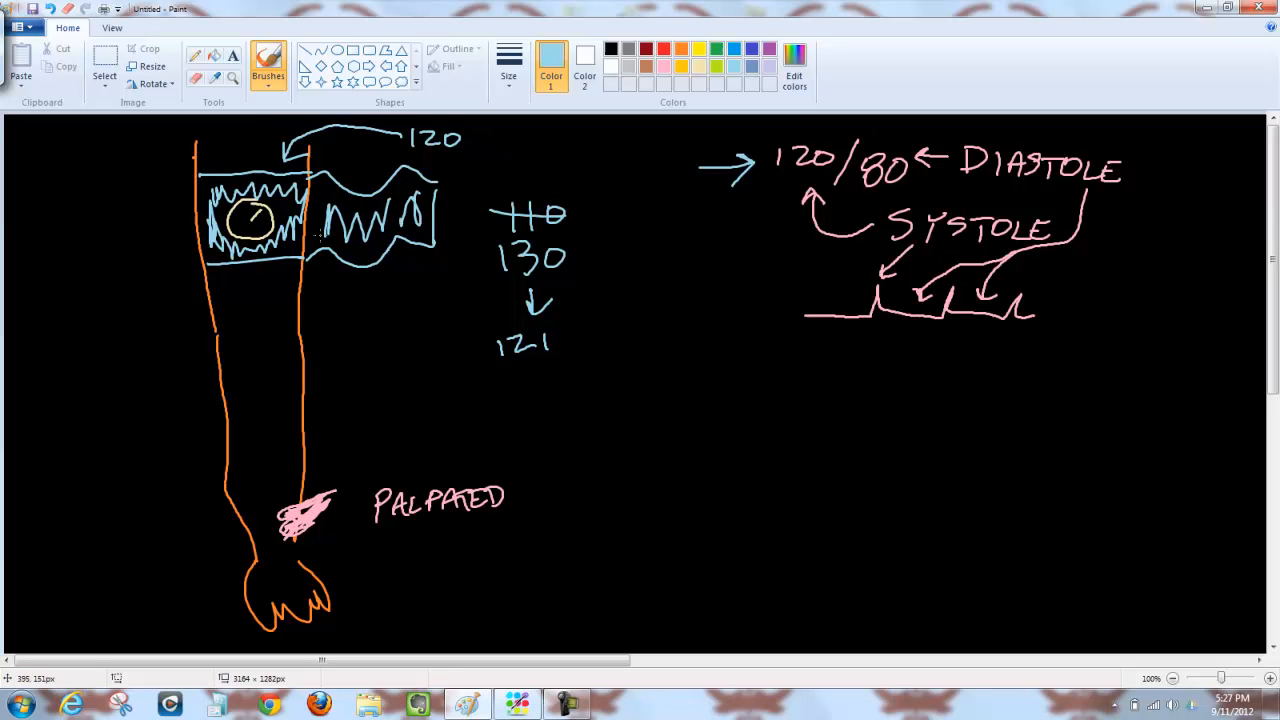
mouse_move(508, 370)
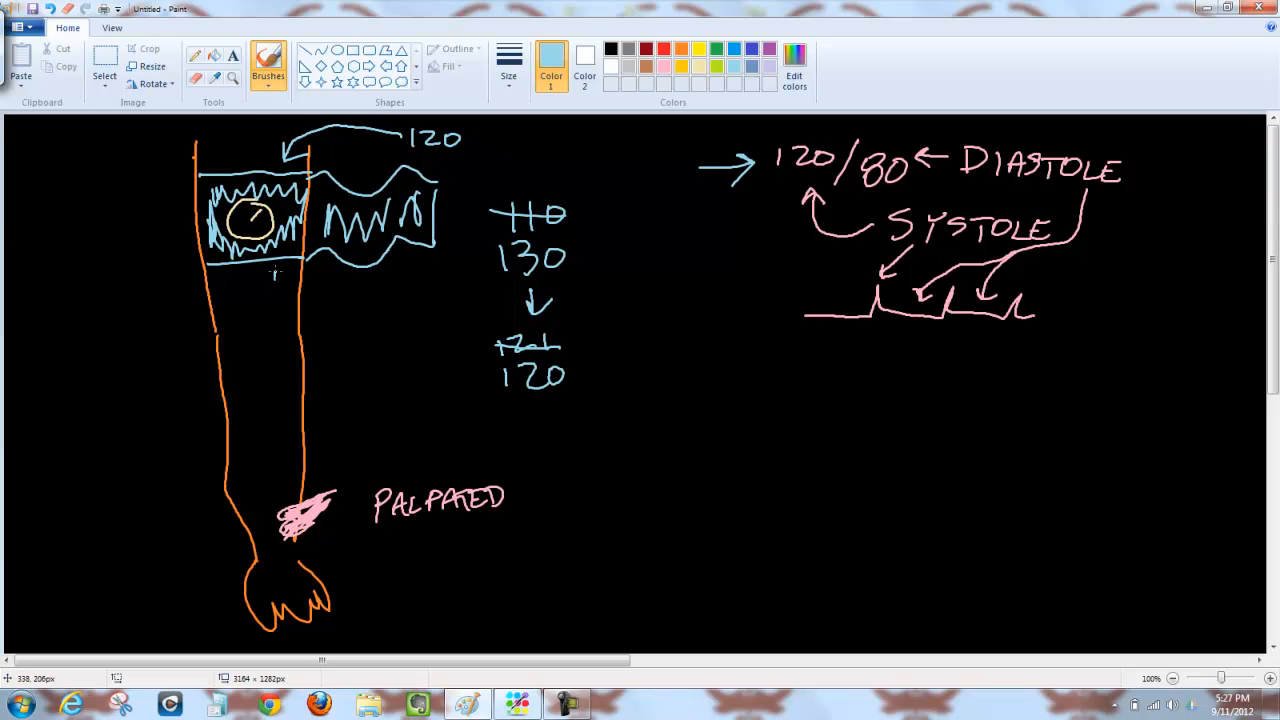
left_click_drag(276, 276, 284, 344)
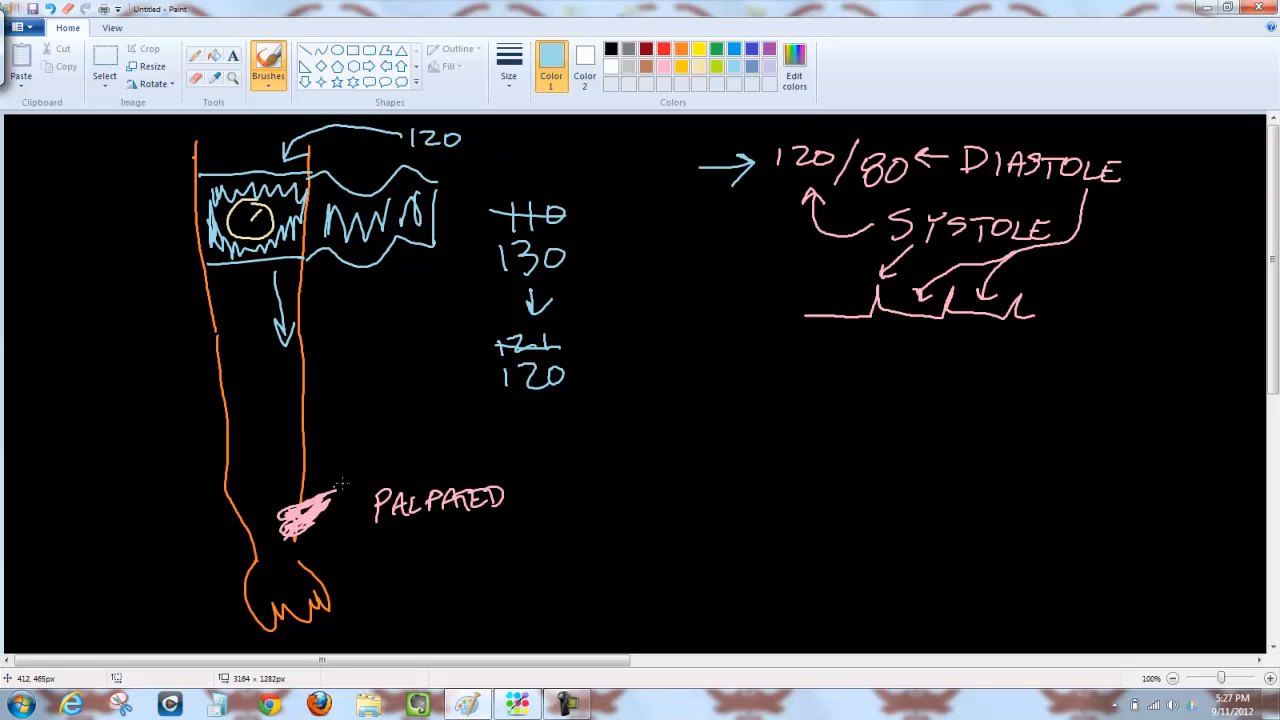
mouse_move(482, 404)
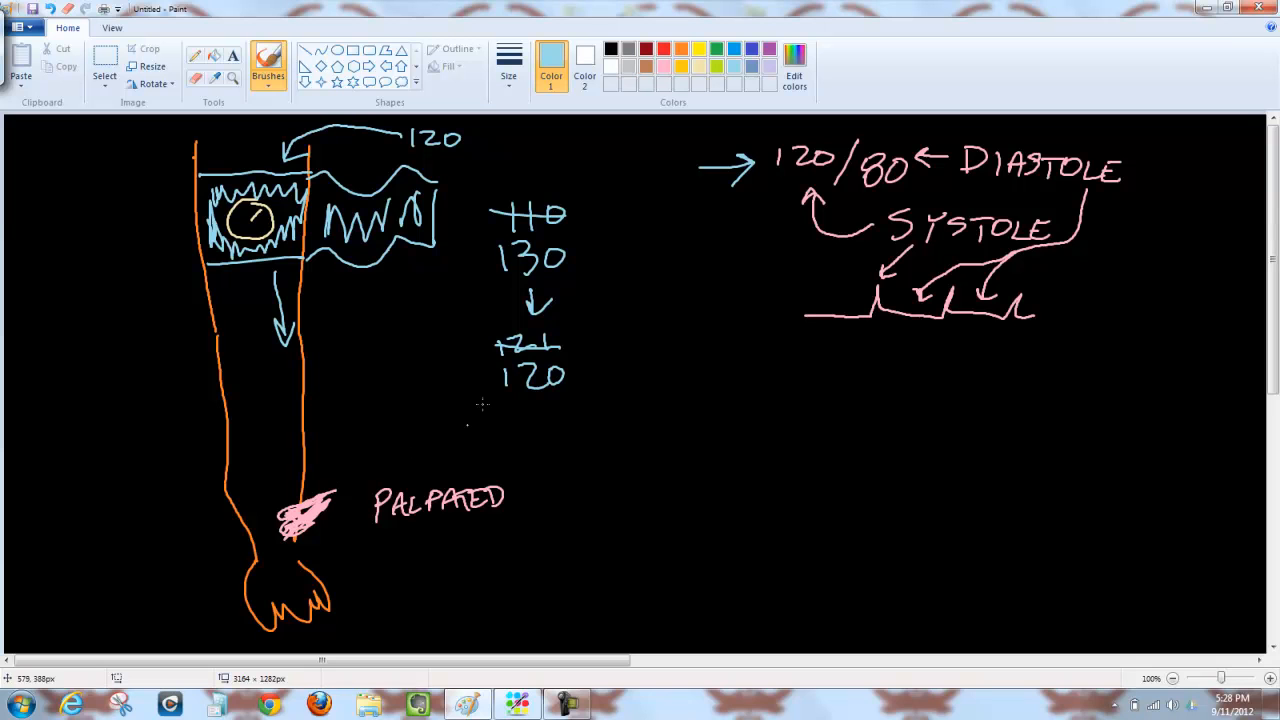
mouse_move(830, 136)
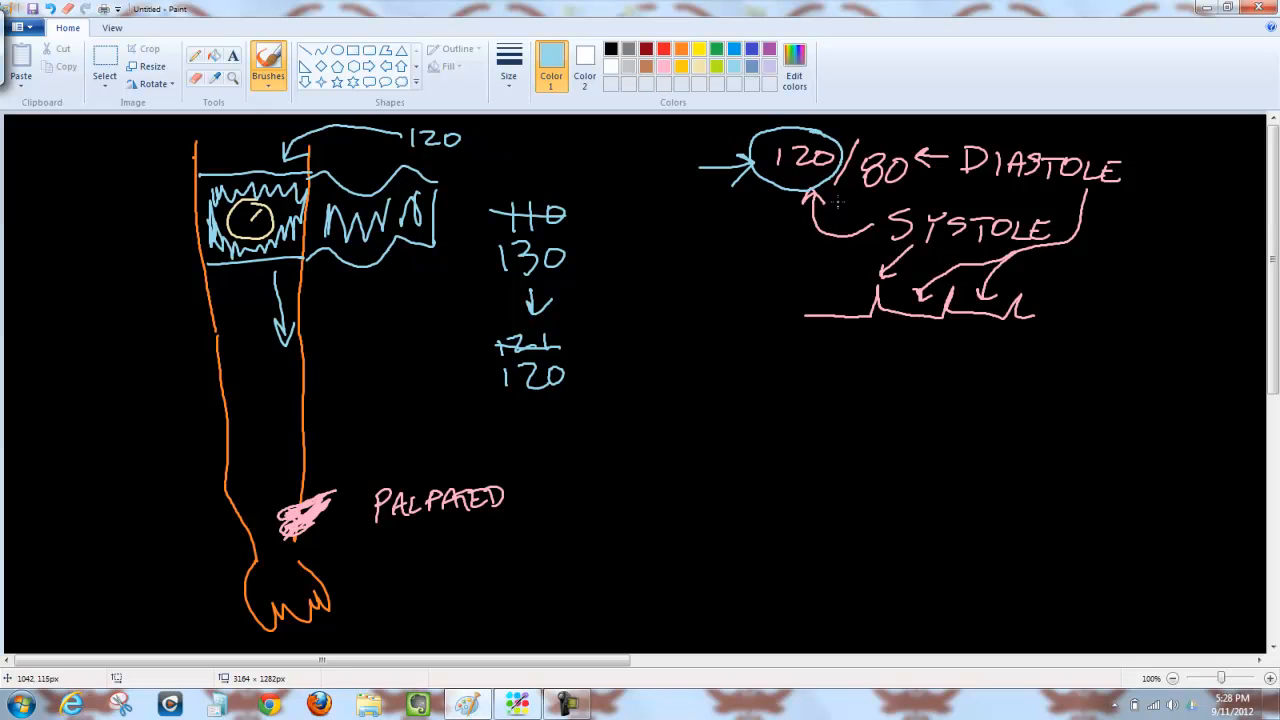
left_click_drag(836, 216, 870, 190)
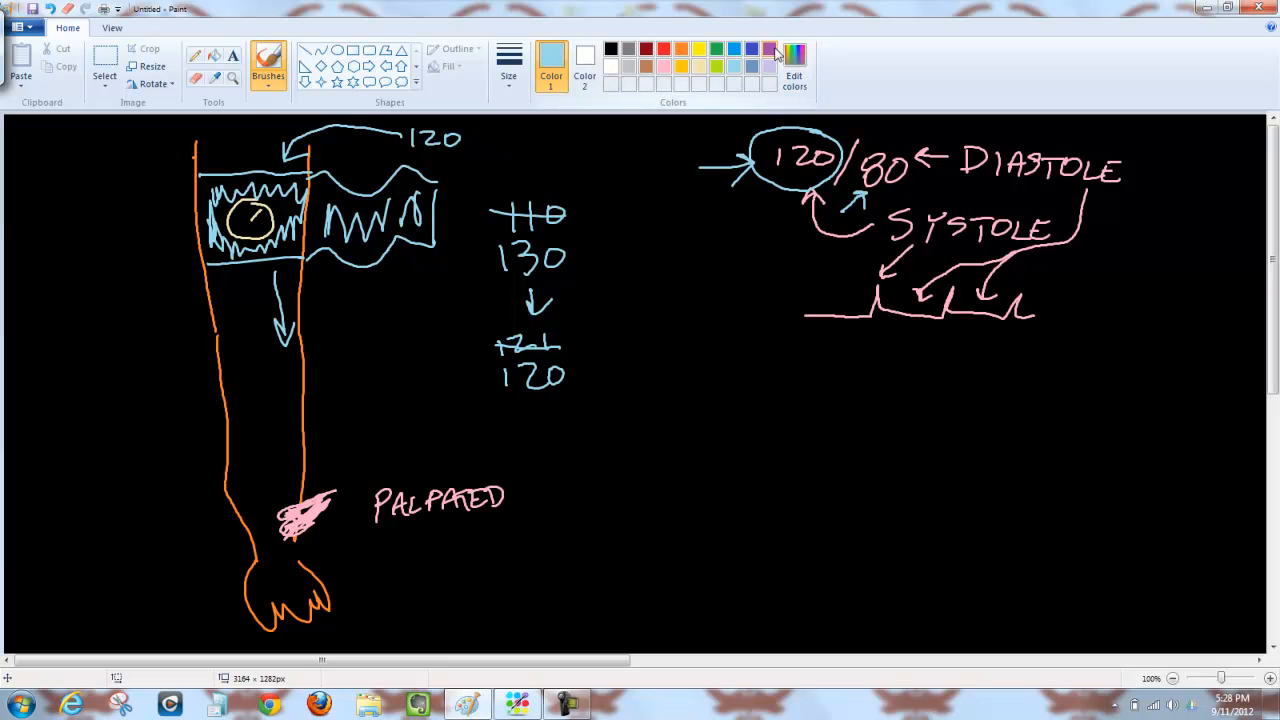
In purple, draw stethoscope tubing from the forearm, shade the number column, and arrow down at PALPATED
left_click(768, 48)
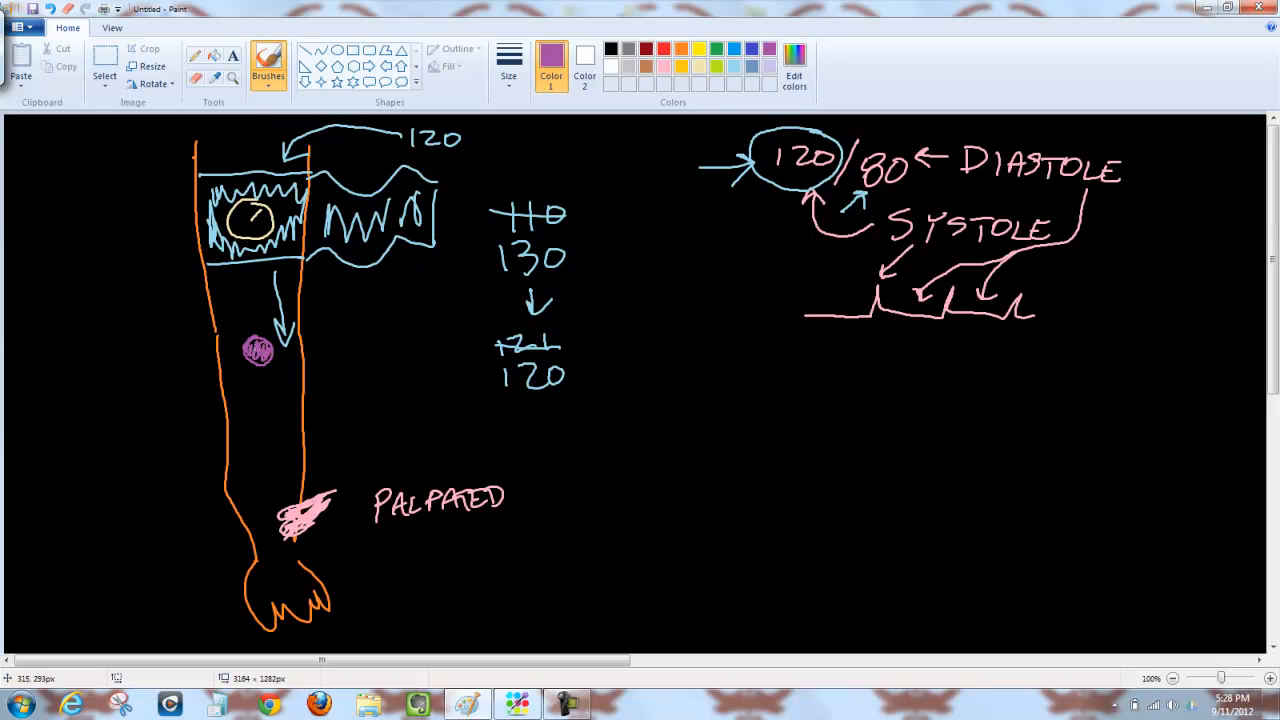
left_click_drag(240, 348, 18, 374)
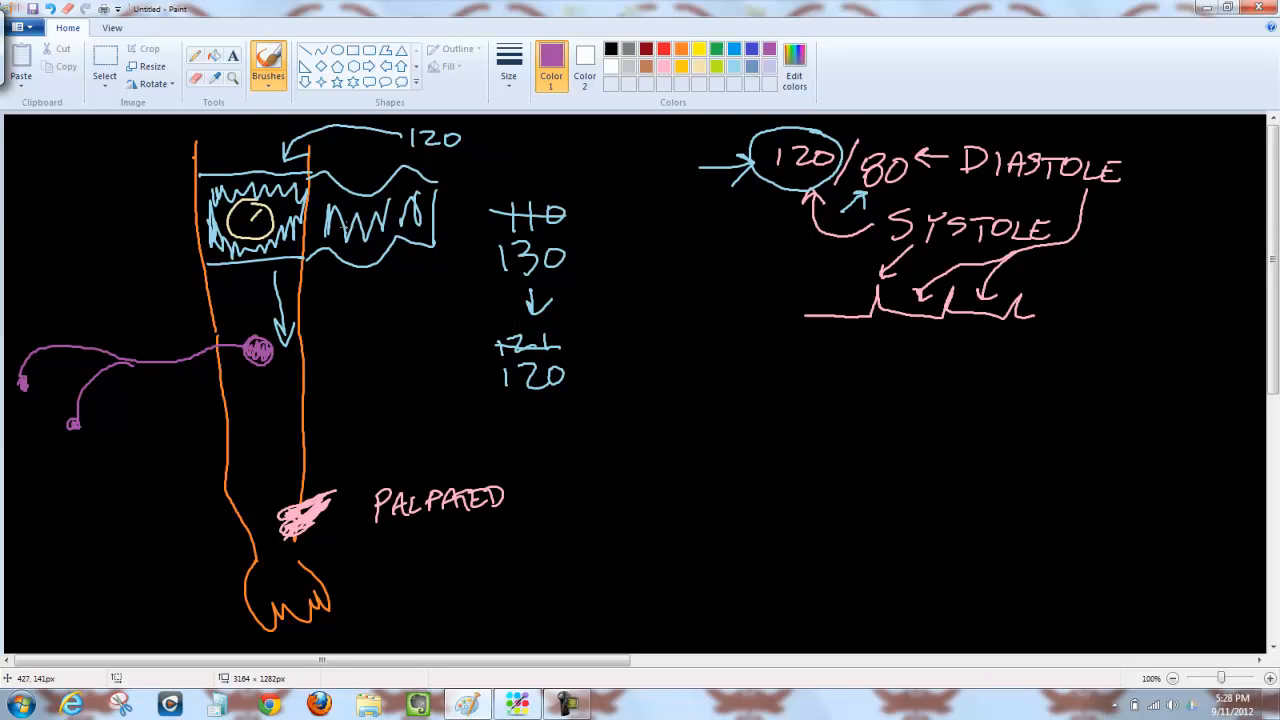
mouse_move(538, 236)
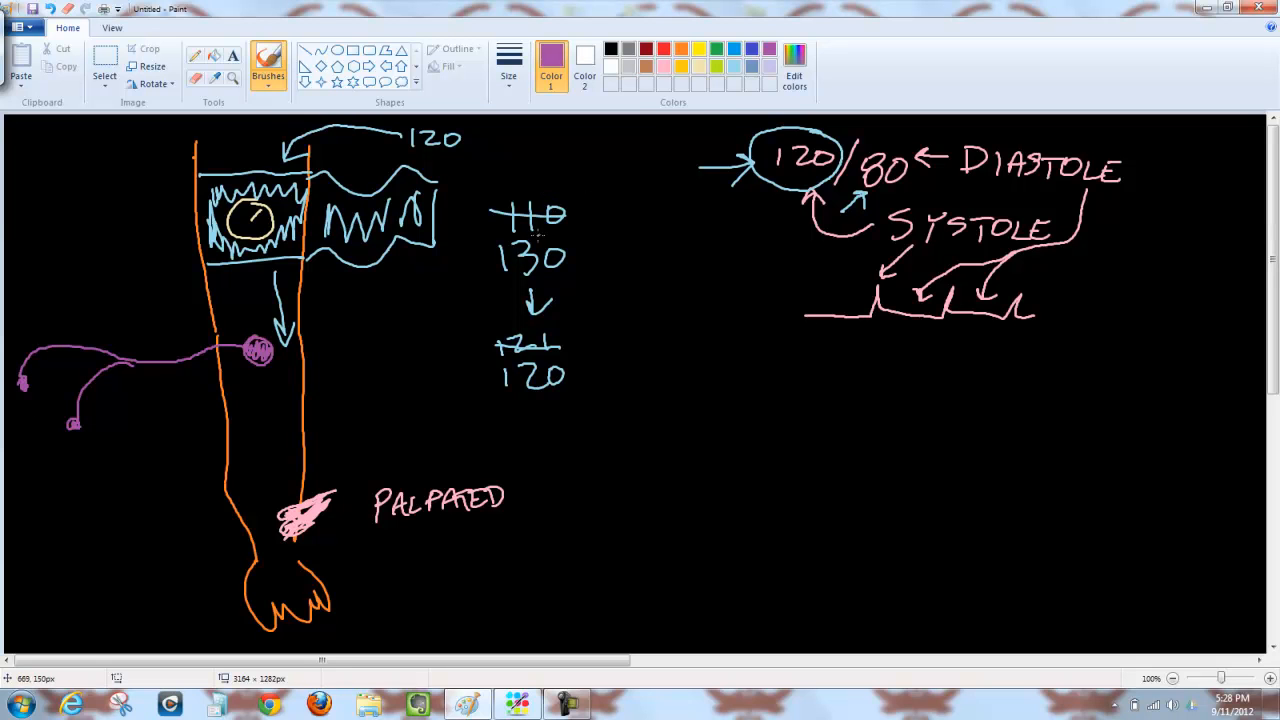
left_click_drag(540, 236, 536, 350)
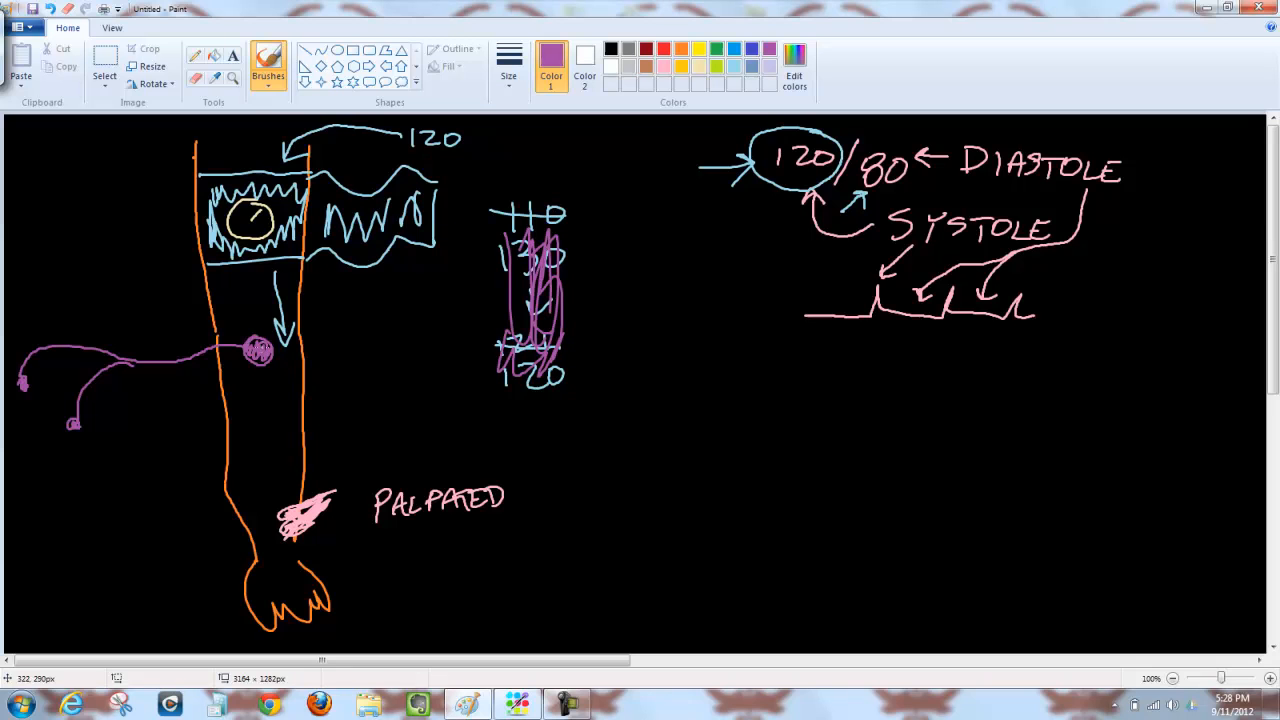
left_click_drag(410, 410, 412, 456)
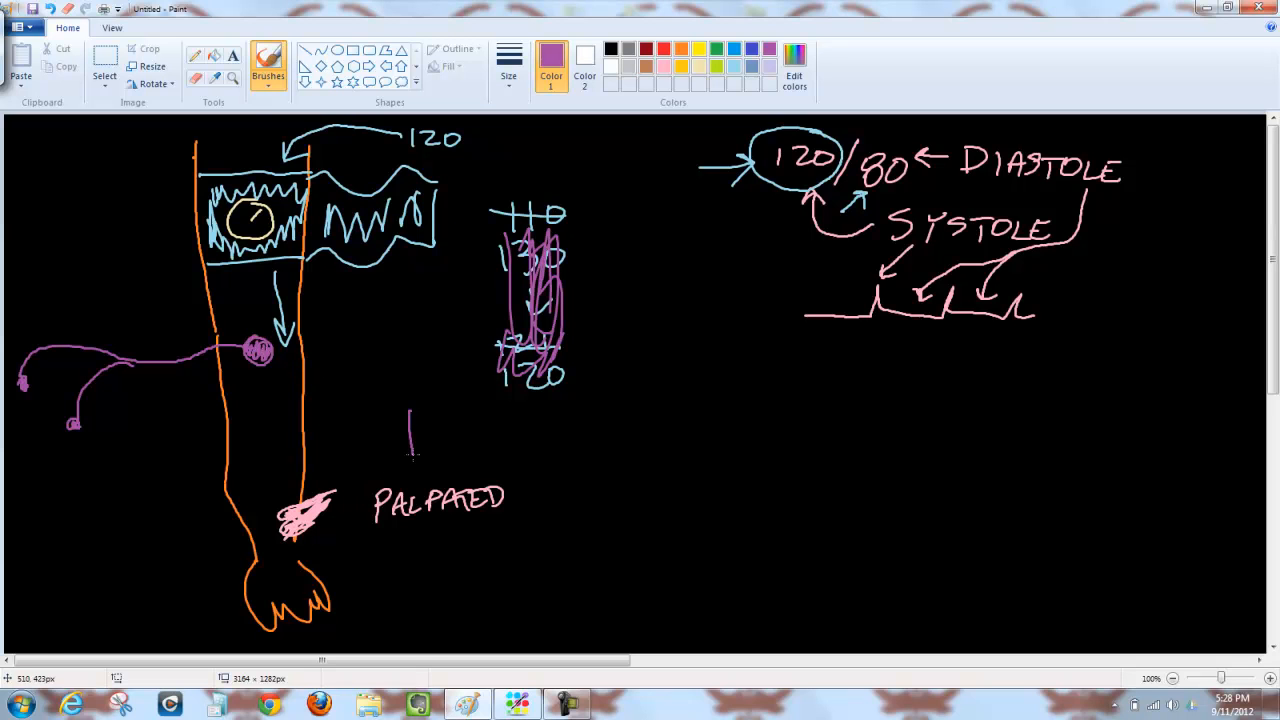
left_click_drag(412, 420, 416, 460)
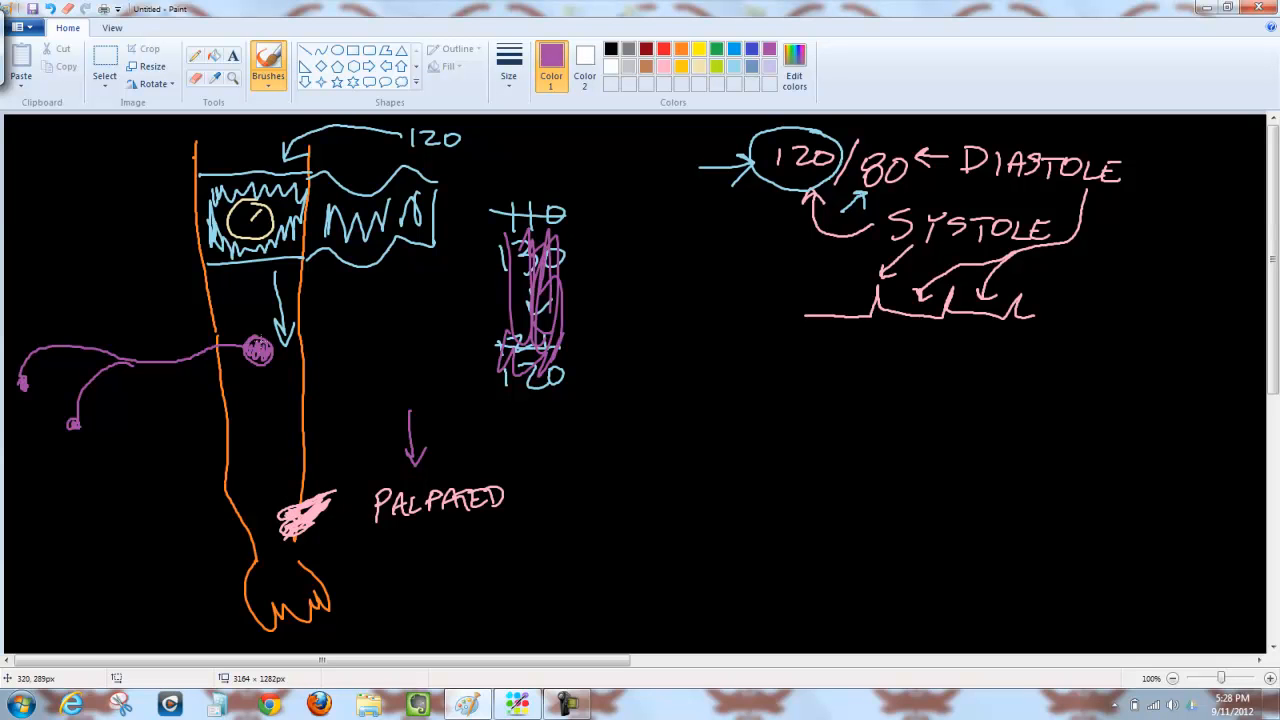
mouse_move(264, 292)
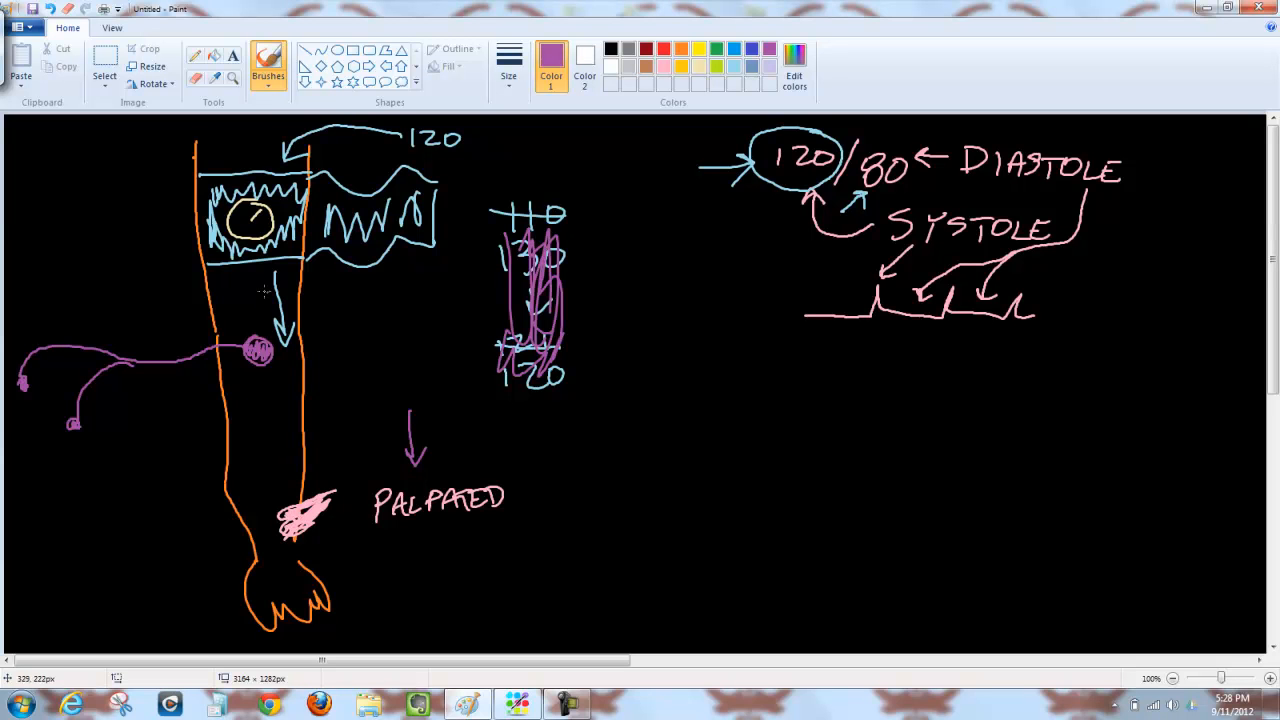
Draw a red artery with flow arrows and red arrows at the inner elbow, wrist pulse and beside the artery
left_click_drag(256, 290, 256, 336)
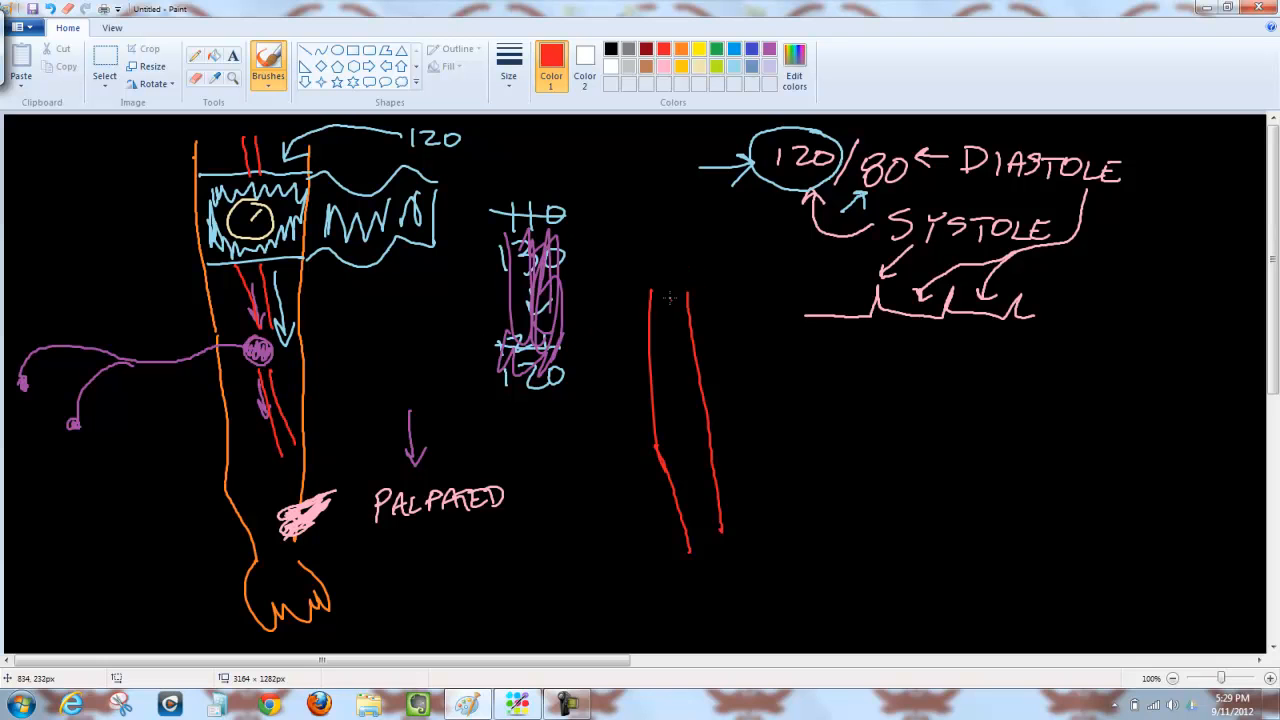
left_click_drag(668, 300, 676, 424)
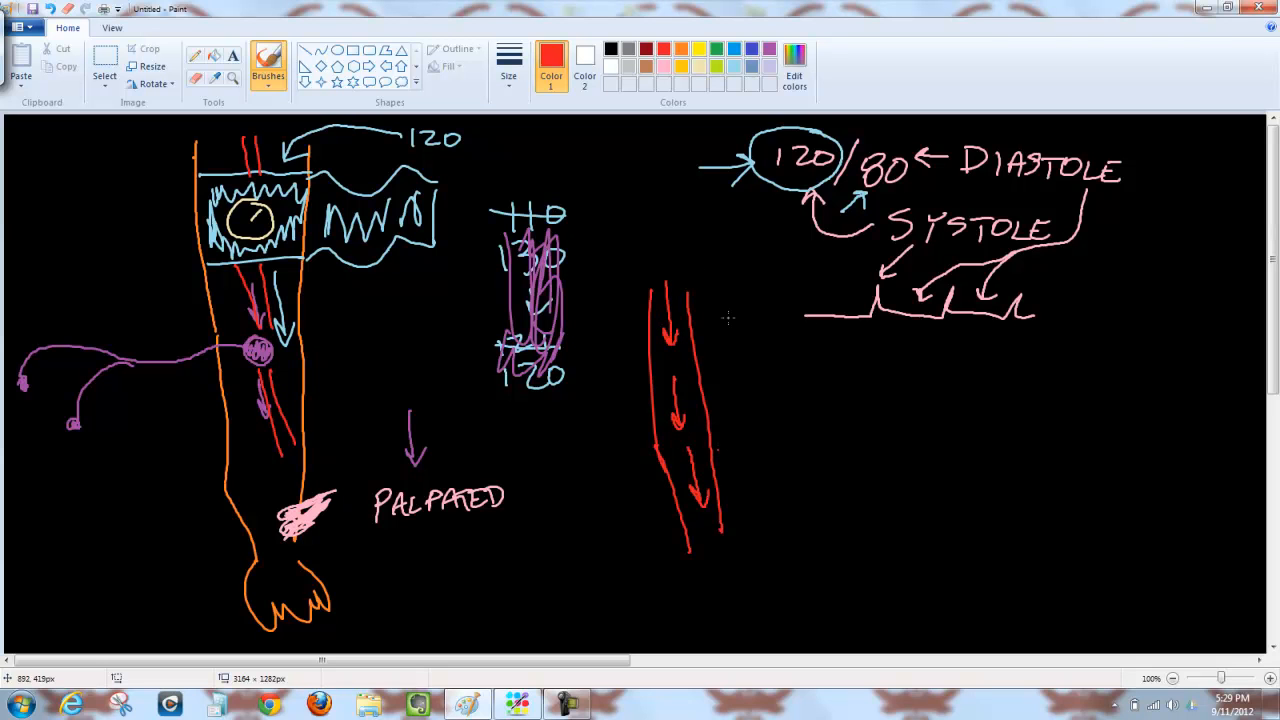
mouse_move(764, 252)
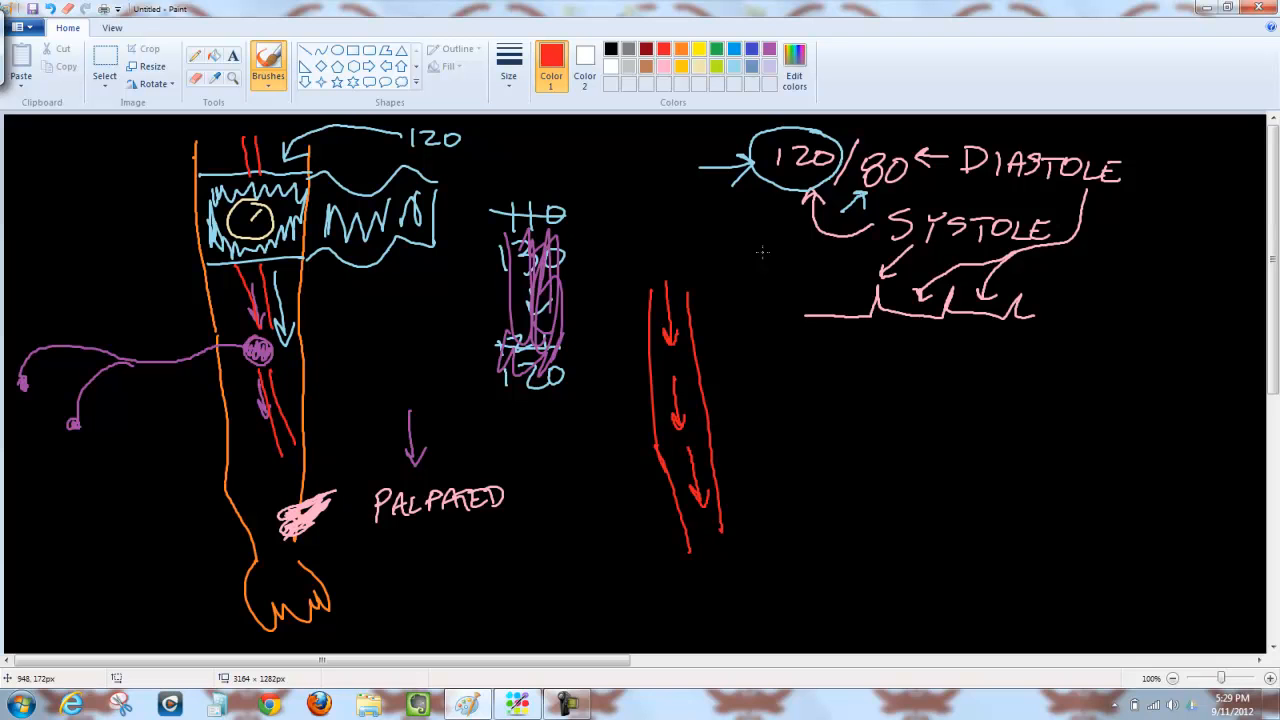
mouse_move(170, 292)
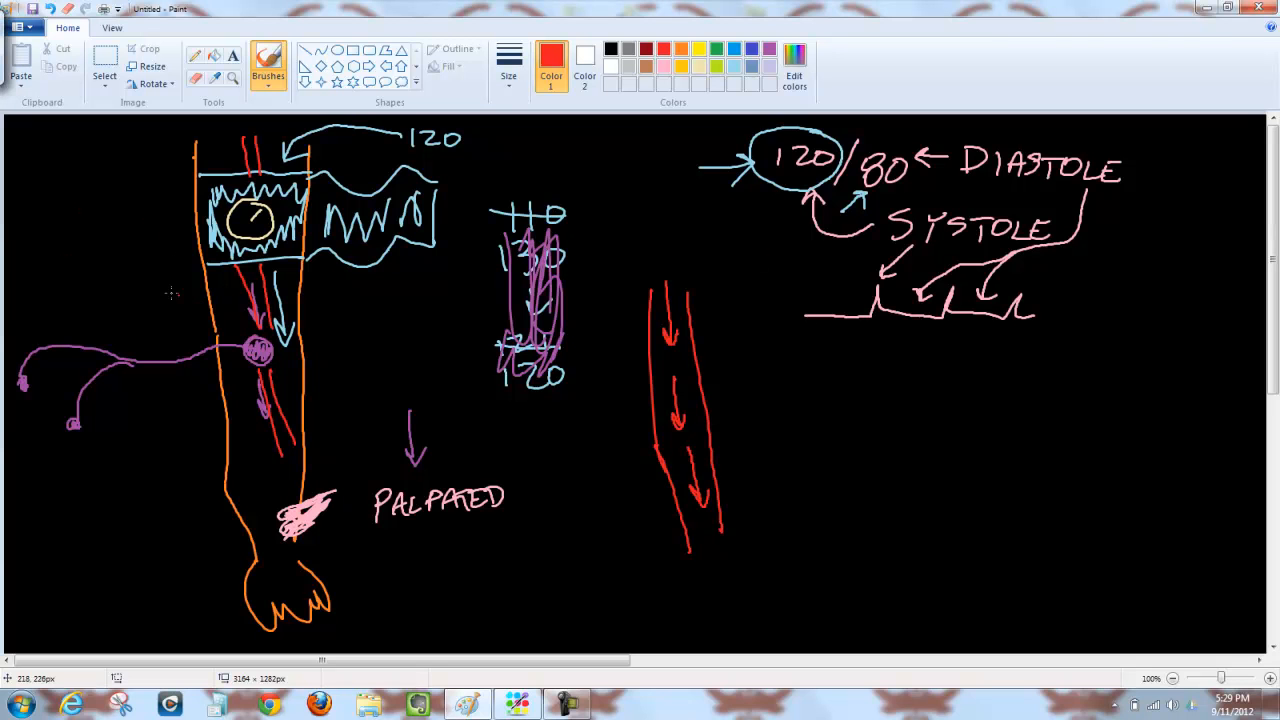
left_click_drag(160, 296, 204, 336)
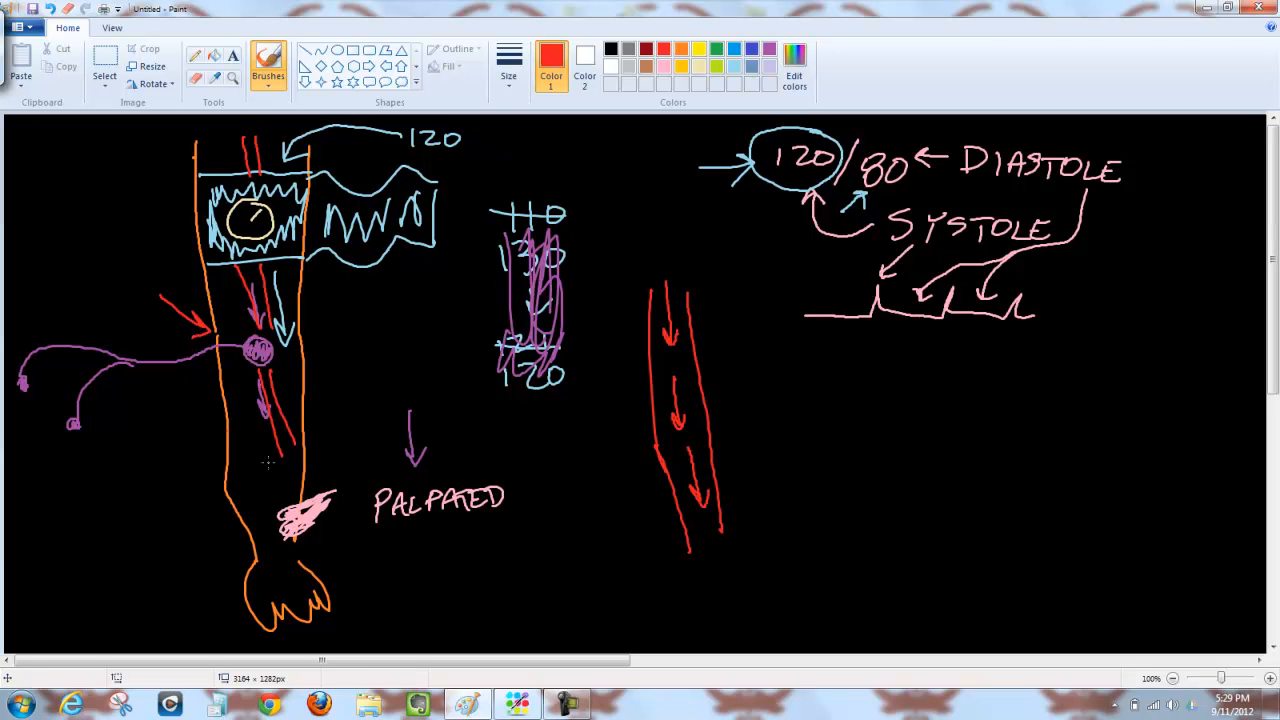
left_click_drag(350, 440, 320, 480)
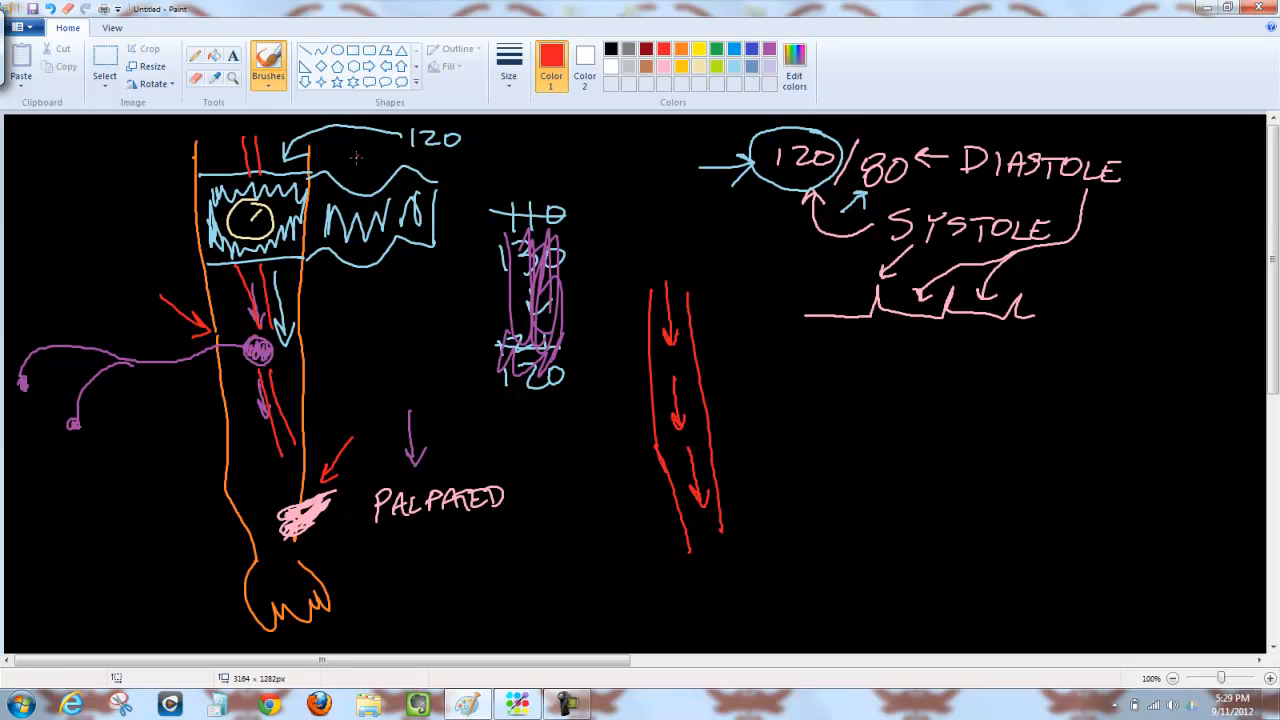
mouse_move(856, 356)
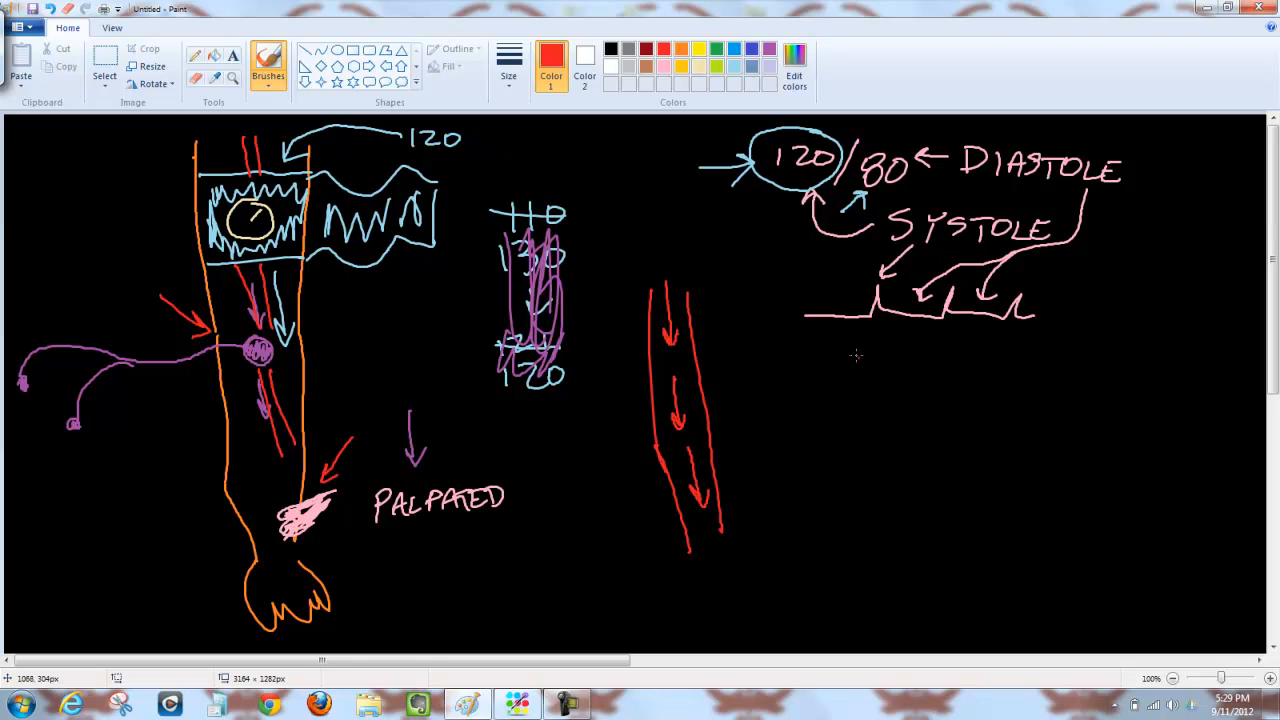
left_click_drag(730, 392, 784, 392)
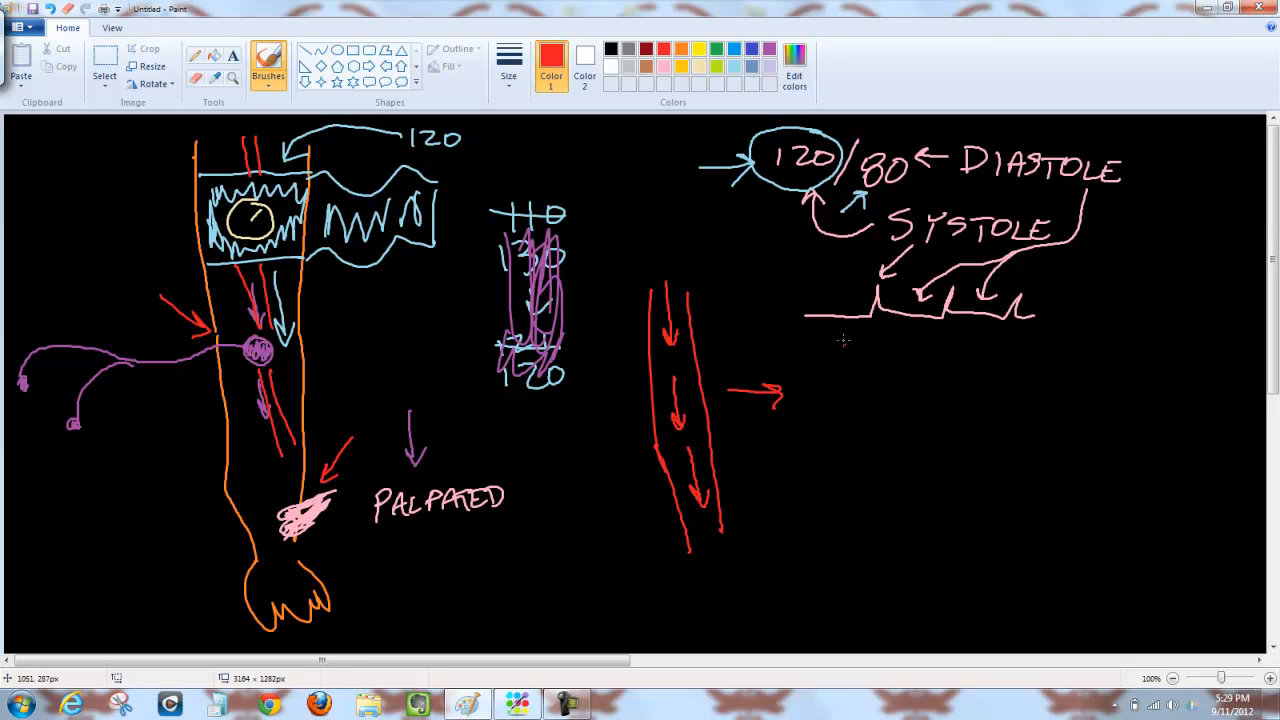
Draw a pinched hourglass artery with inward squeeze arrows and label it 130
left_click_drag(836, 336, 840, 522)
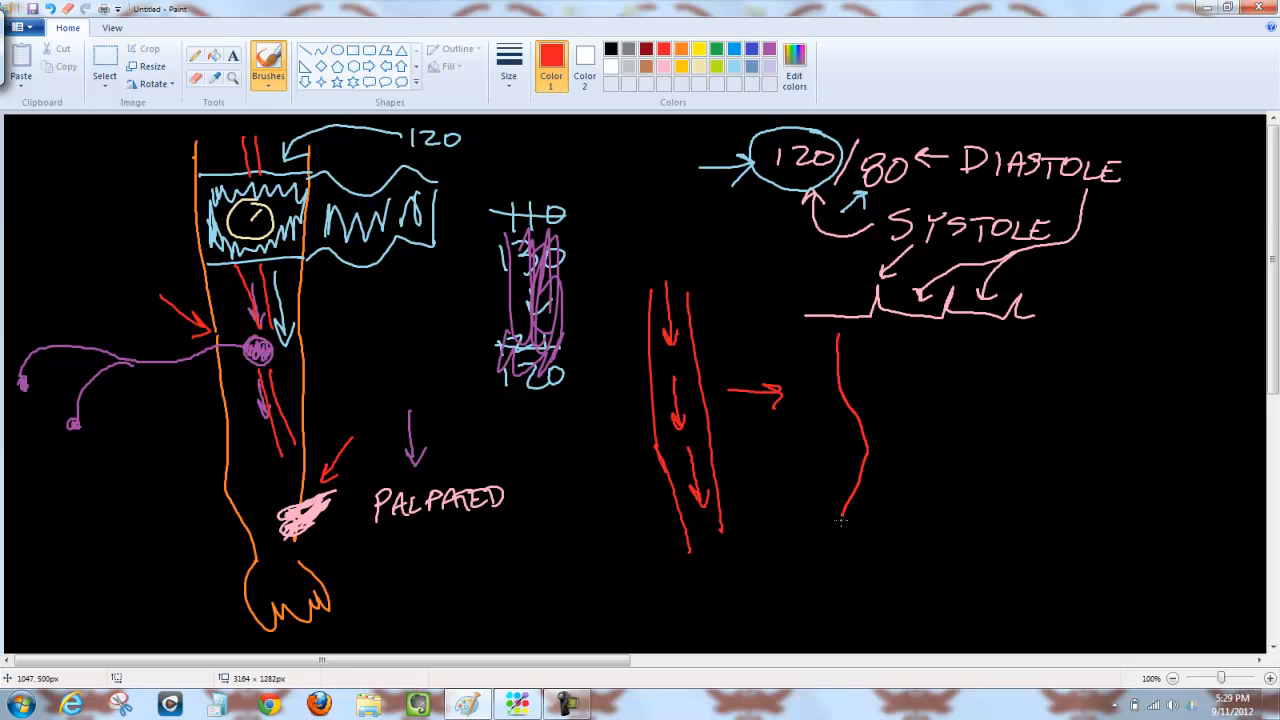
left_click_drag(844, 520, 844, 580)
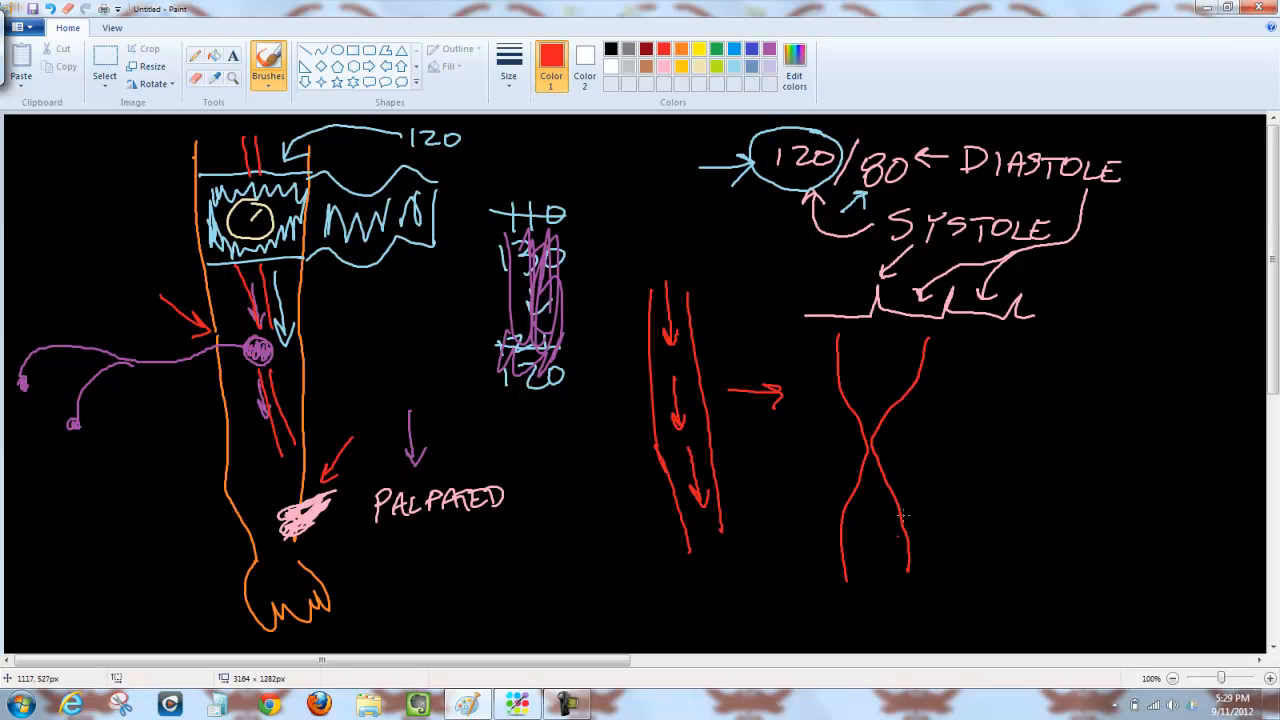
left_click_drag(976, 430, 930, 450)
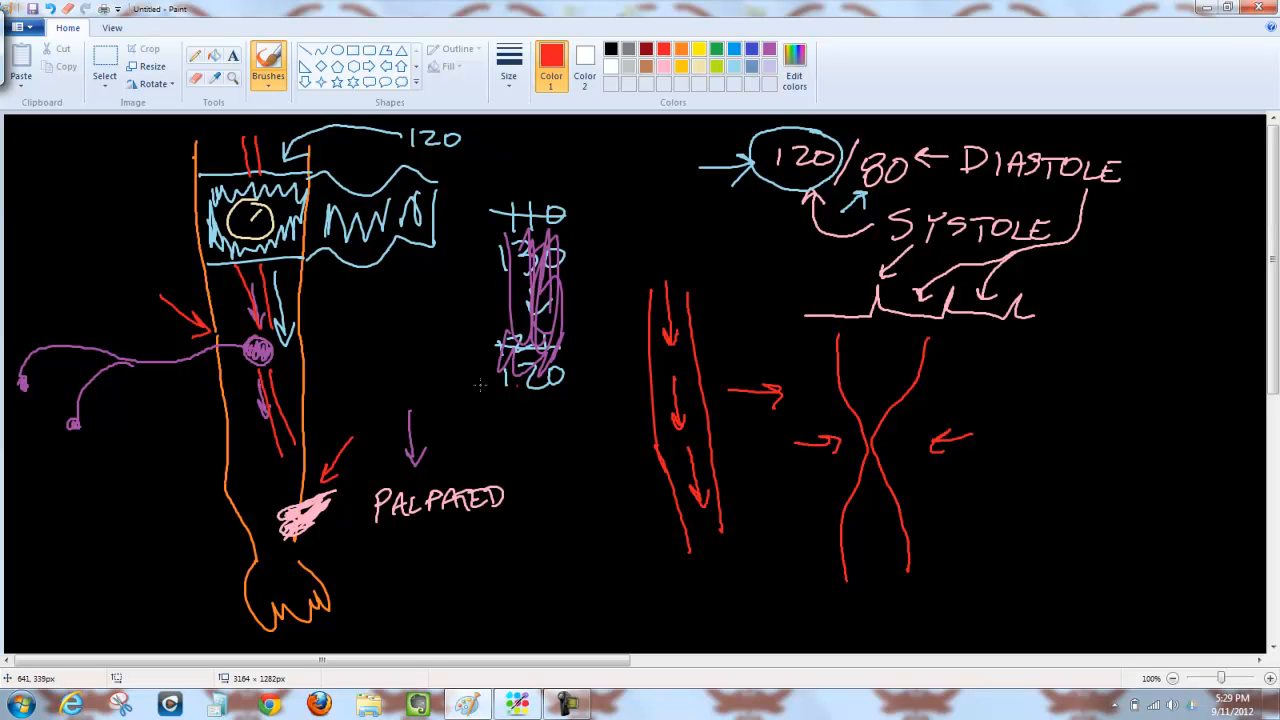
mouse_move(338, 336)
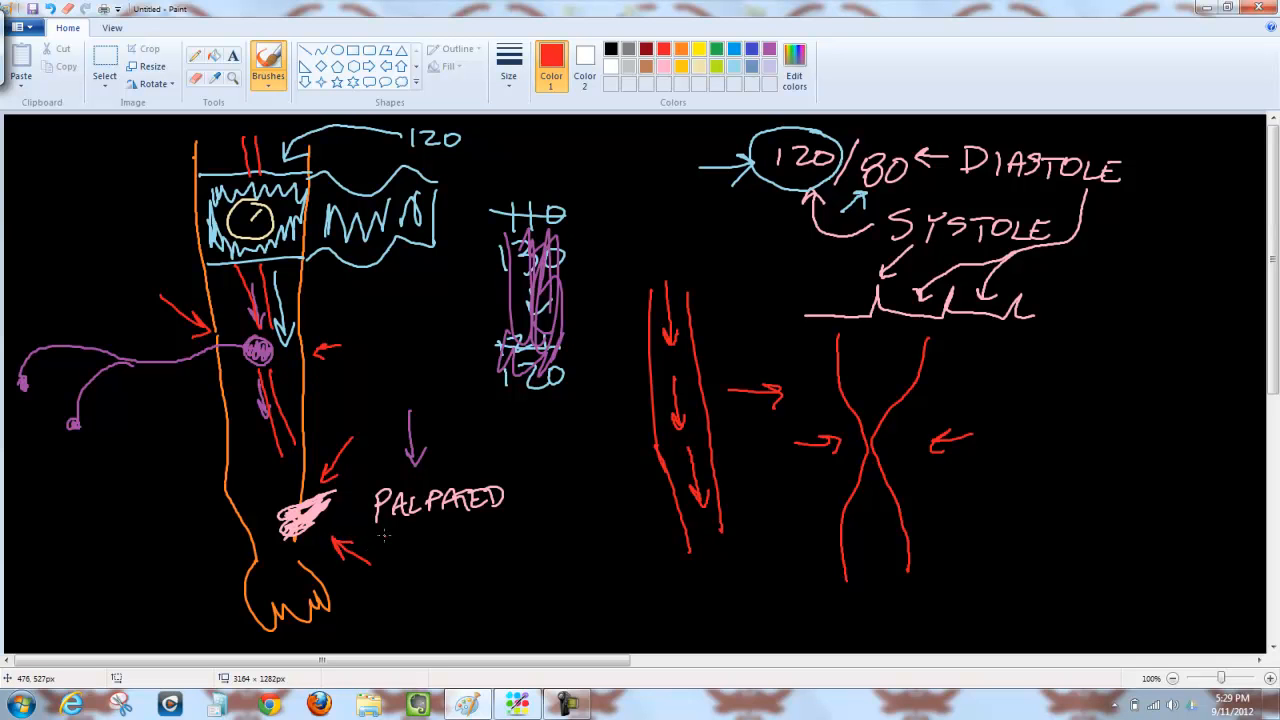
mouse_move(1020, 348)
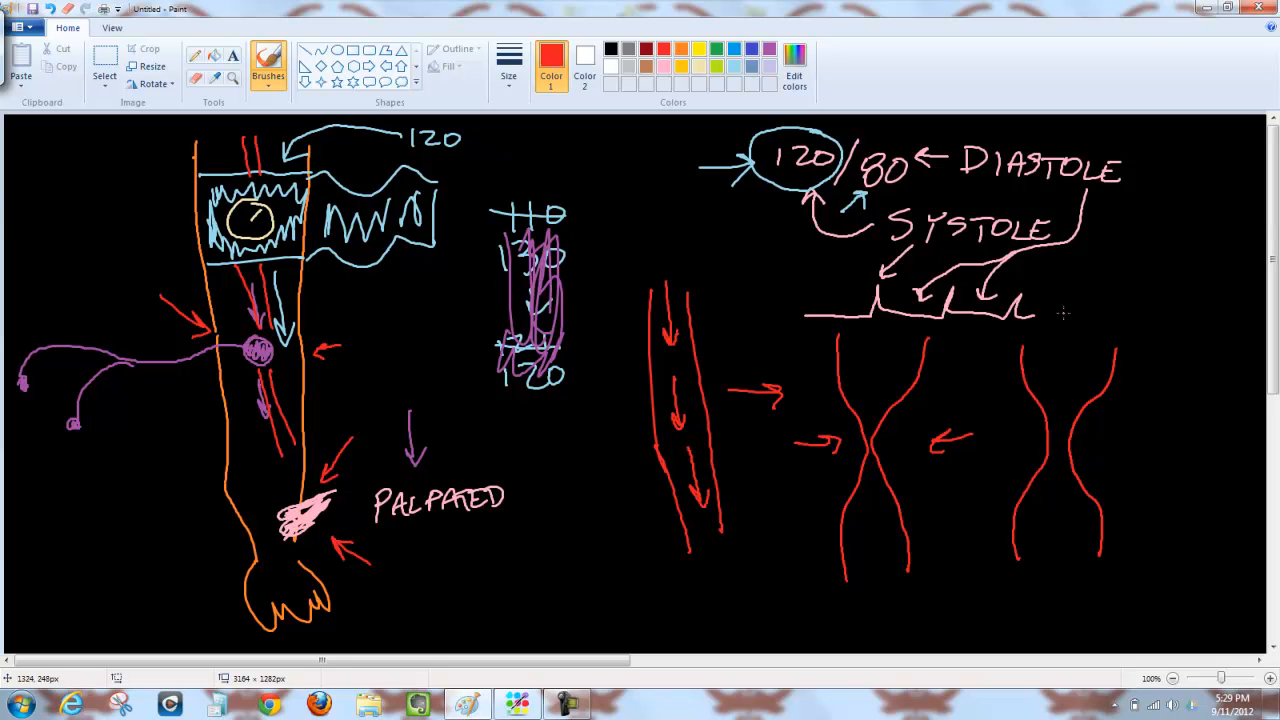
left_click_drag(850, 344, 880, 364)
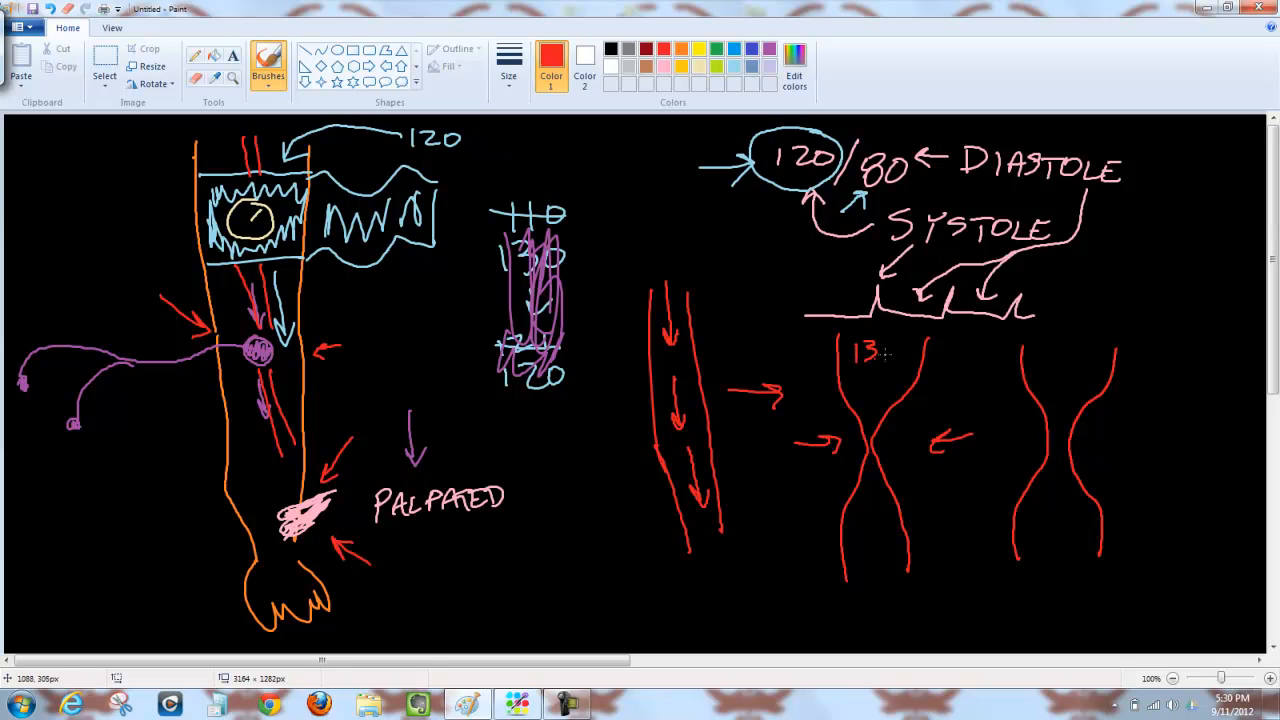
left_click_drag(880, 350, 896, 356)
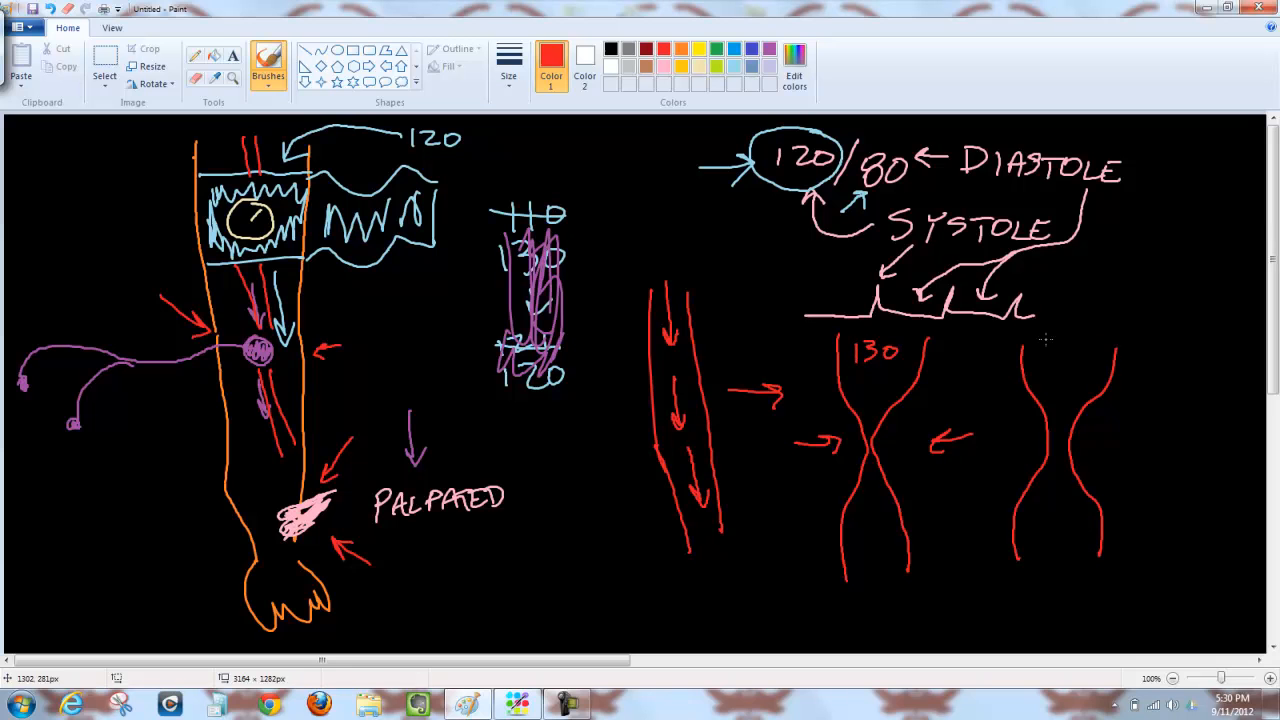
Label the second artery stage 120 with small inward arrows, and add a red arrow by the cuff
left_click_drag(1044, 348, 1090, 350)
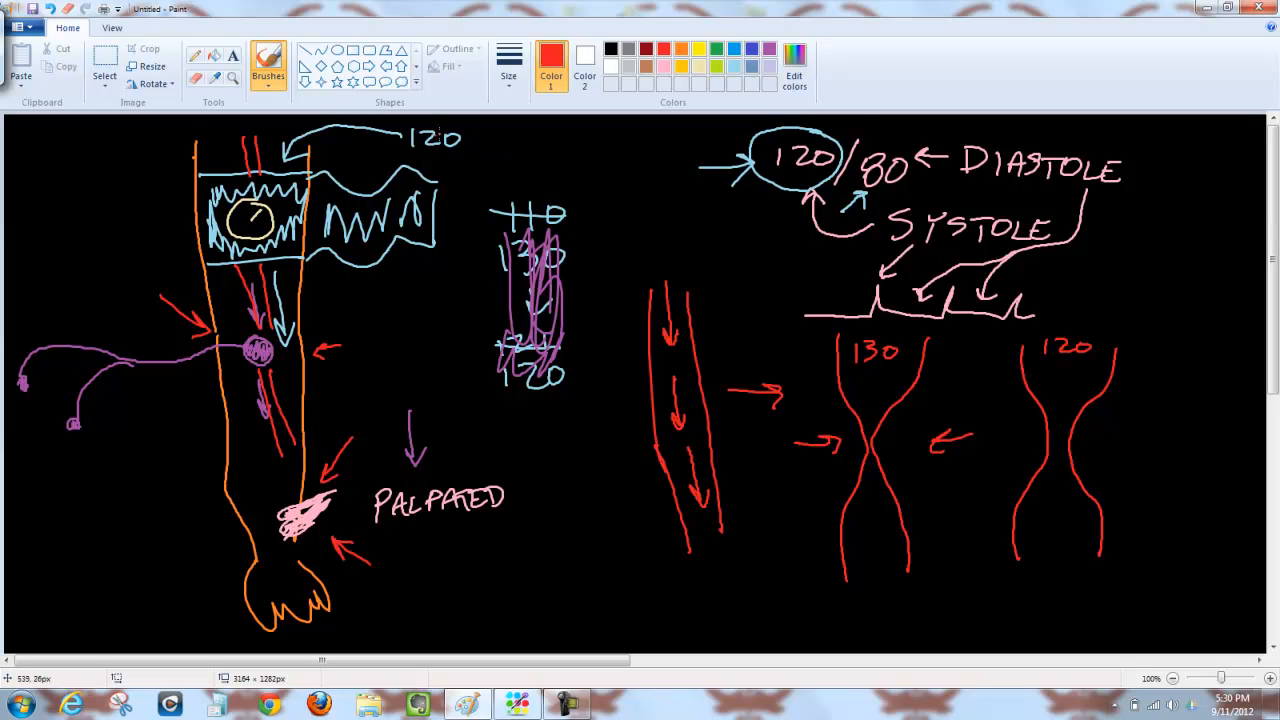
left_click_drag(464, 144, 516, 140)
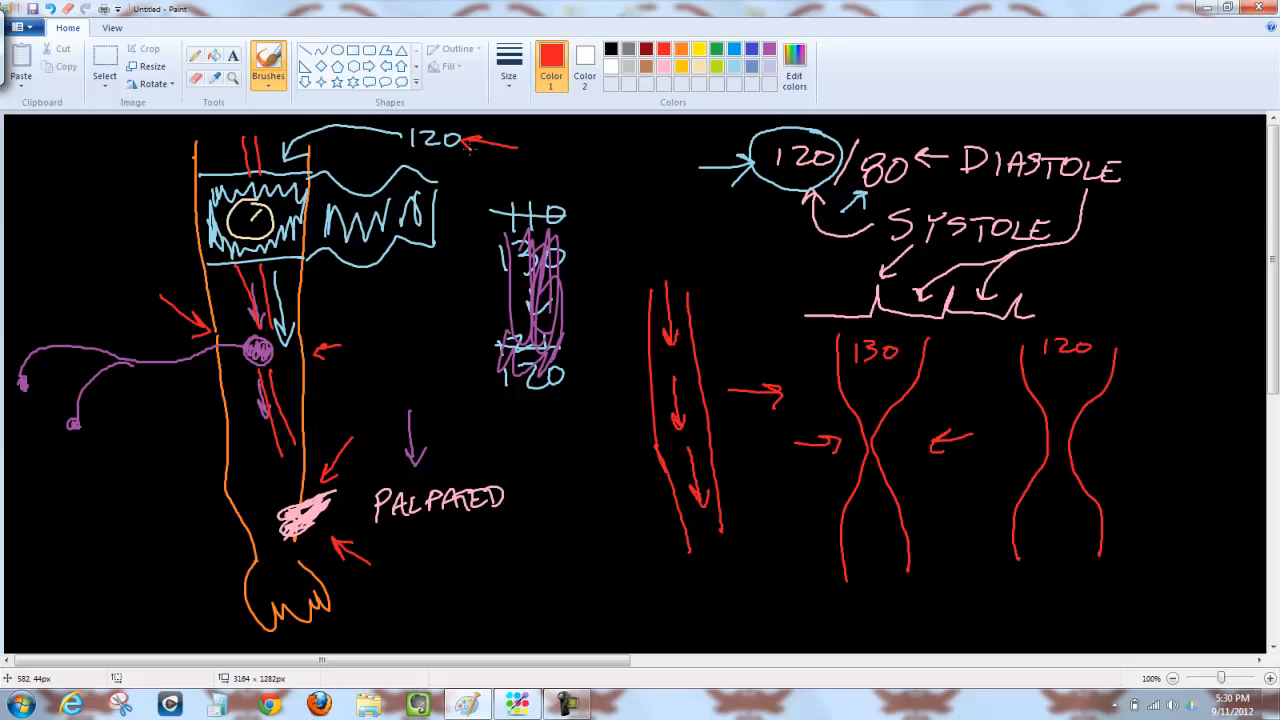
mouse_move(1092, 292)
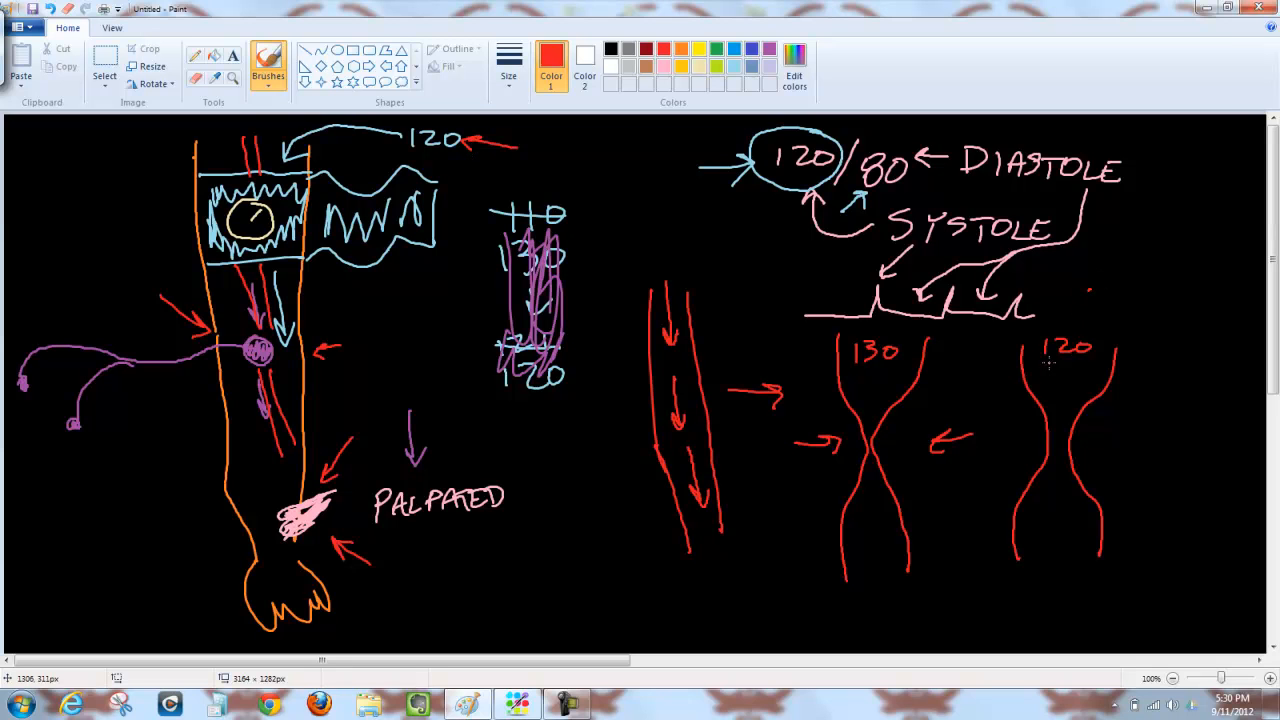
left_click_drag(1040, 360, 1030, 396)
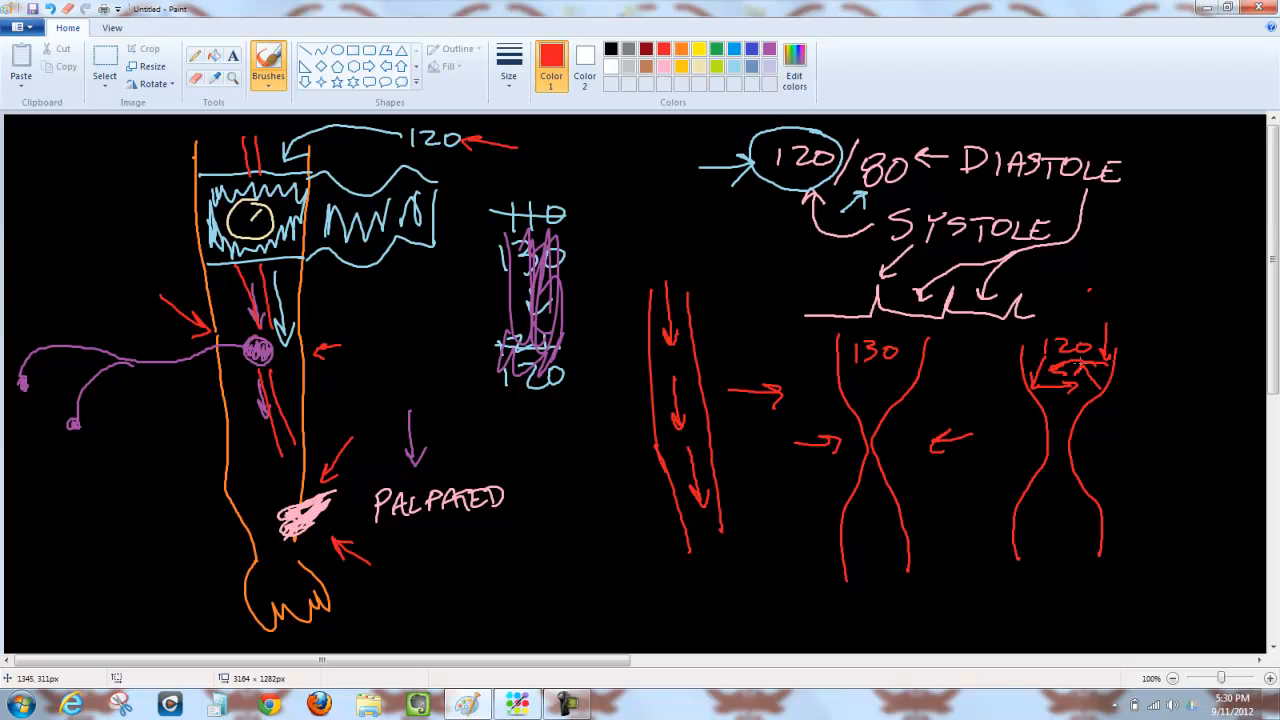
mouse_move(300, 330)
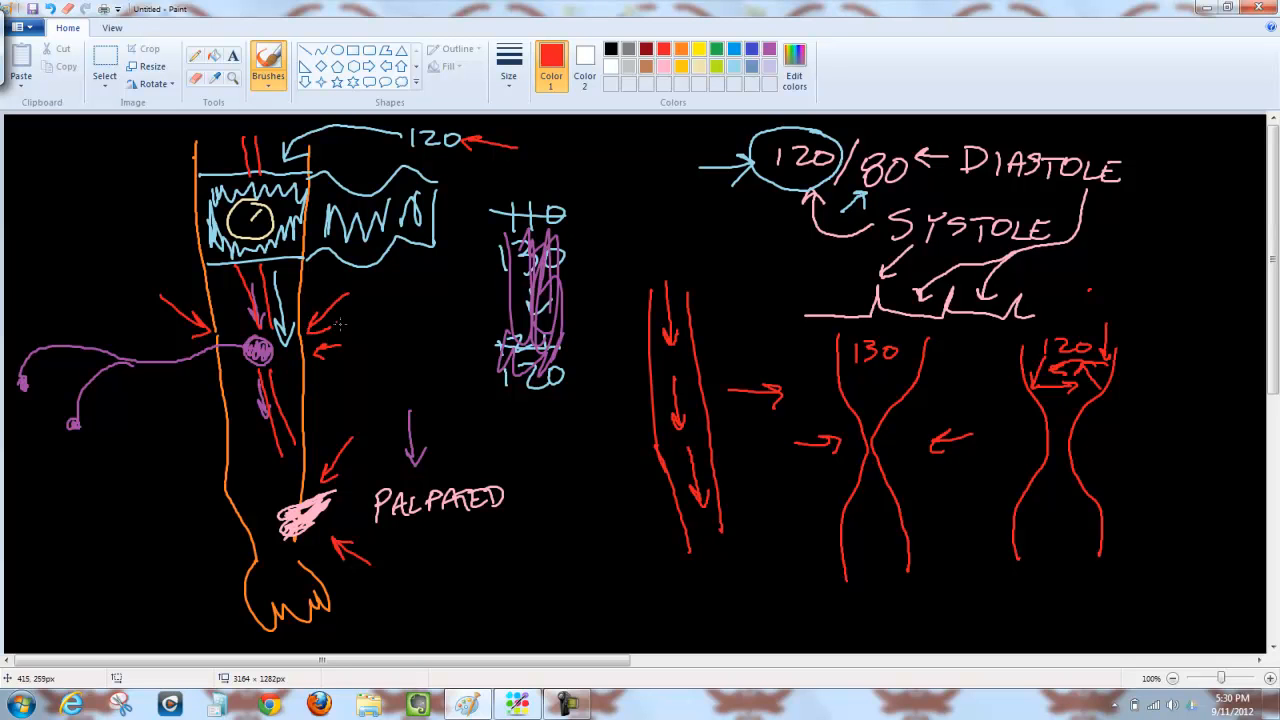
mouse_move(1168, 346)
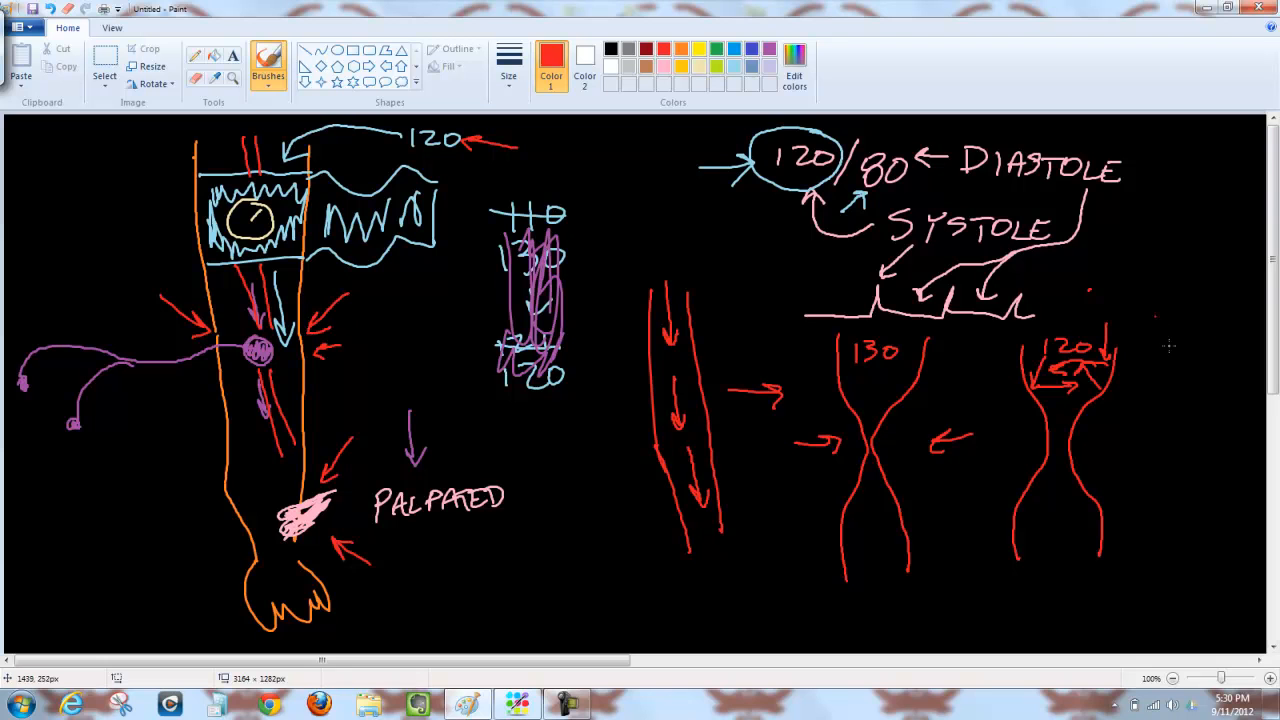
Draw a third artery stage with arrows, a free-flowing artery top right, and label the stage 80
left_click_drag(1158, 340, 1158, 430)
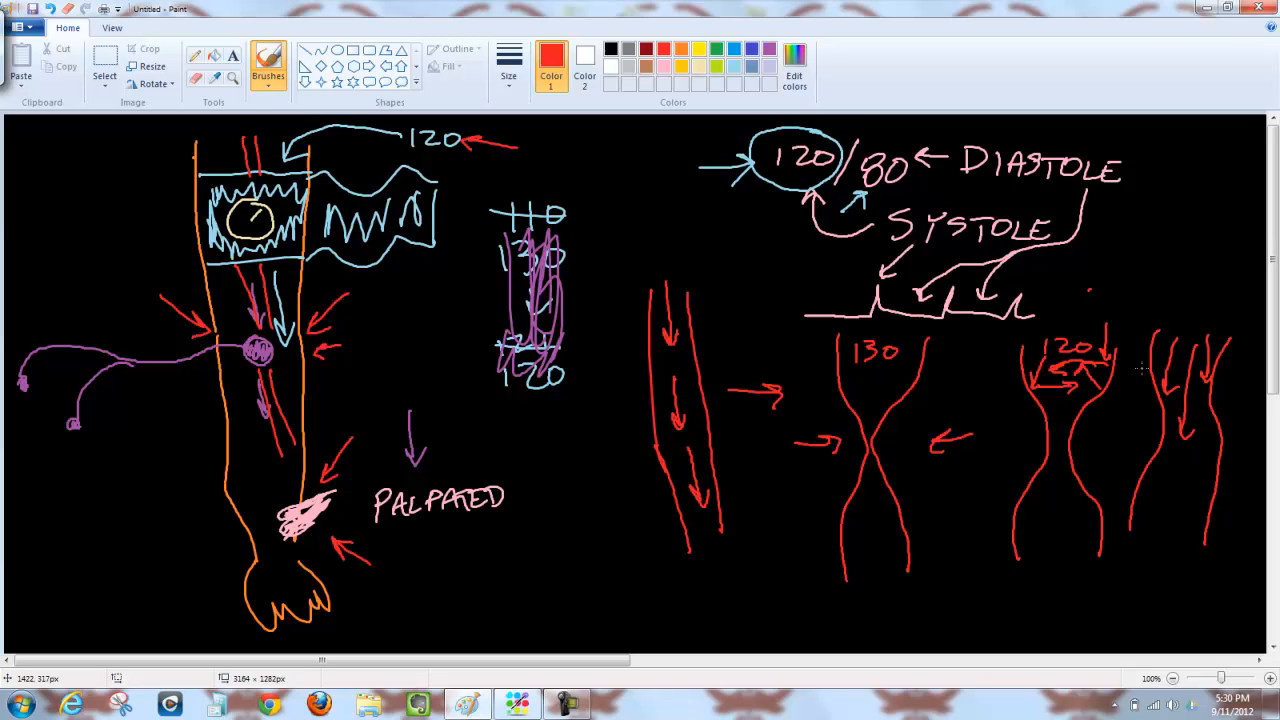
left_click_drag(1152, 148, 1150, 290)
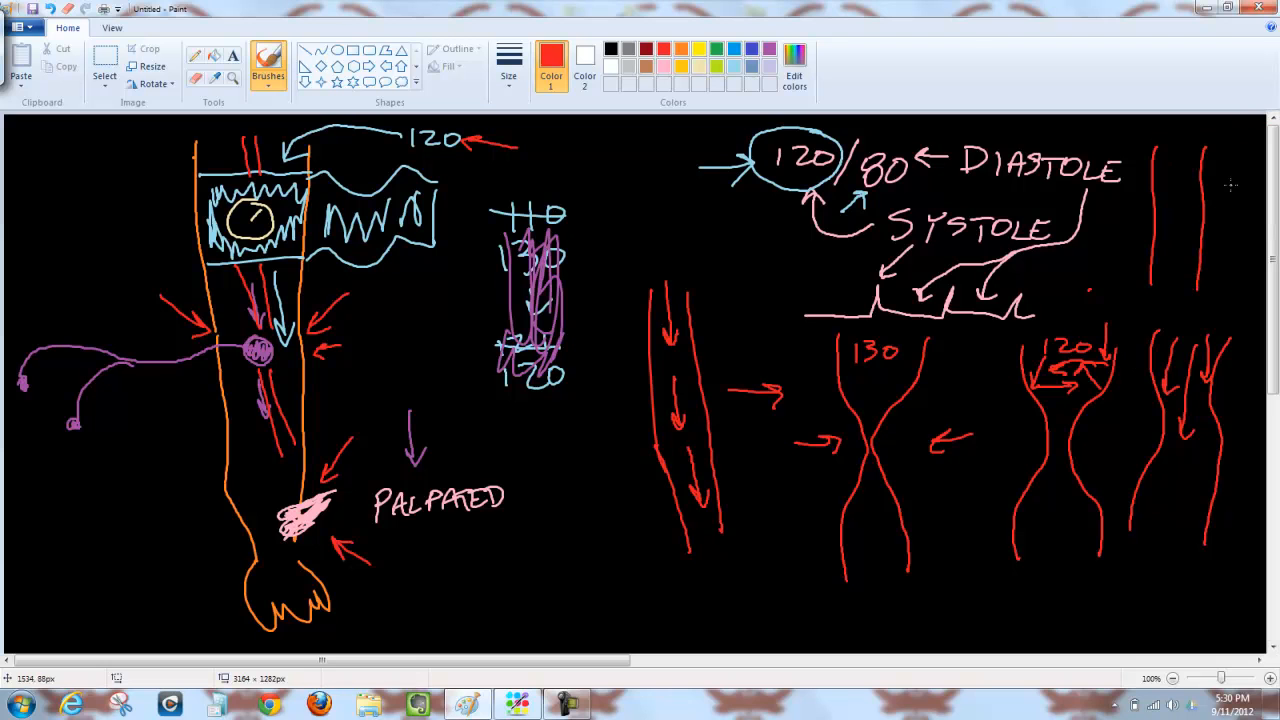
mouse_move(1168, 148)
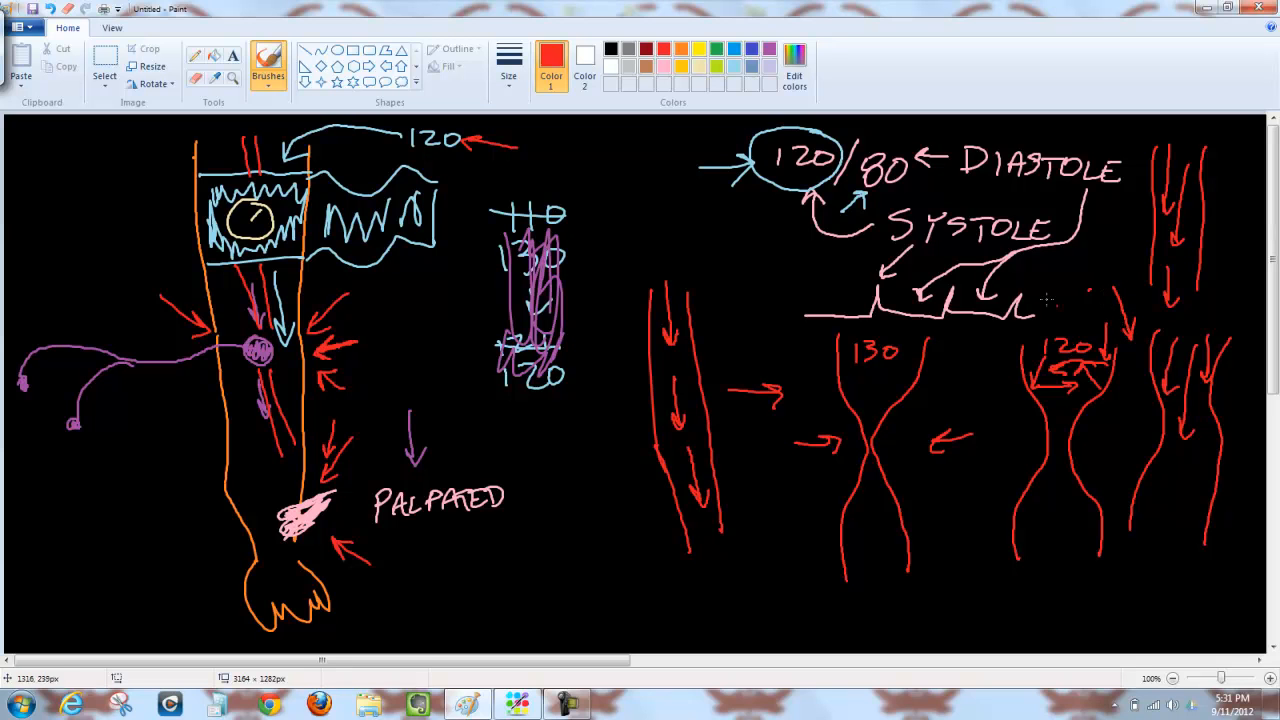
mouse_move(744, 248)
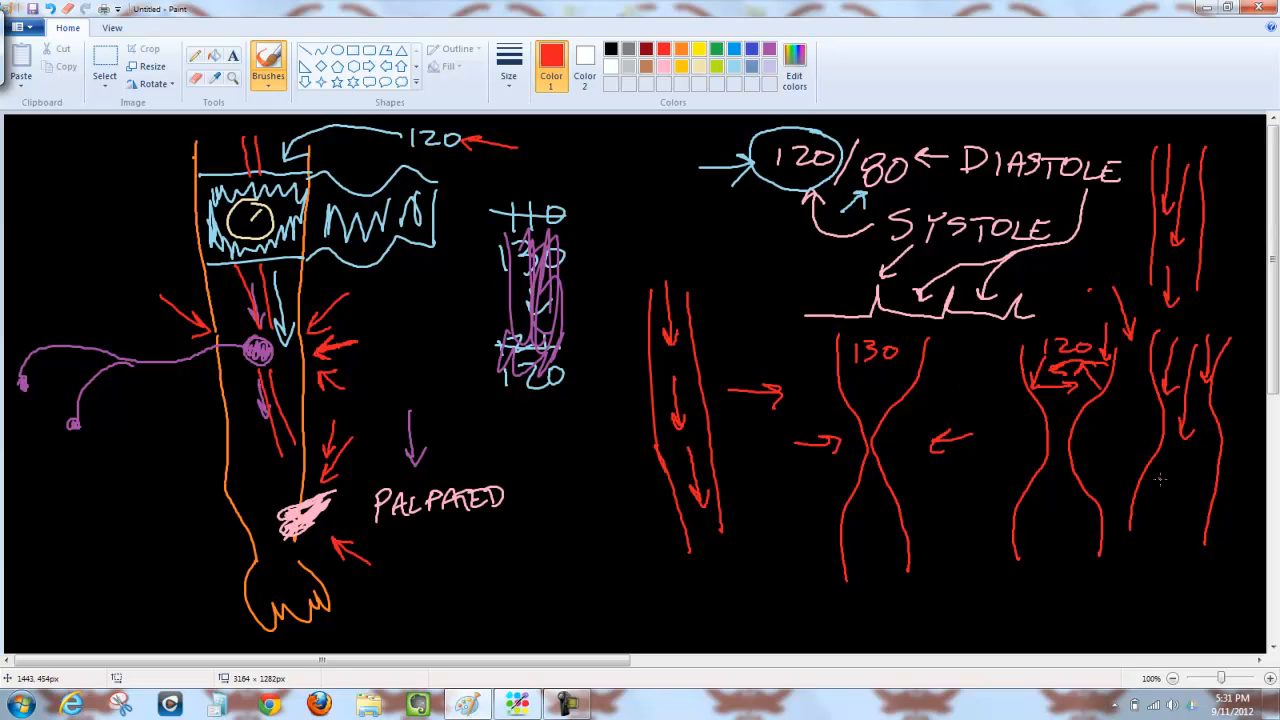
left_click_drag(1160, 486, 1200, 490)
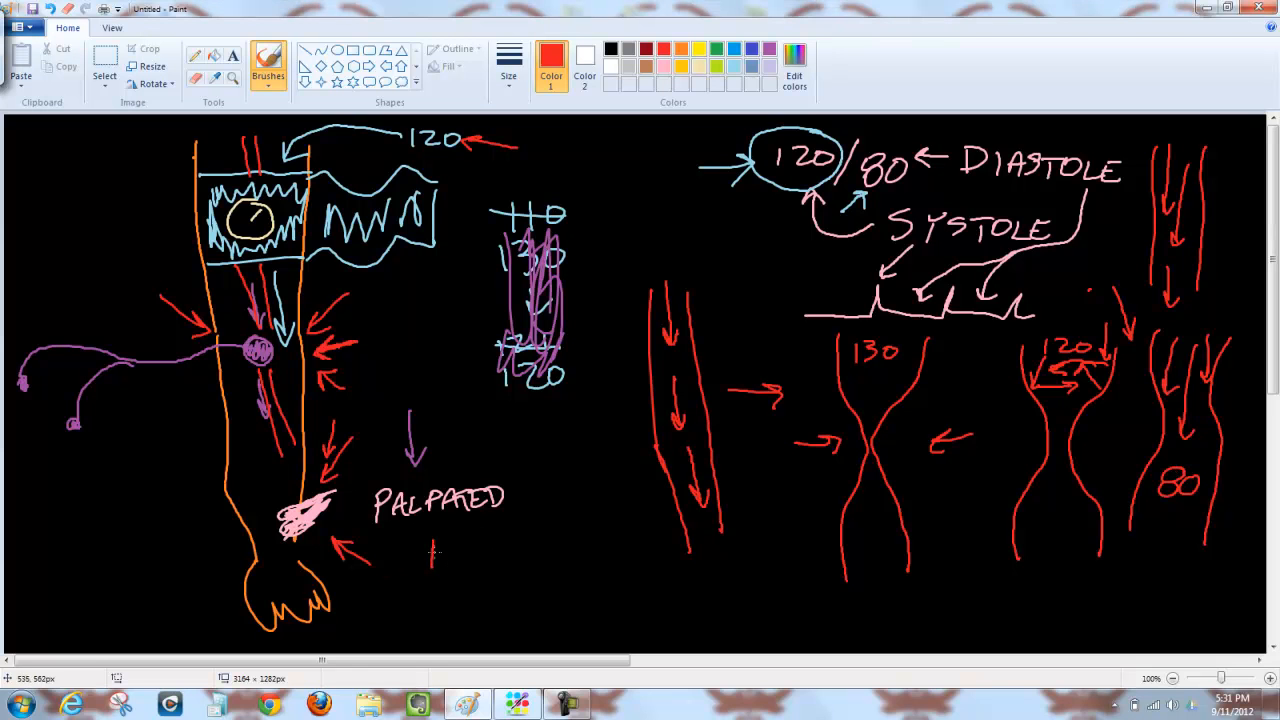
Hand-write AUSCULTATED in red brush strokes directly beneath the PALPATED label
left_click_drag(430, 550, 516, 550)
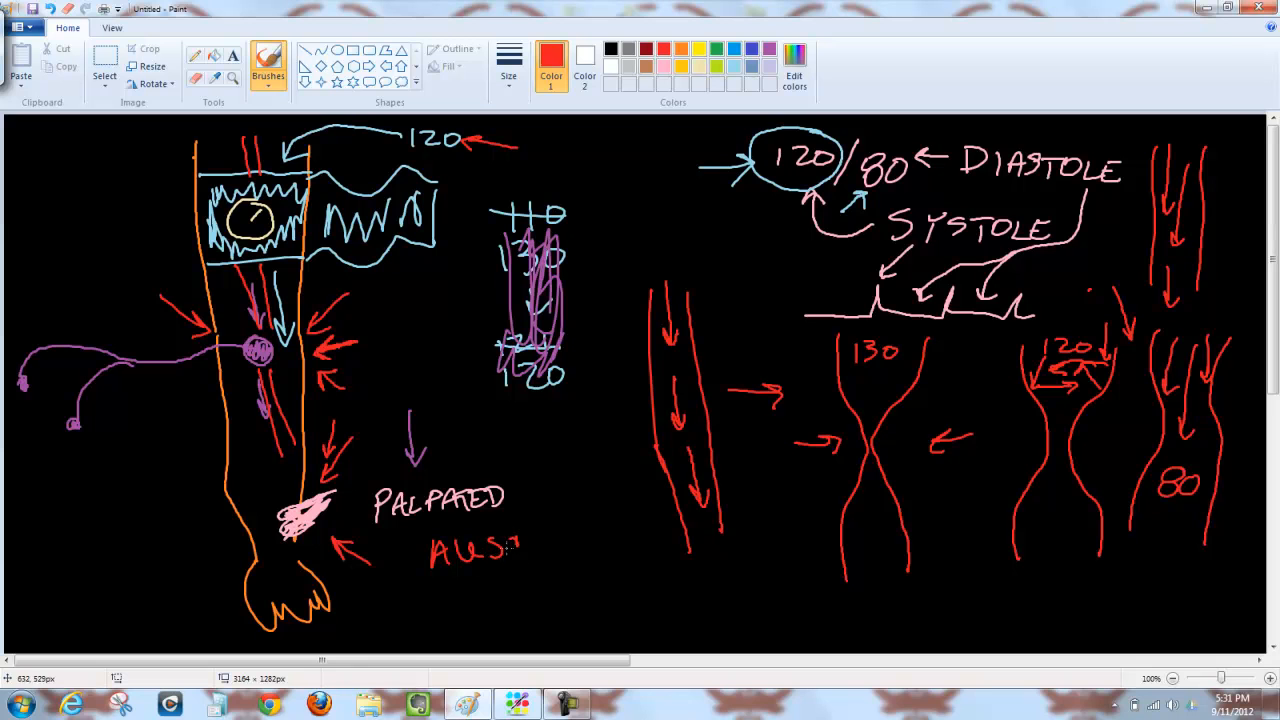
left_click_drag(516, 550, 560, 550)
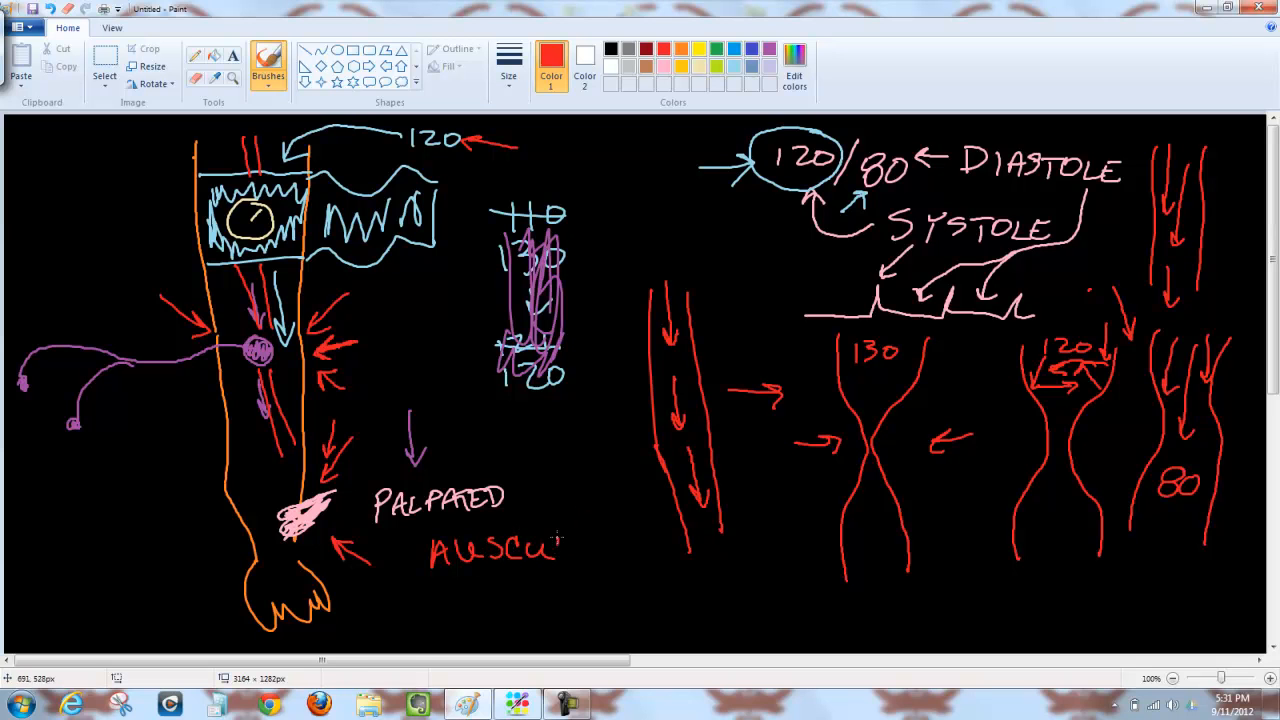
left_click_drag(550, 550, 630, 544)
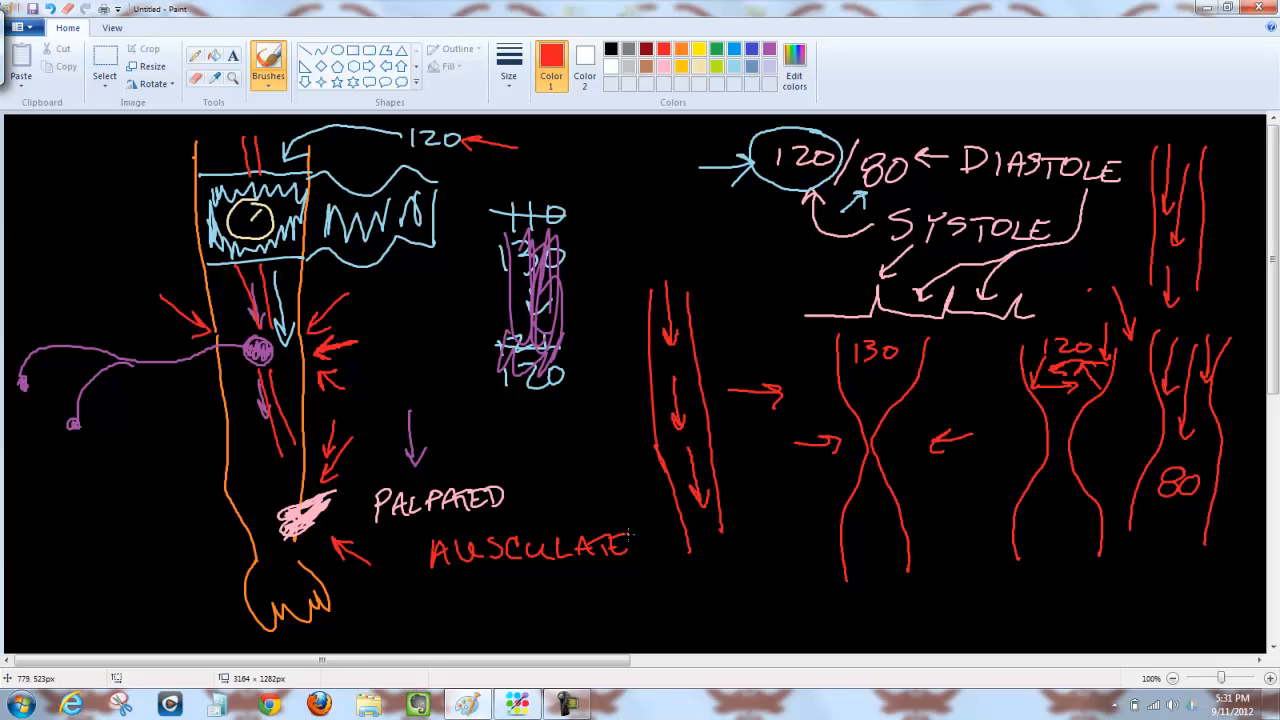
left_click_drag(620, 556, 644, 544)
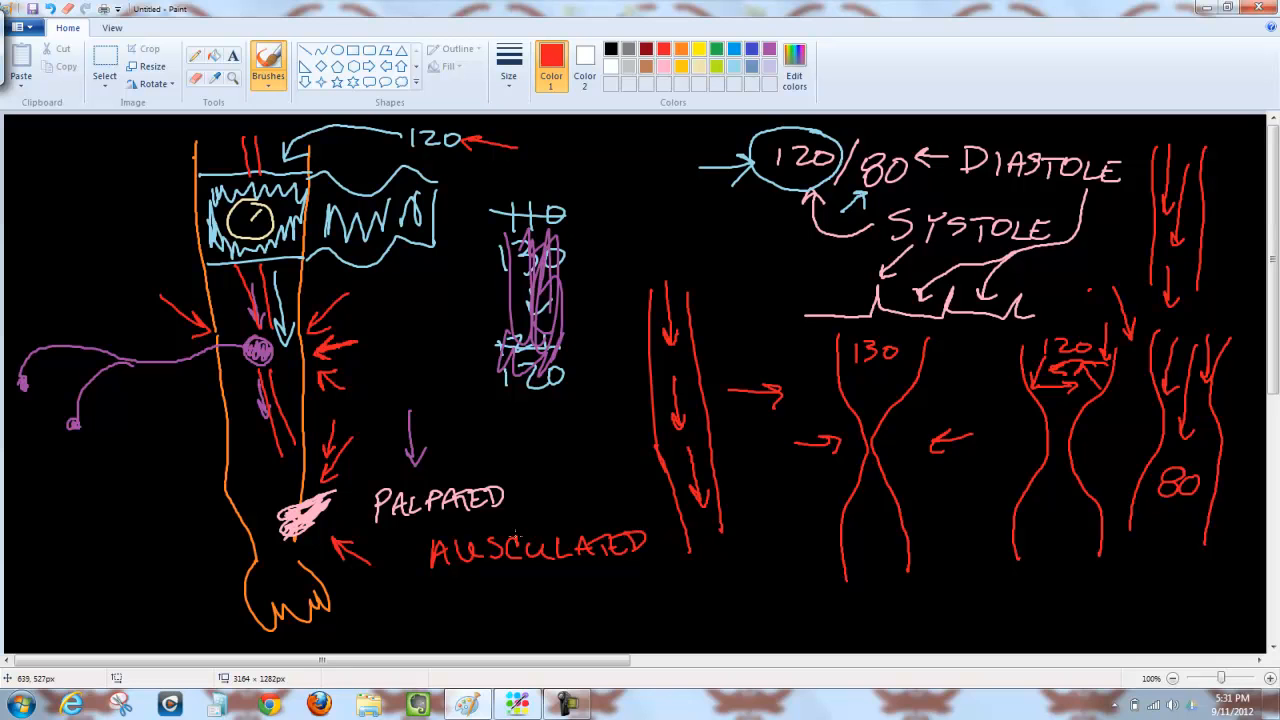